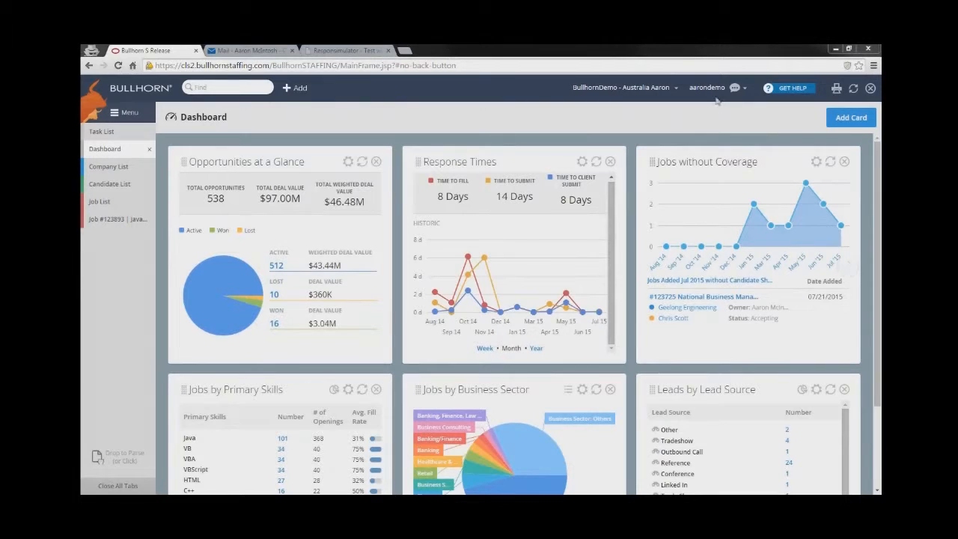
{"action": "mouse_move", "coordinate": [713, 98]}
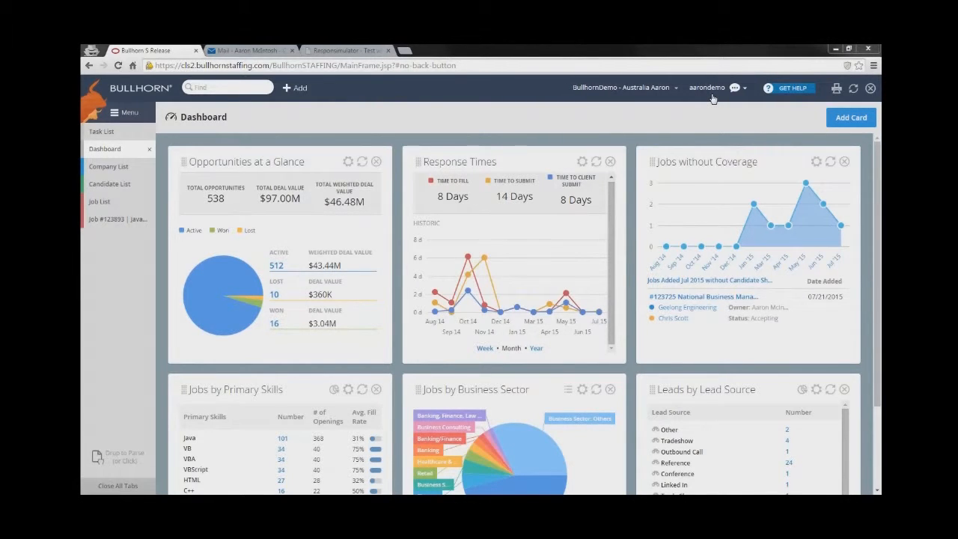
{"action": "mouse_move", "coordinate": [524, 128]}
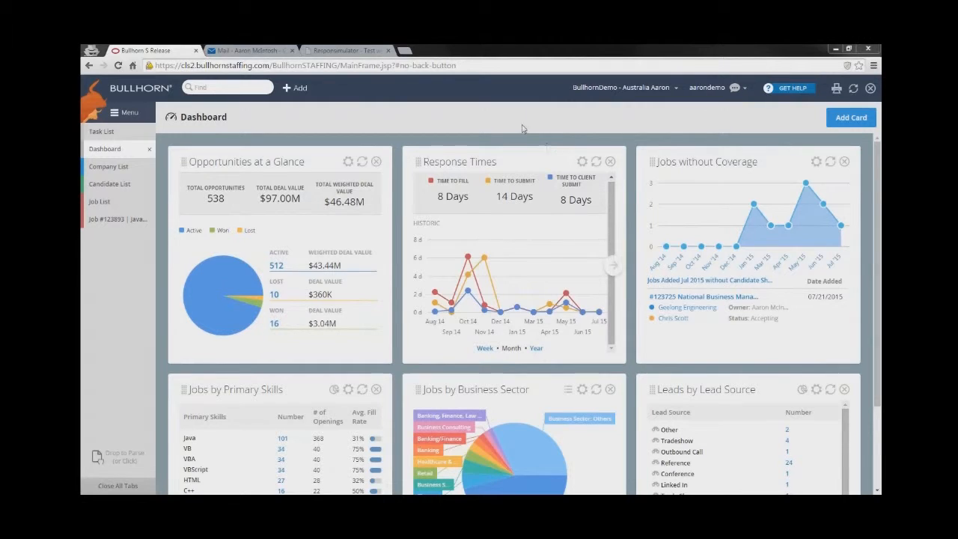
{"action": "mouse_move", "coordinate": [494, 100]}
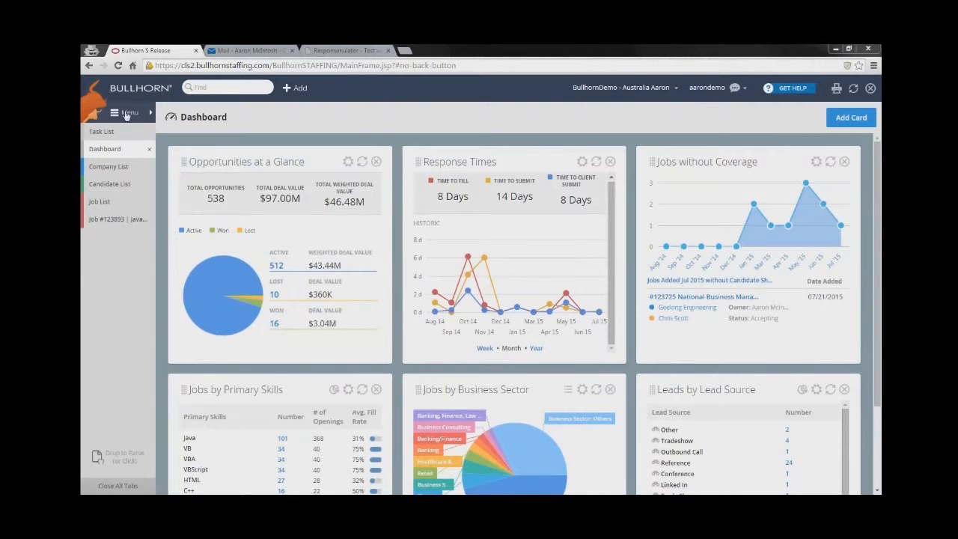
Show the Bullhorn Task List and its Type column's sort and filter options
{"action": "left_click", "coordinate": [127, 112]}
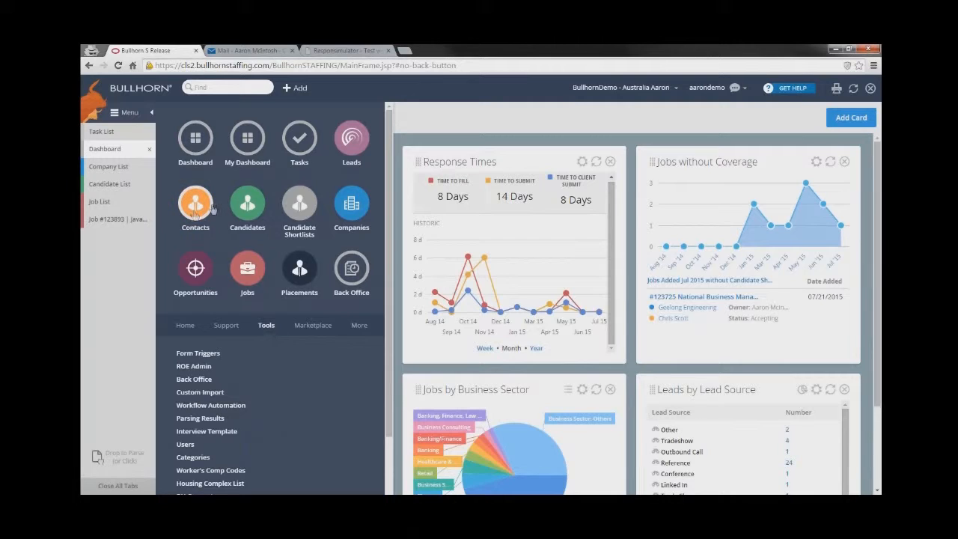
{"action": "mouse_move", "coordinate": [247, 269]}
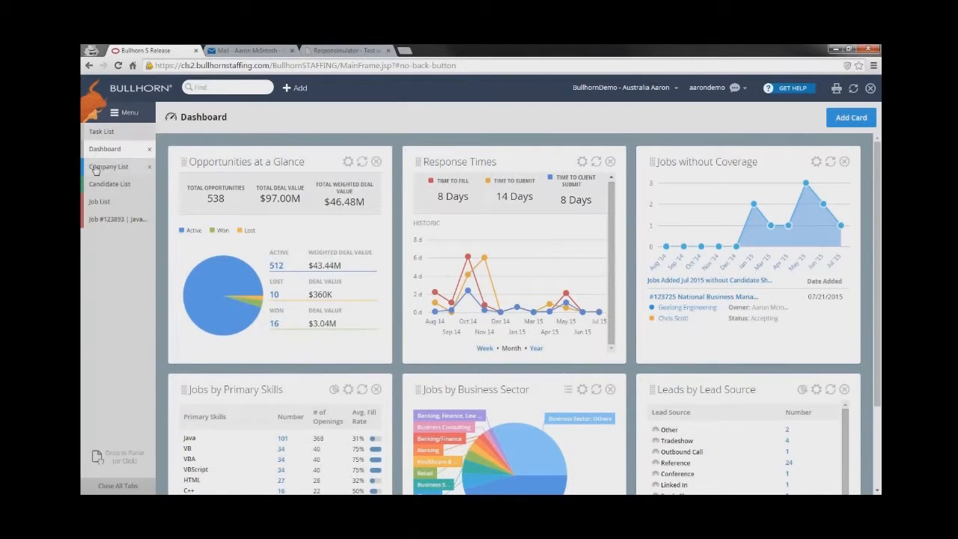
{"action": "mouse_move", "coordinate": [98, 219]}
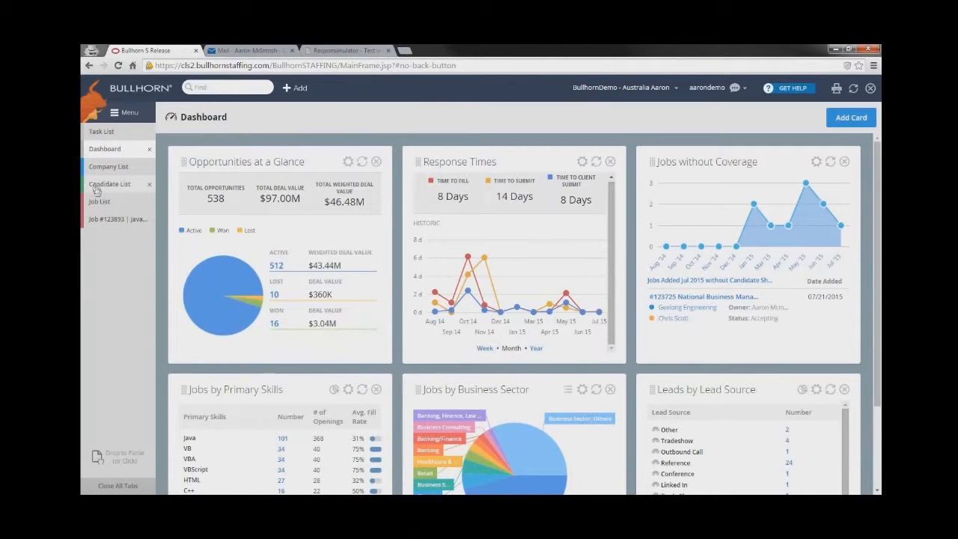
{"action": "mouse_move", "coordinate": [110, 184]}
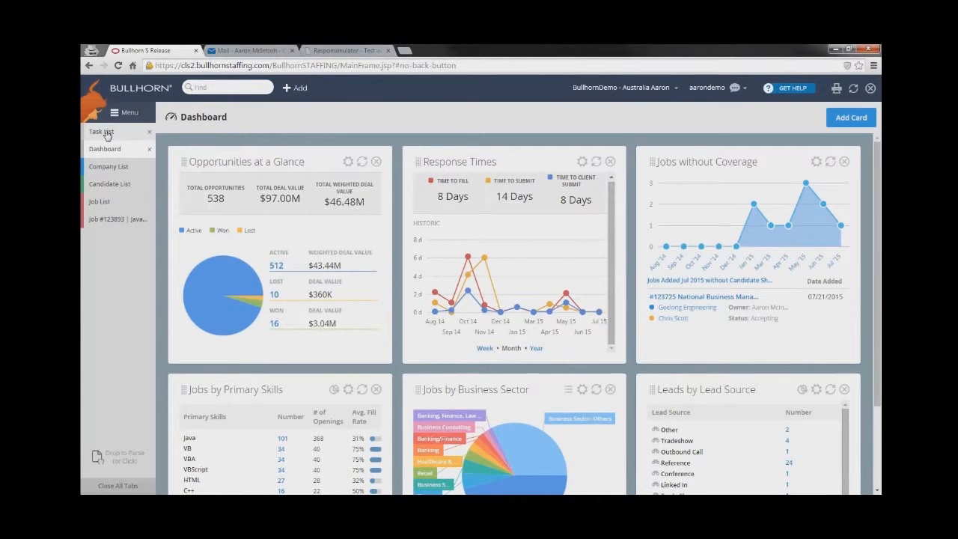
{"action": "left_click", "coordinate": [101, 132]}
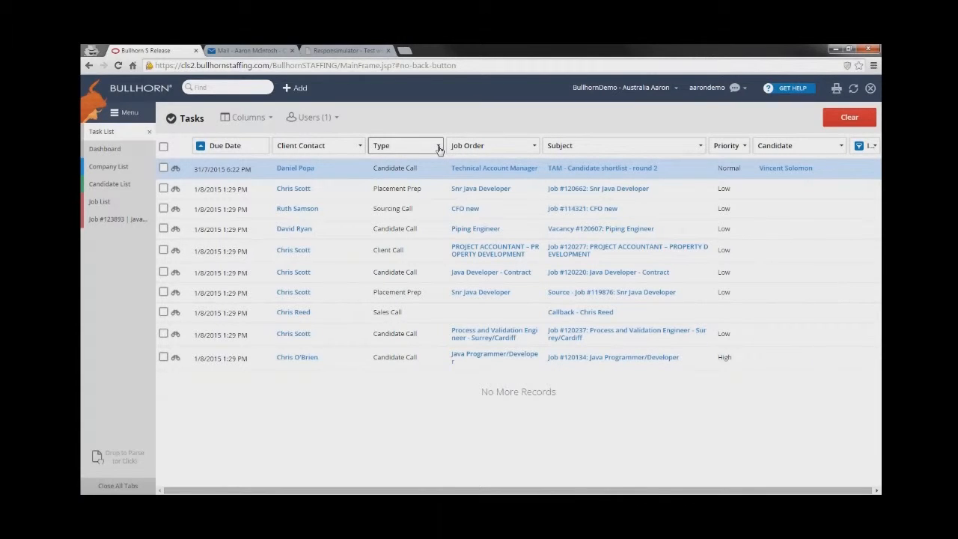
{"action": "left_click", "coordinate": [440, 146]}
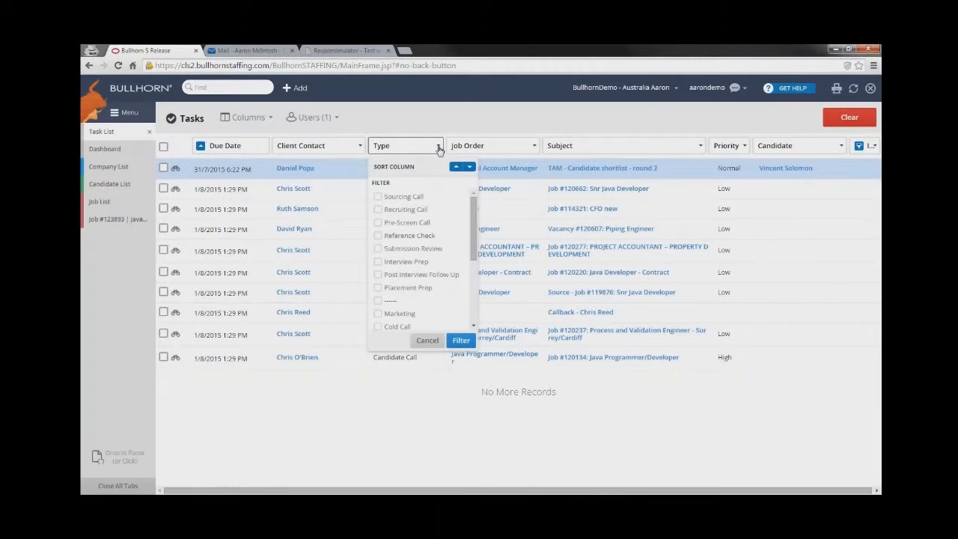
{"action": "mouse_move", "coordinate": [260, 269]}
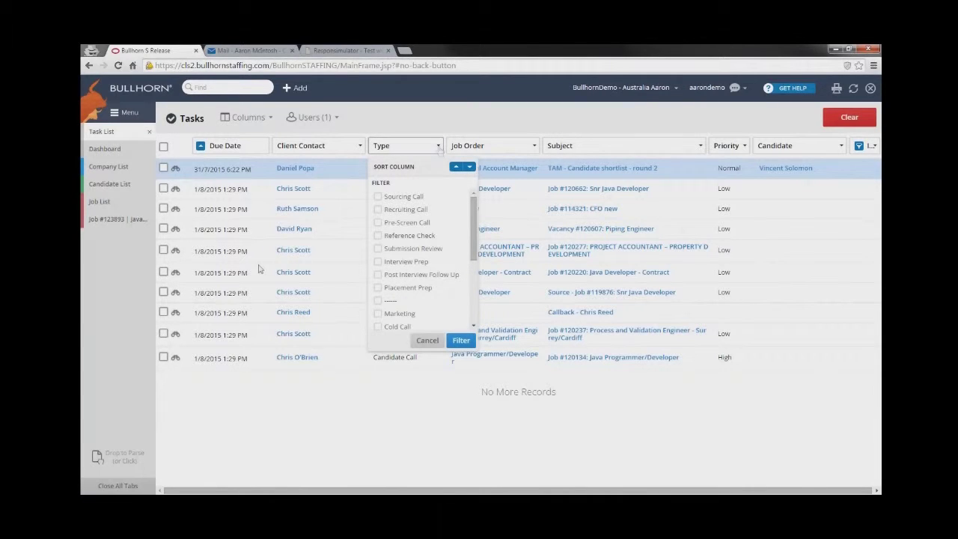
{"action": "mouse_move", "coordinate": [423, 125]}
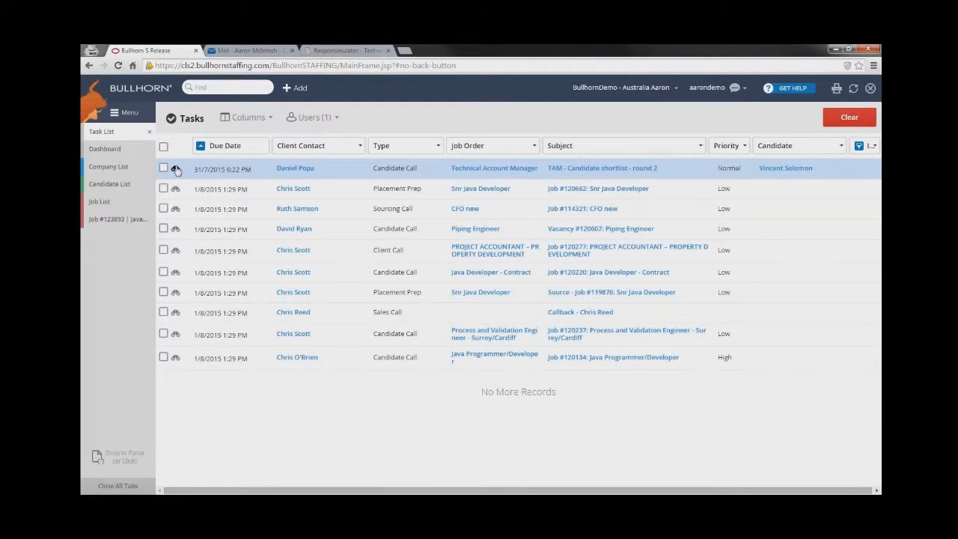
Preview 'TAM - Candidate shortlist - round 2' to see its linked contact, candidate and job
{"action": "left_click", "coordinate": [601, 167]}
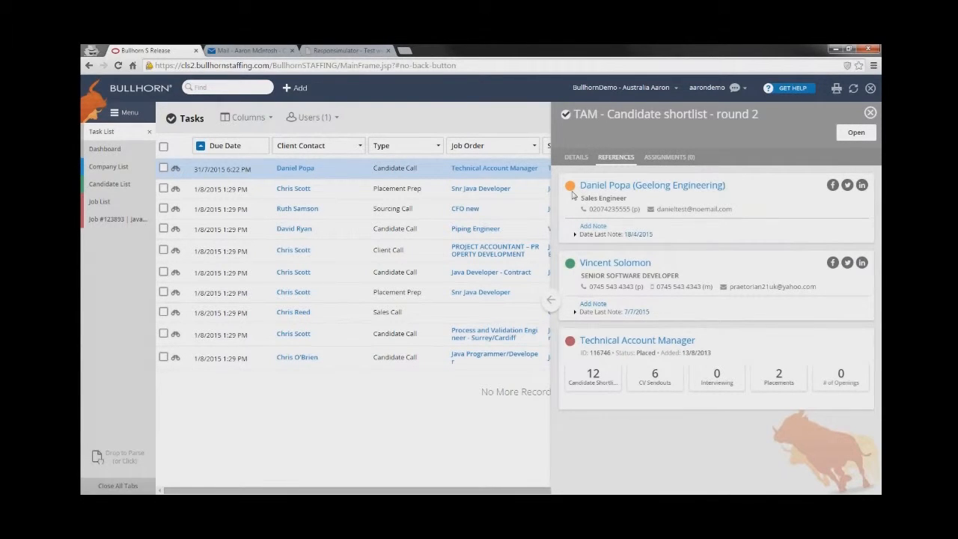
{"action": "mouse_move", "coordinate": [578, 335]}
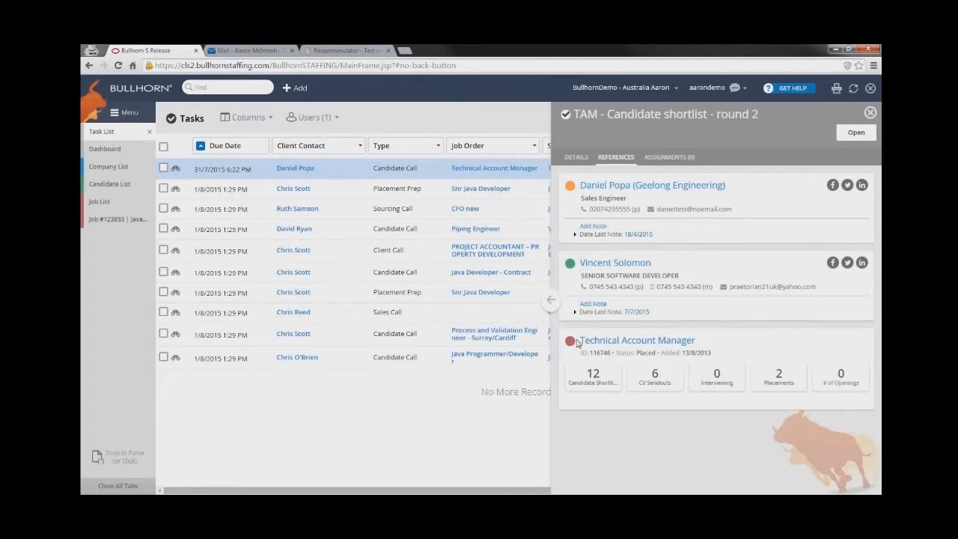
{"action": "mouse_move", "coordinate": [609, 317]}
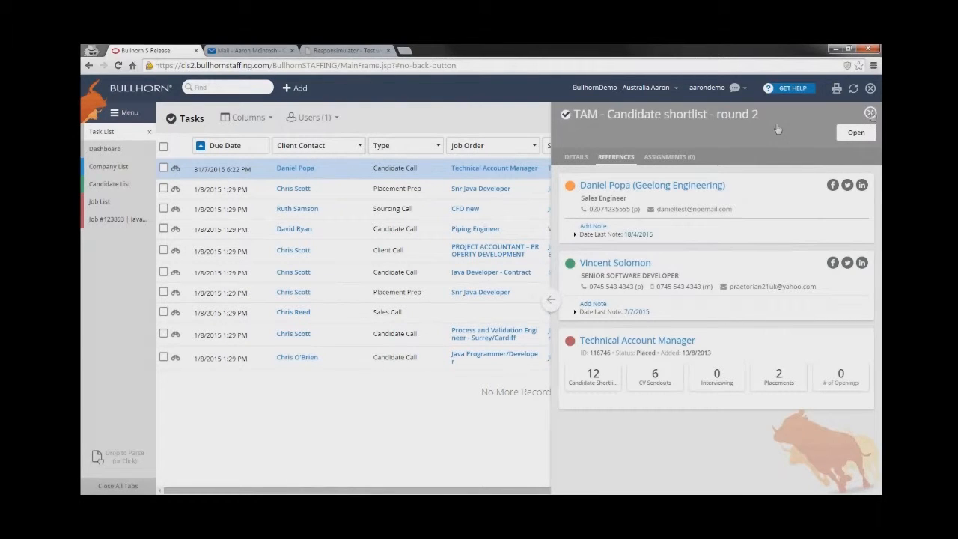
Show the Company List, review its selected columns, and point to Favorites
{"action": "left_click", "coordinate": [109, 167]}
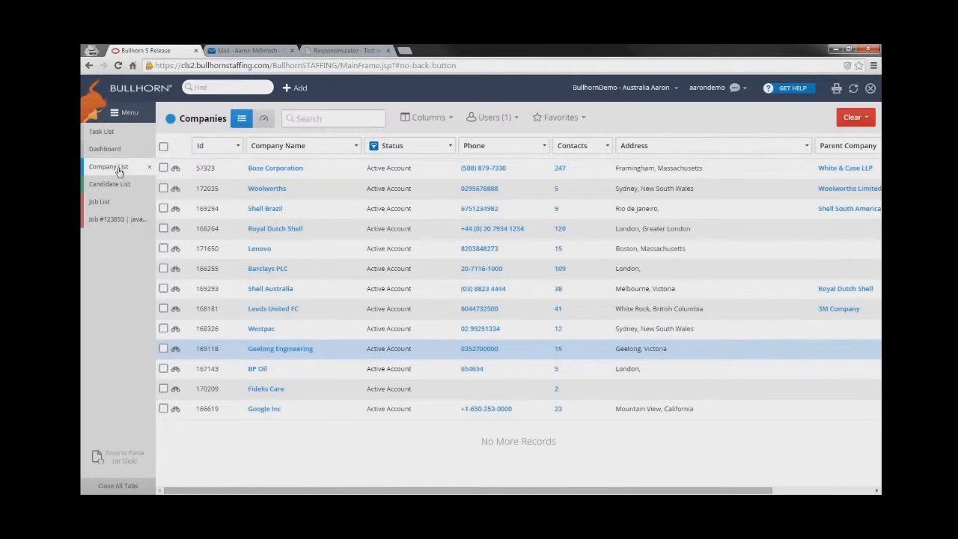
{"action": "mouse_move", "coordinate": [452, 118]}
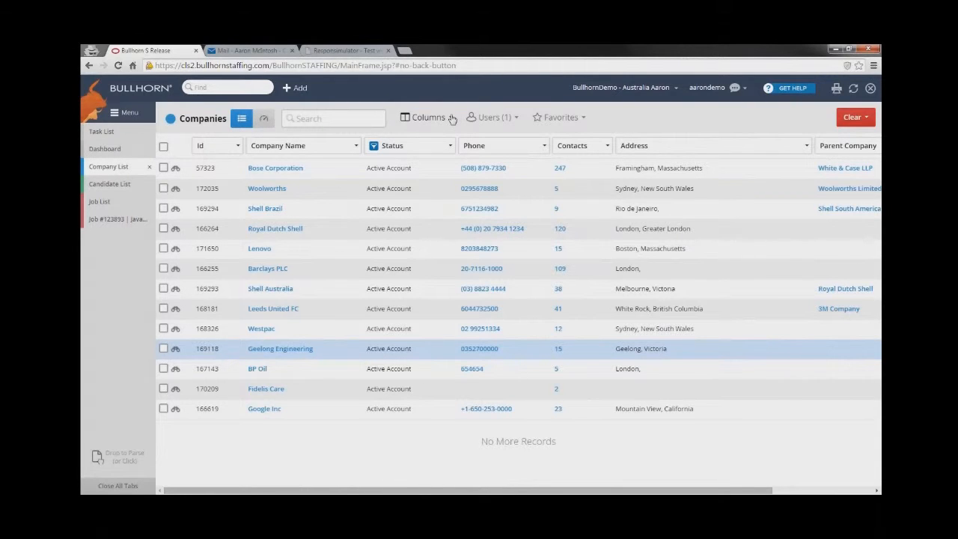
{"action": "left_click", "coordinate": [429, 117]}
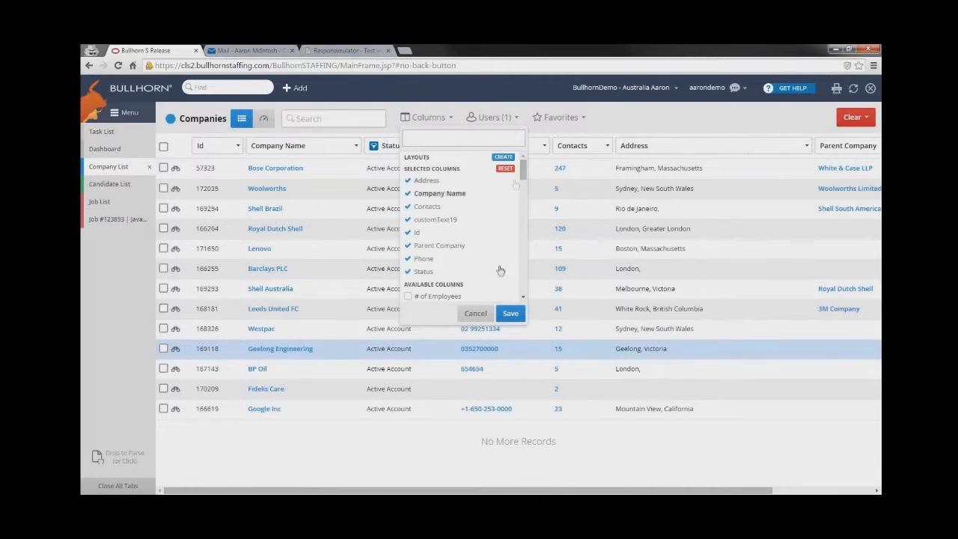
{"action": "left_click", "coordinate": [511, 313]}
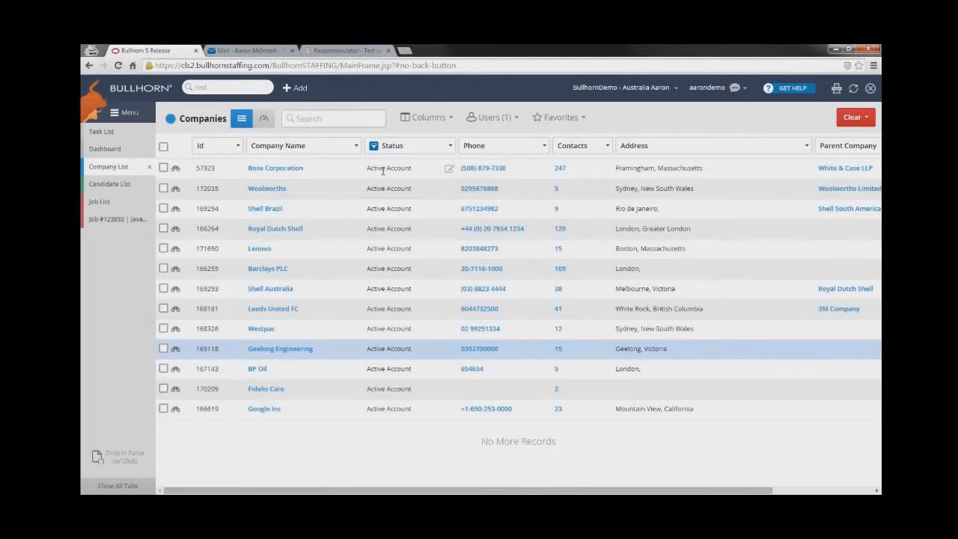
{"action": "mouse_move", "coordinate": [588, 122]}
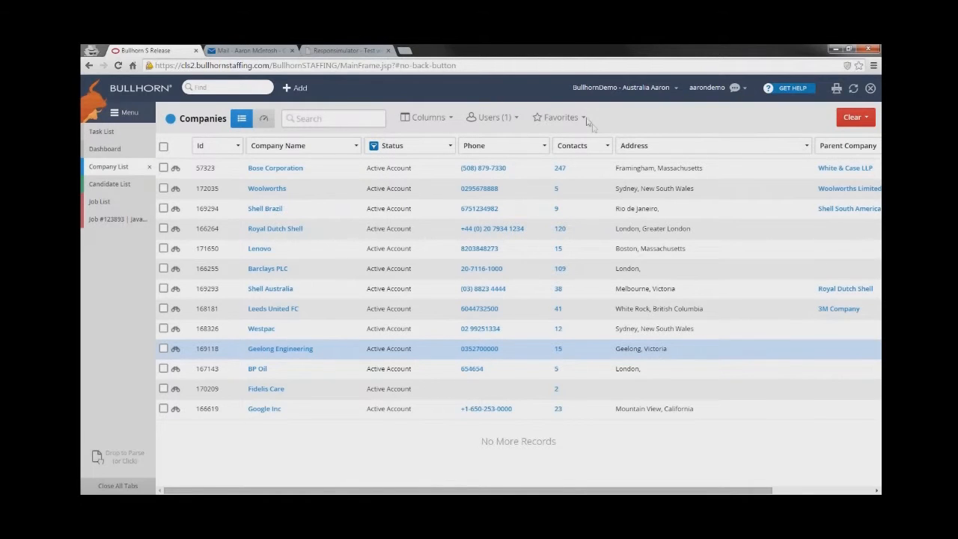
{"action": "mouse_move", "coordinate": [584, 120]}
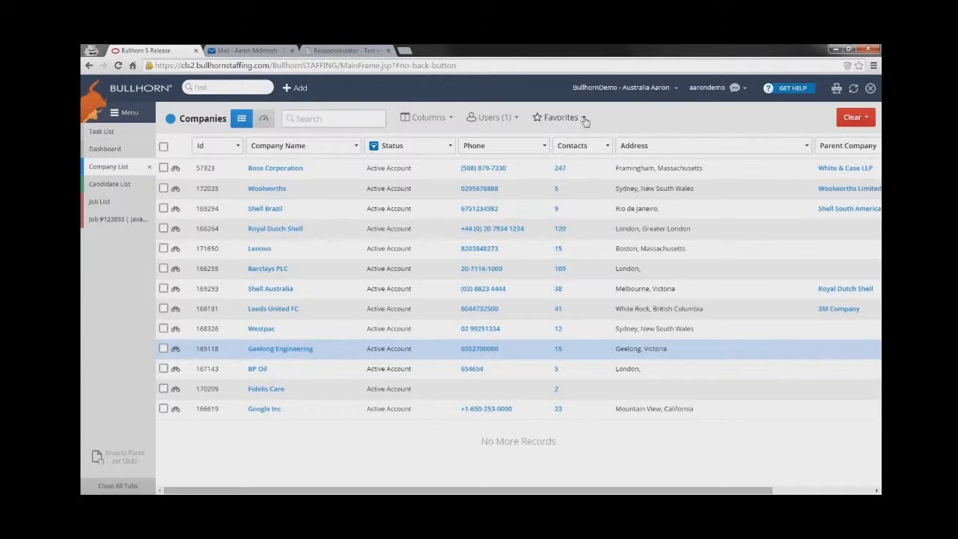
{"action": "left_click", "coordinate": [560, 117]}
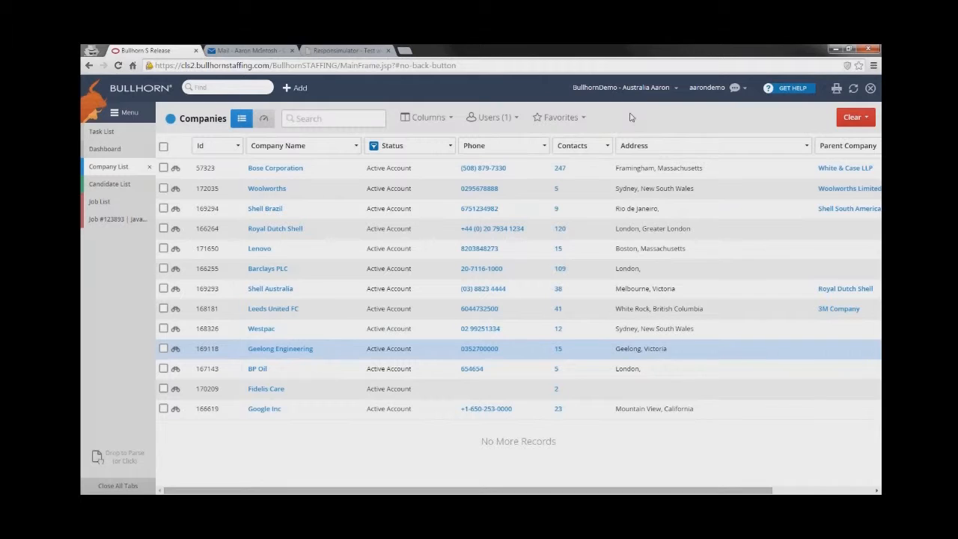
{"action": "mouse_move", "coordinate": [186, 357]}
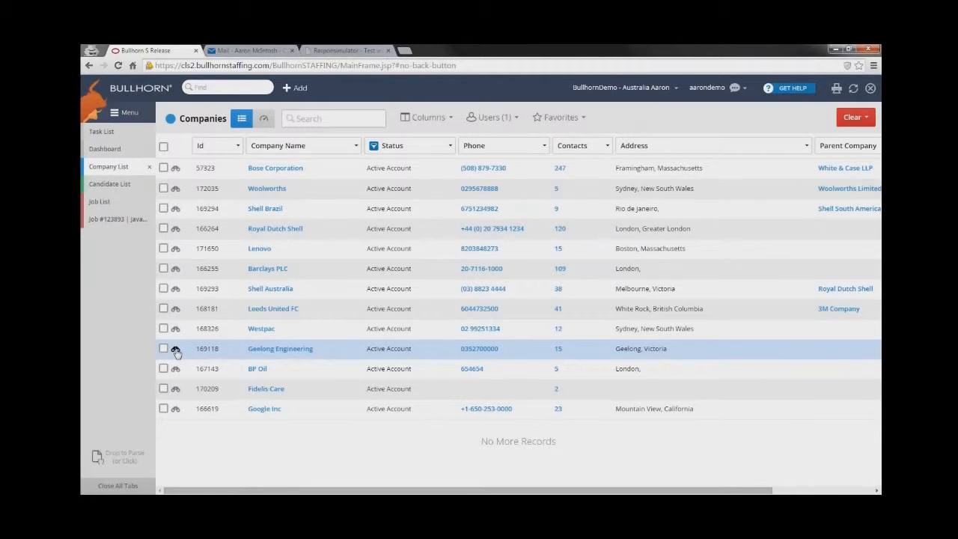
Preview Geelong Engineering, expand Top Engaged Contacts details, and reach Conversation Activity
{"action": "left_click", "coordinate": [176, 349]}
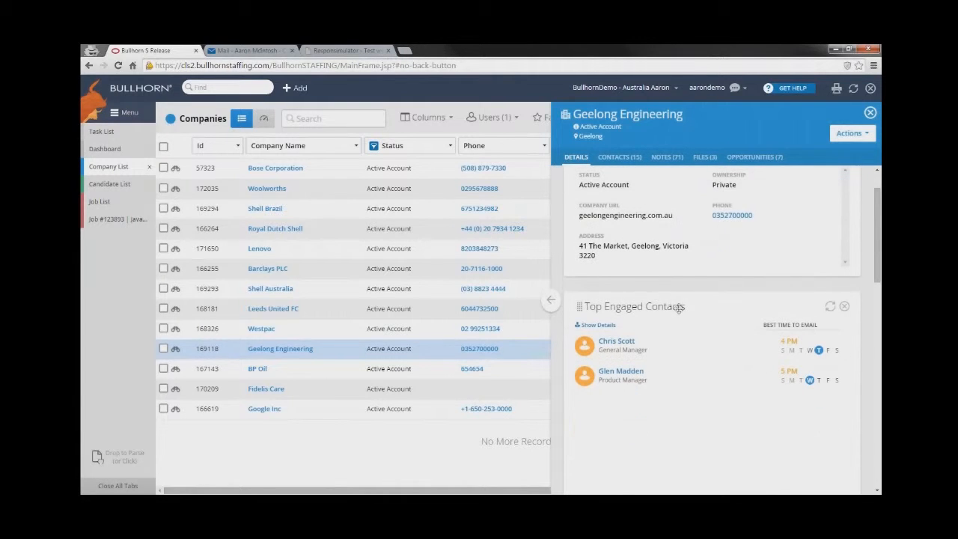
{"action": "mouse_move", "coordinate": [683, 362]}
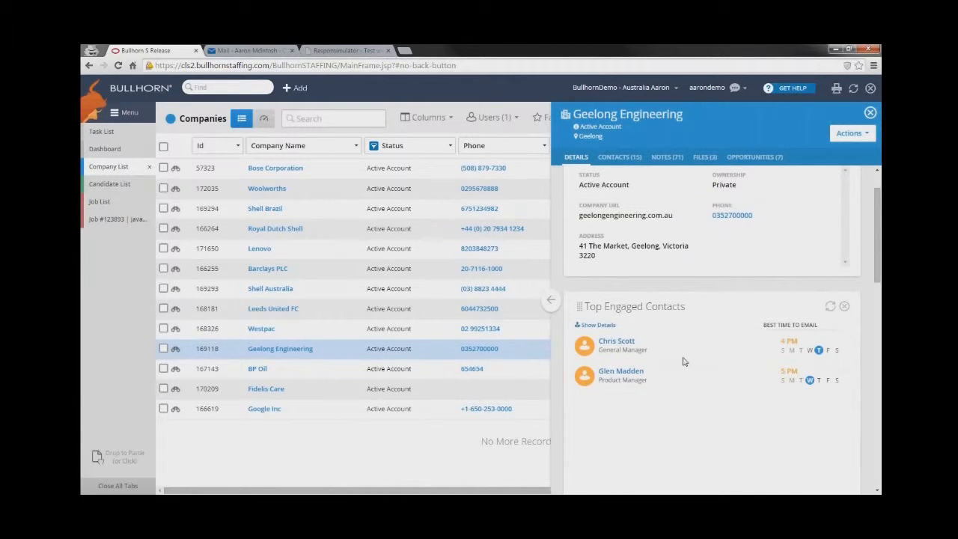
{"action": "scroll", "scroll_direction": "down", "scroll_amount": 3}
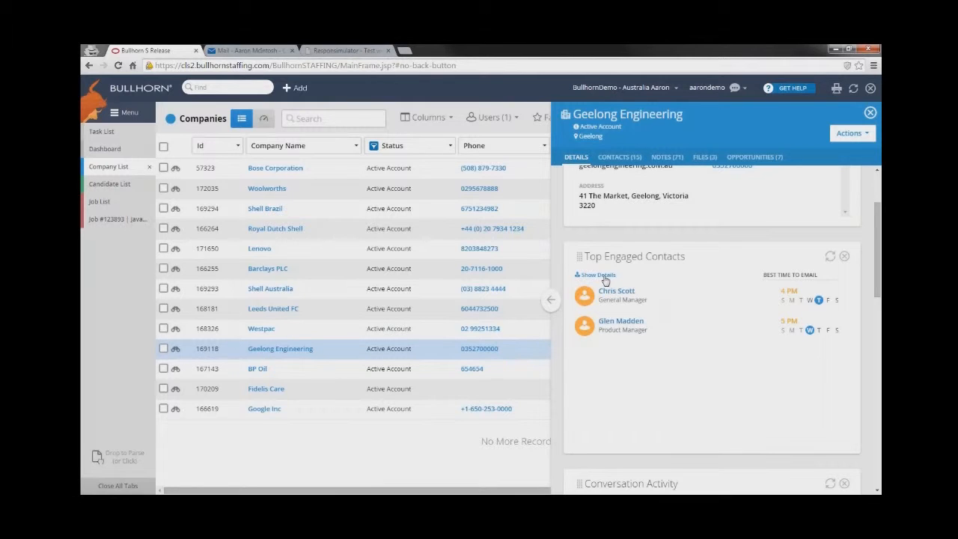
{"action": "left_click", "coordinate": [595, 274]}
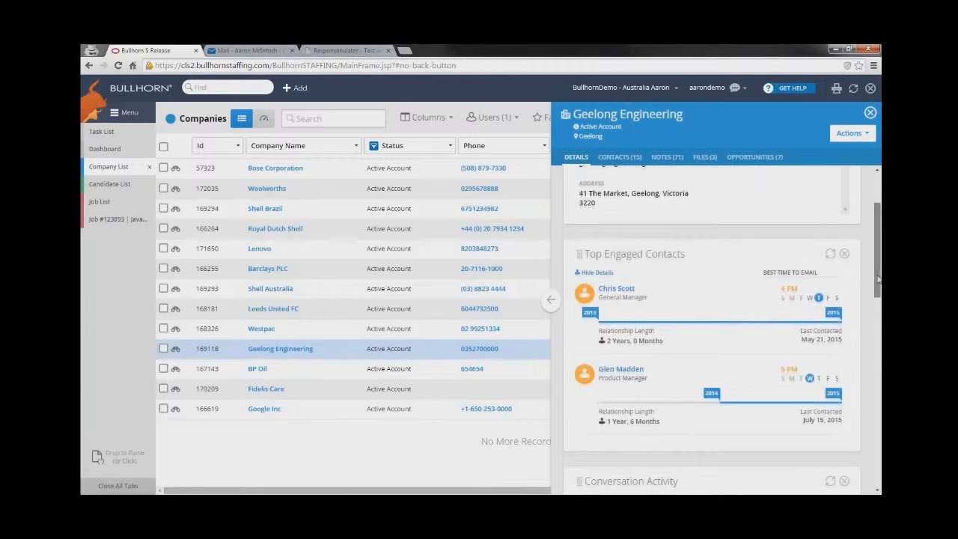
{"action": "scroll", "scroll_direction": "down", "scroll_amount": 3}
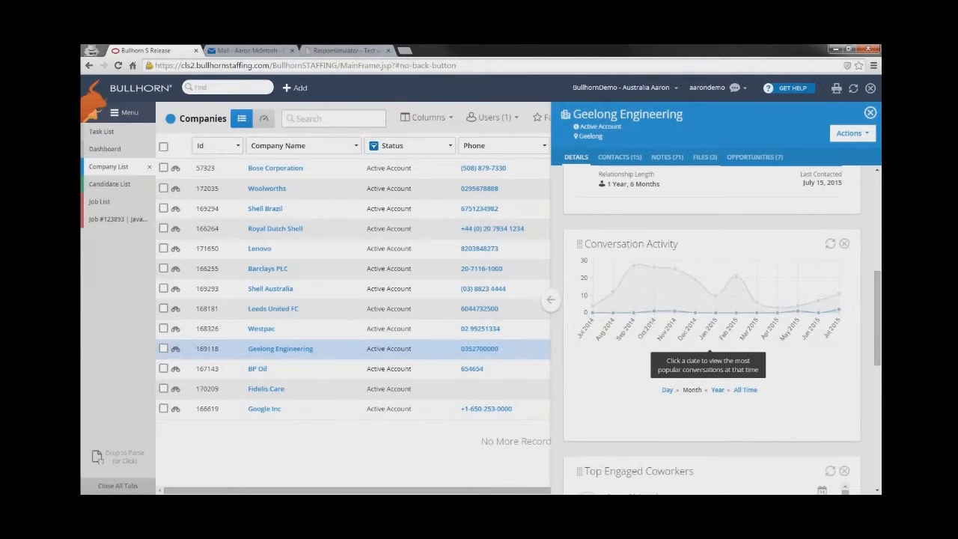
{"action": "mouse_move", "coordinate": [653, 315]}
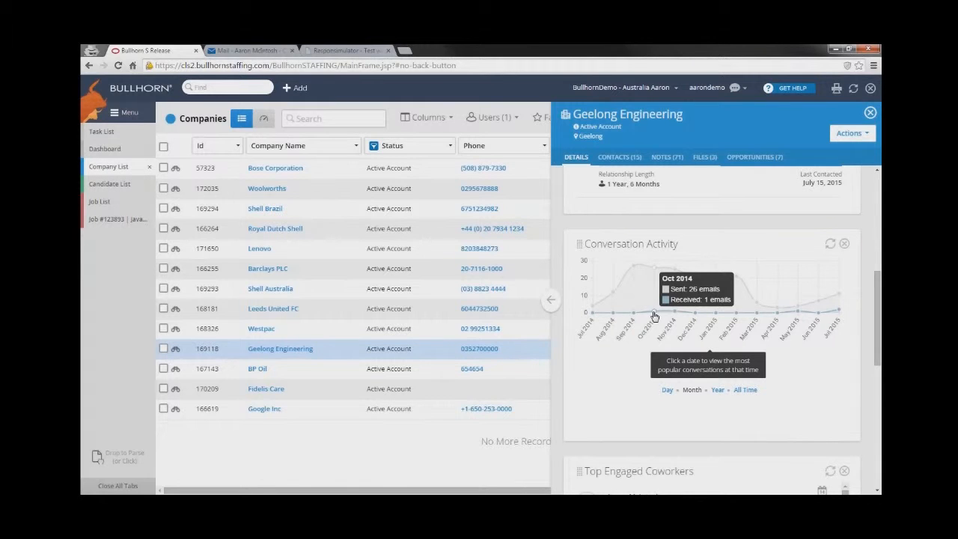
{"action": "left_click", "coordinate": [653, 315]}
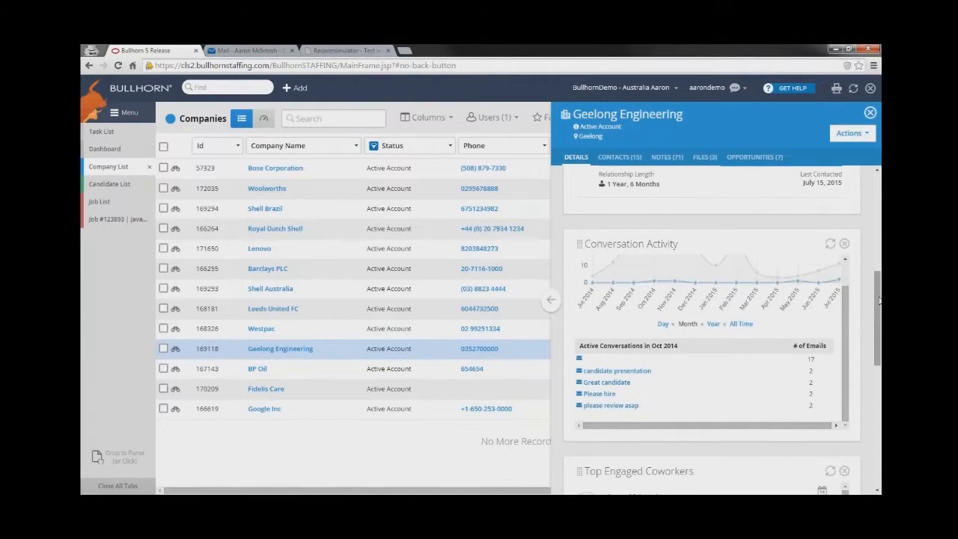
{"action": "scroll", "scroll_direction": "down", "scroll_amount": 3}
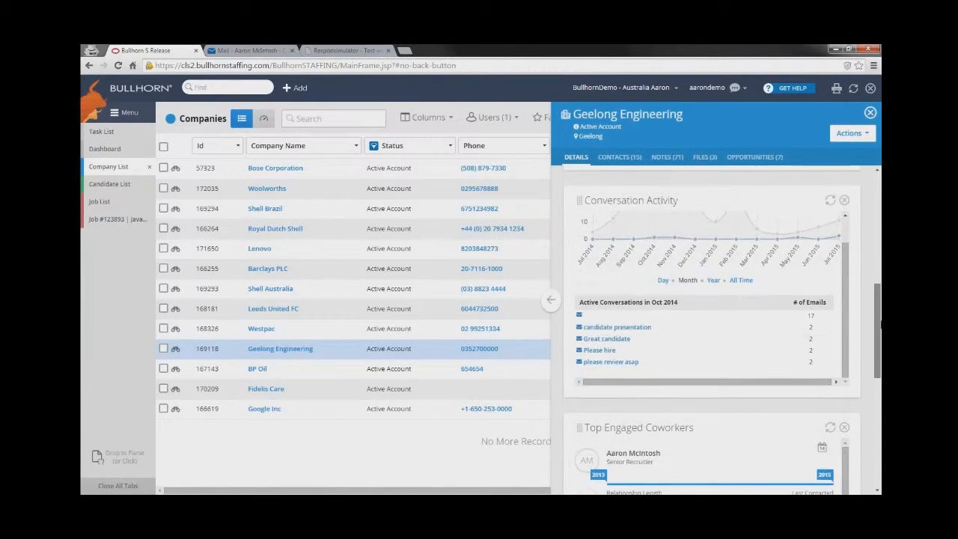
{"action": "scroll", "scroll_direction": "down", "scroll_amount": 3}
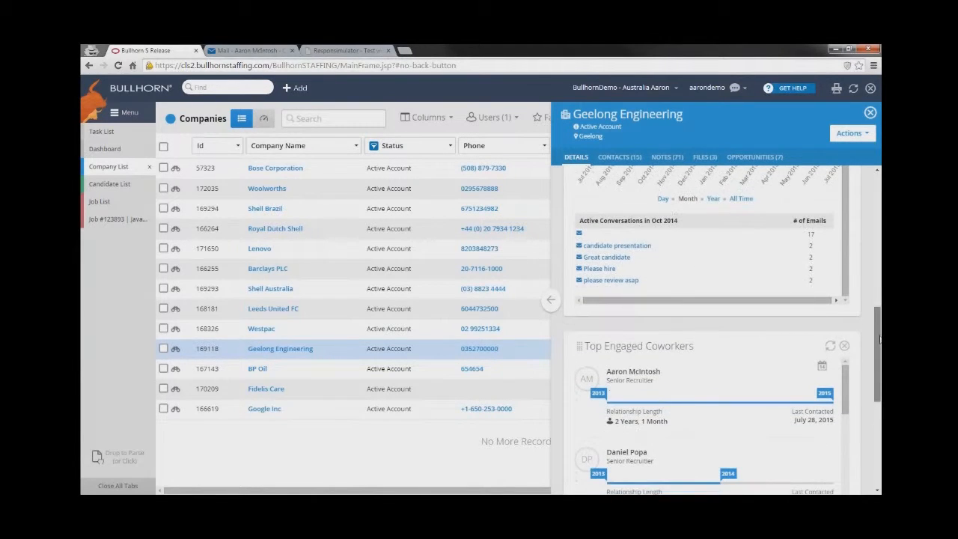
{"action": "scroll", "scroll_direction": "down", "scroll_amount": 3}
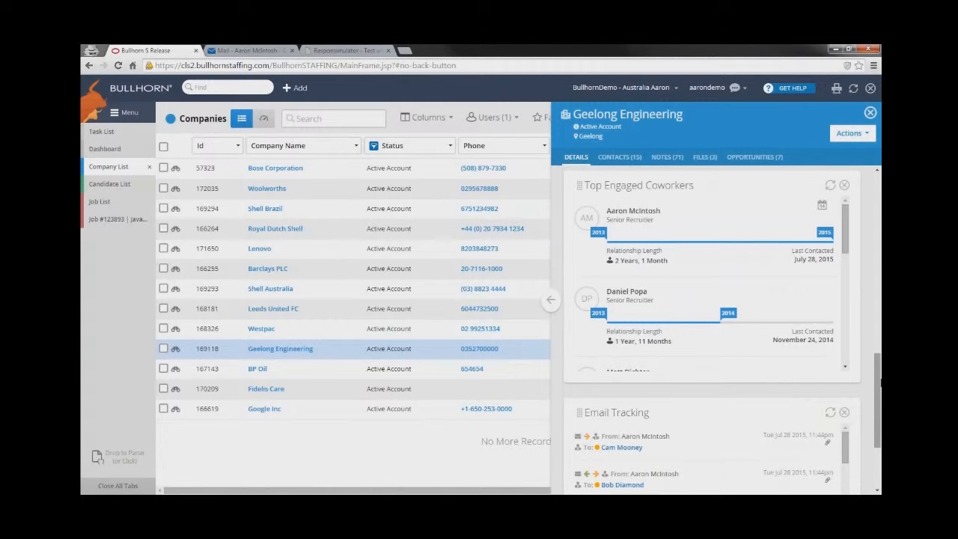
{"action": "mouse_move", "coordinate": [851, 249]}
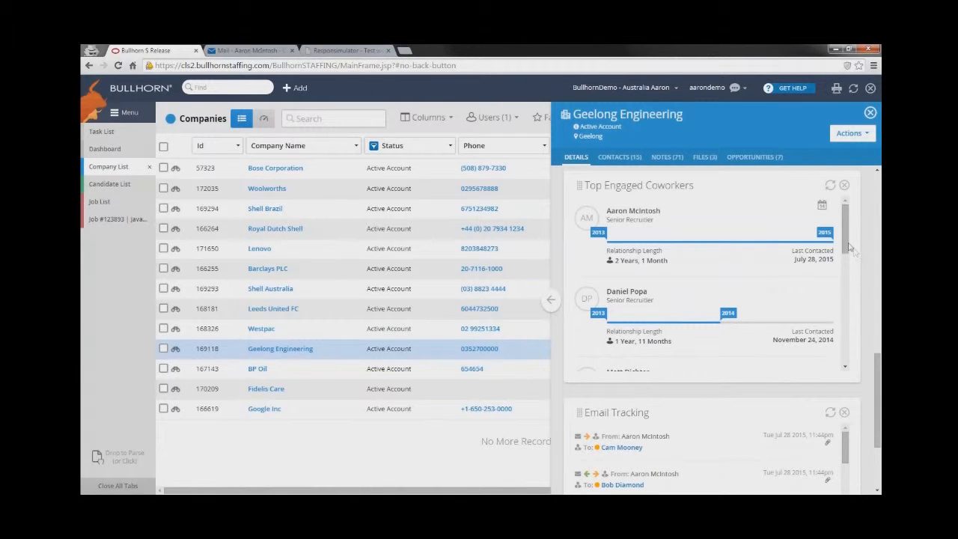
{"action": "scroll", "scroll_direction": "down", "scroll_amount": 3}
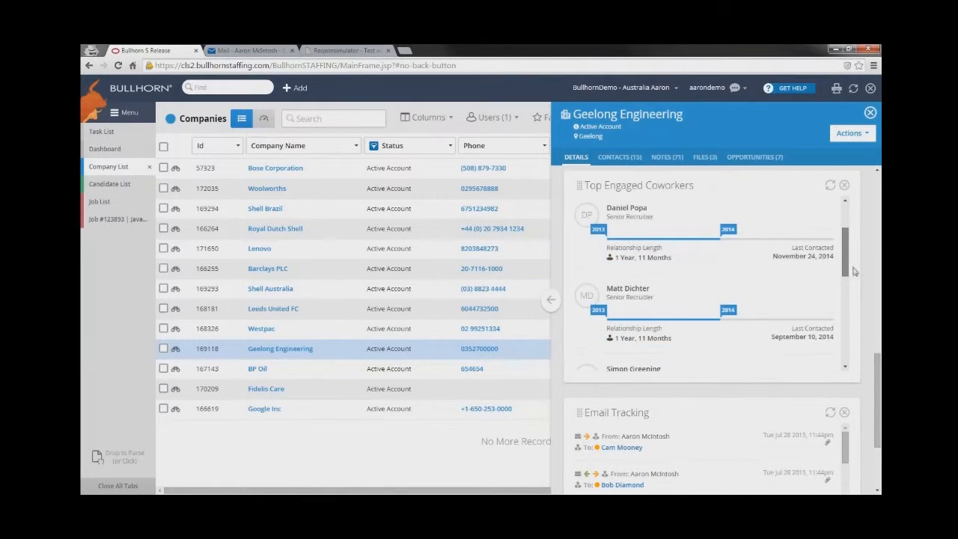
{"action": "scroll", "scroll_direction": "down", "scroll_amount": 3}
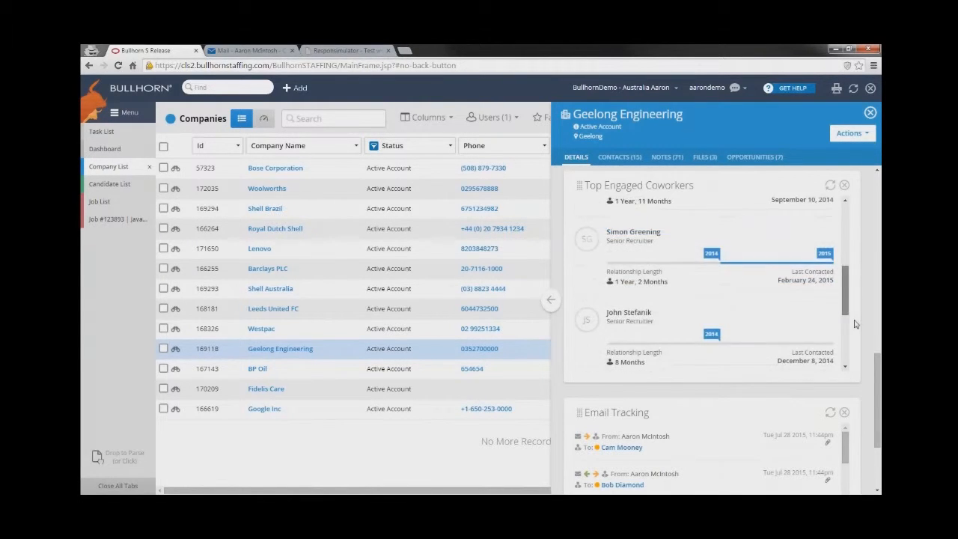
{"action": "scroll", "scroll_direction": "down", "scroll_amount": 3}
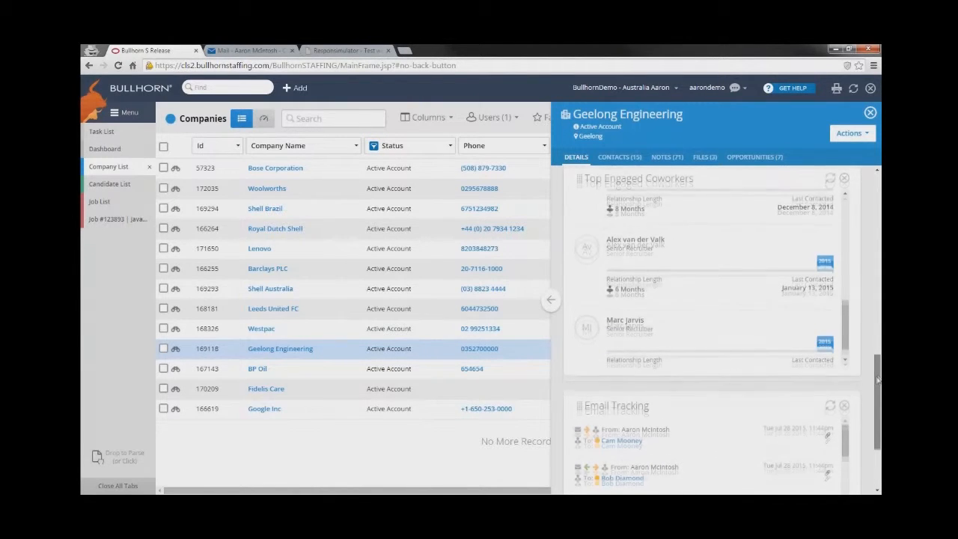
{"action": "scroll", "scroll_direction": "down", "scroll_amount": 3}
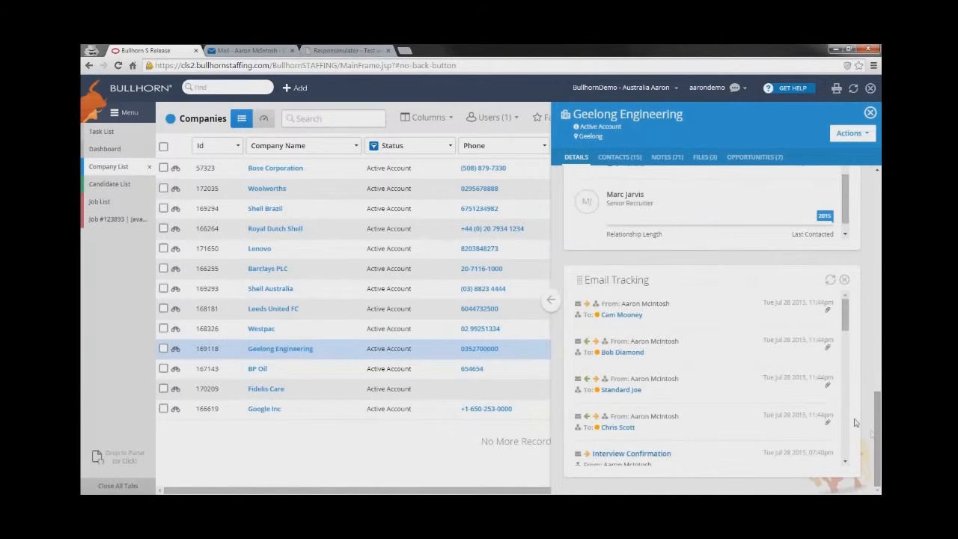
{"action": "mouse_move", "coordinate": [717, 319]}
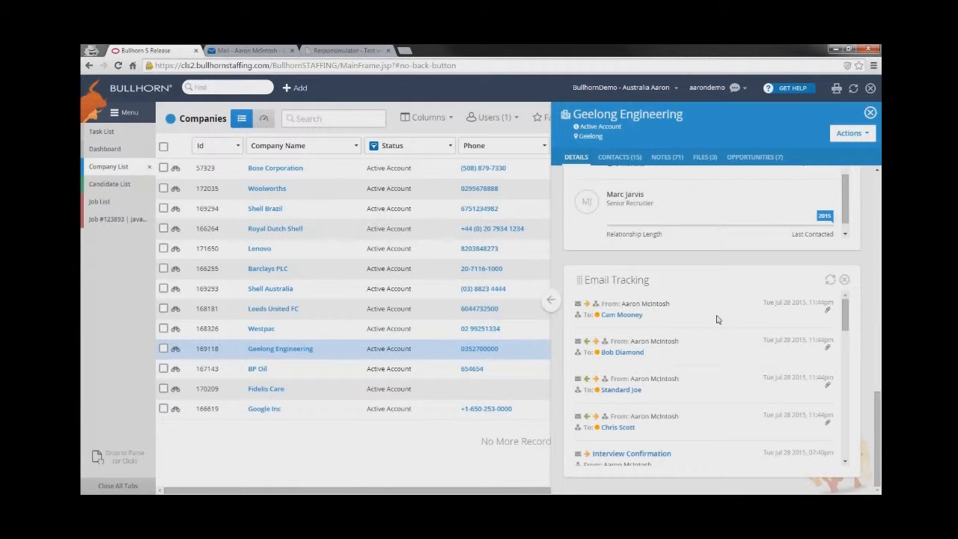
{"action": "scroll", "scroll_direction": "down", "scroll_amount": 3}
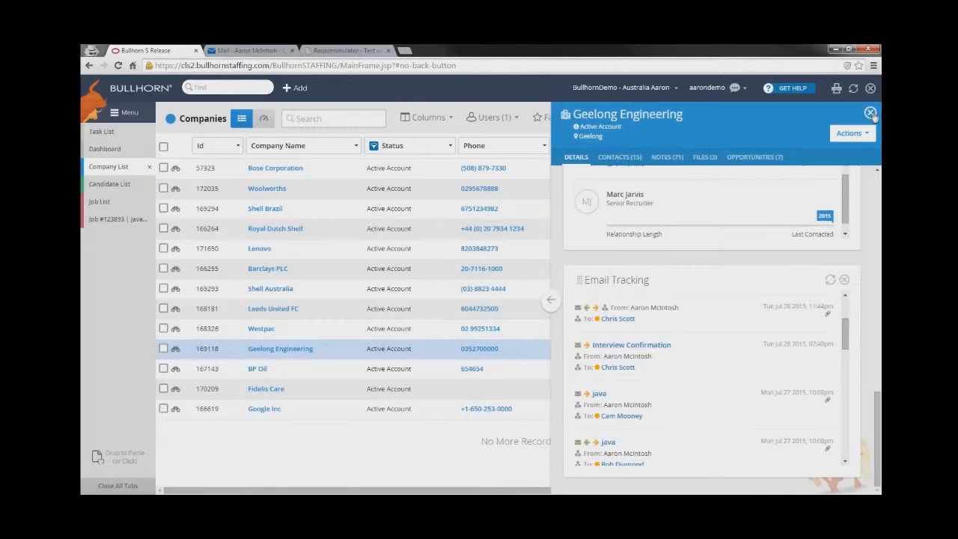
Close the Geelong Engineering company panel
{"action": "left_click", "coordinate": [871, 112]}
{"action": "type", "text": "chr sco"}
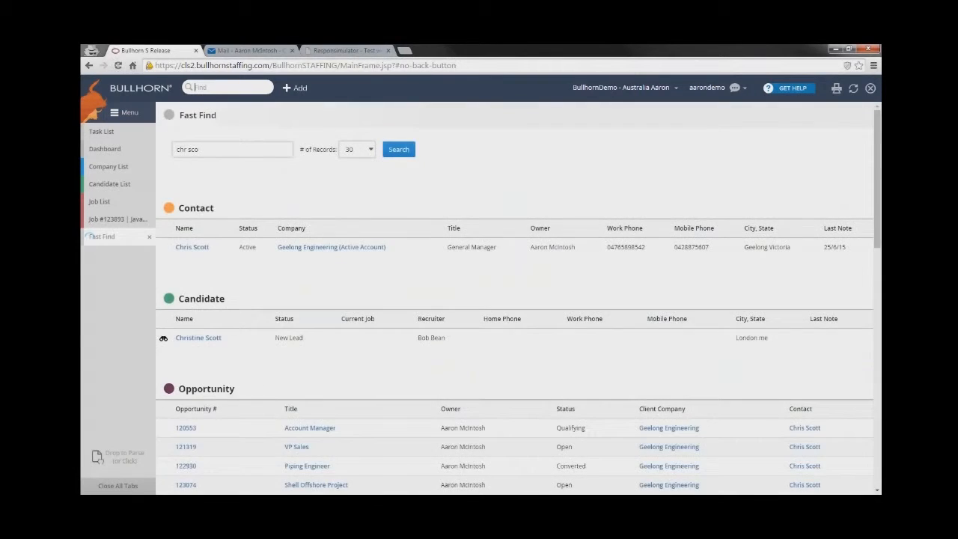
{"action": "left_click", "coordinate": [192, 247]}
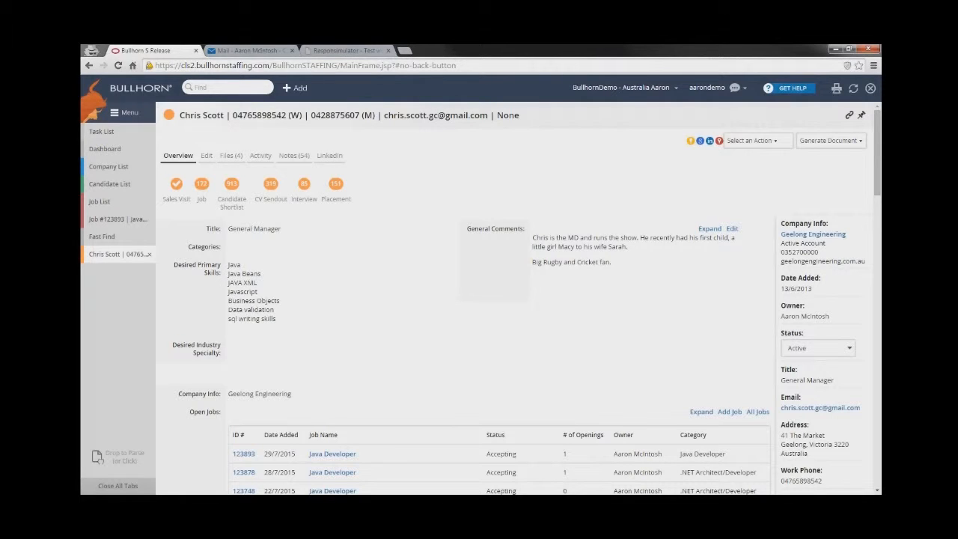
{"action": "mouse_move", "coordinate": [183, 203]}
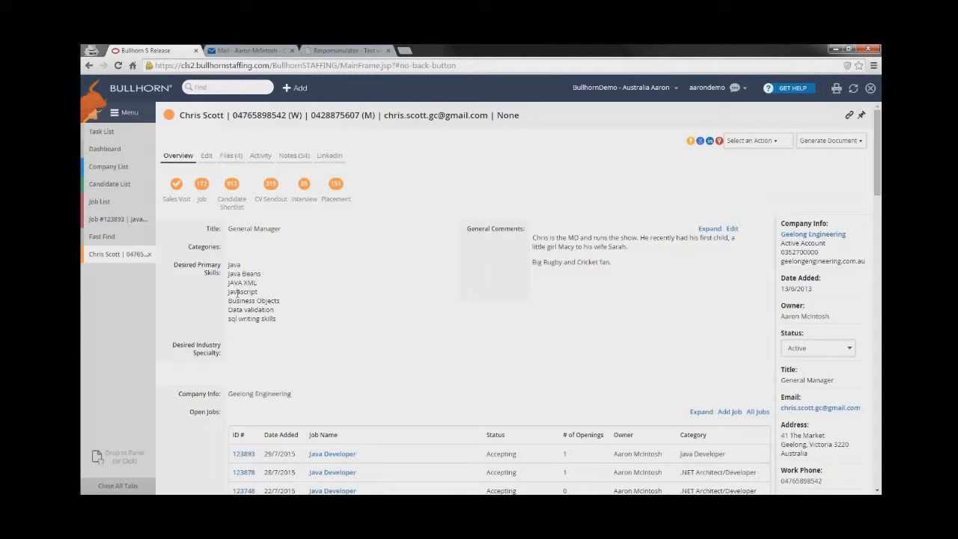
{"action": "left_click", "coordinate": [101, 236]}
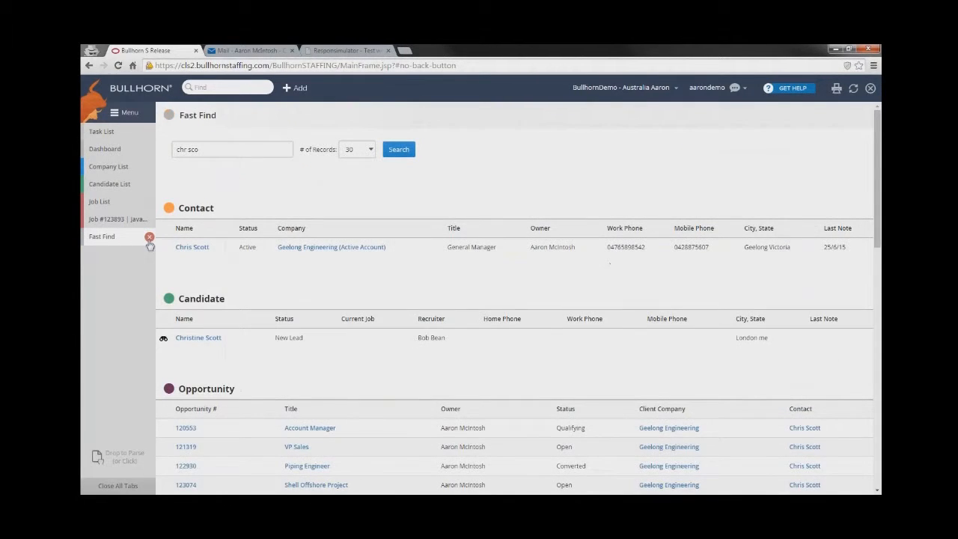
{"action": "left_click", "coordinate": [109, 185]}
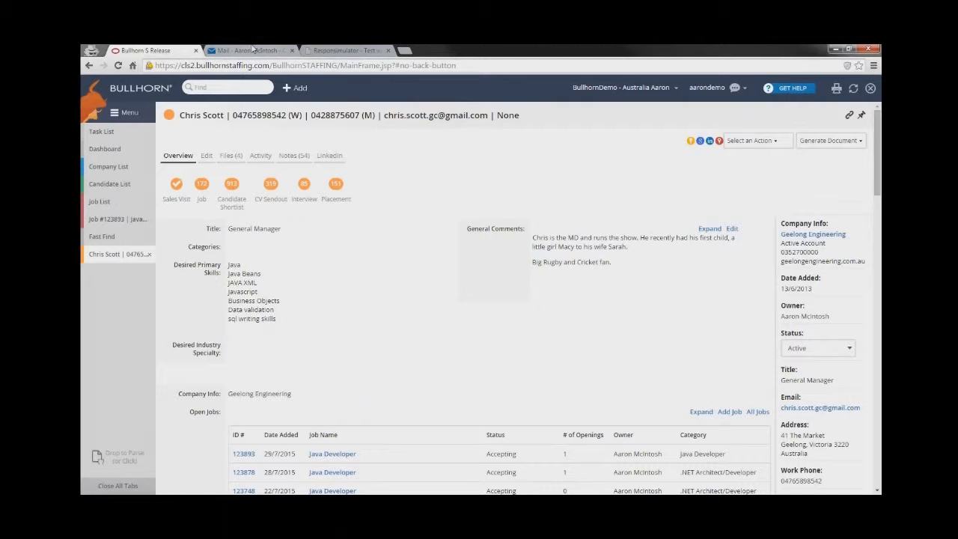
Switch to the Outlook Mail browser tab
{"action": "left_click", "coordinate": [251, 50]}
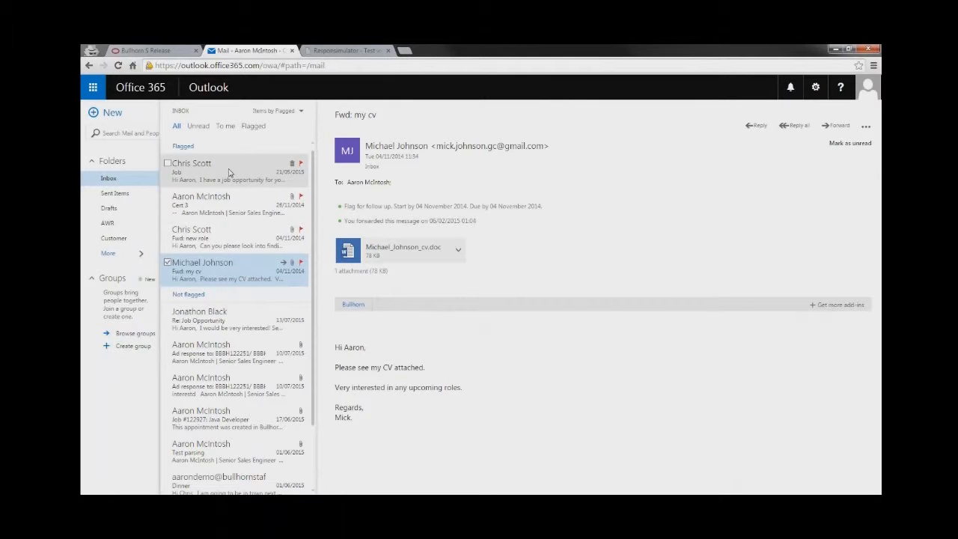
{"action": "left_click", "coordinate": [224, 171]}
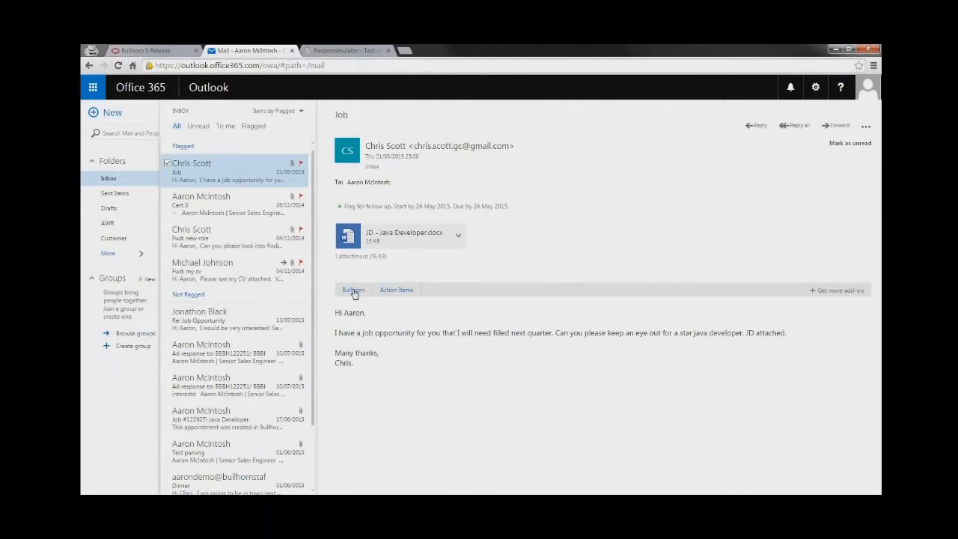
{"action": "left_click", "coordinate": [353, 289]}
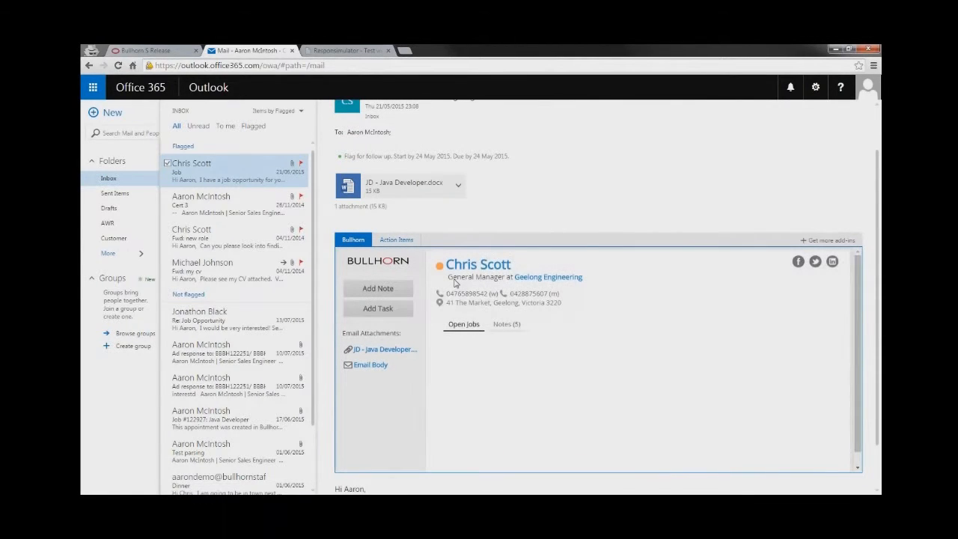
{"action": "left_click", "coordinate": [462, 324]}
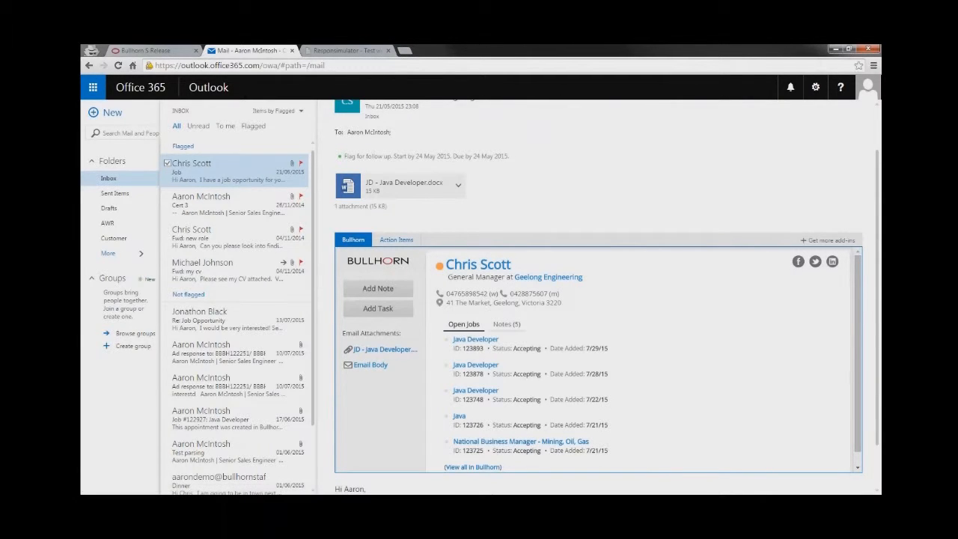
{"action": "left_click", "coordinate": [507, 324]}
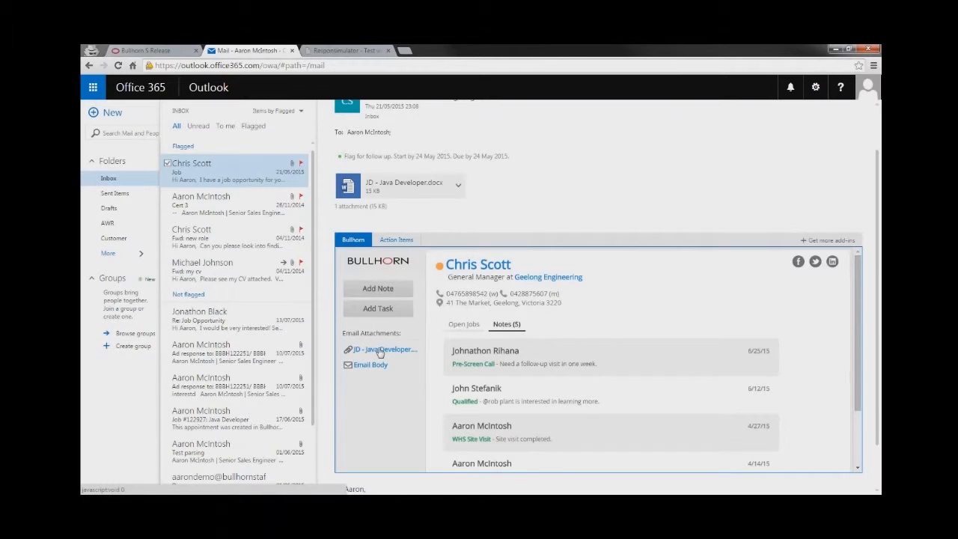
{"action": "left_click", "coordinate": [384, 349]}
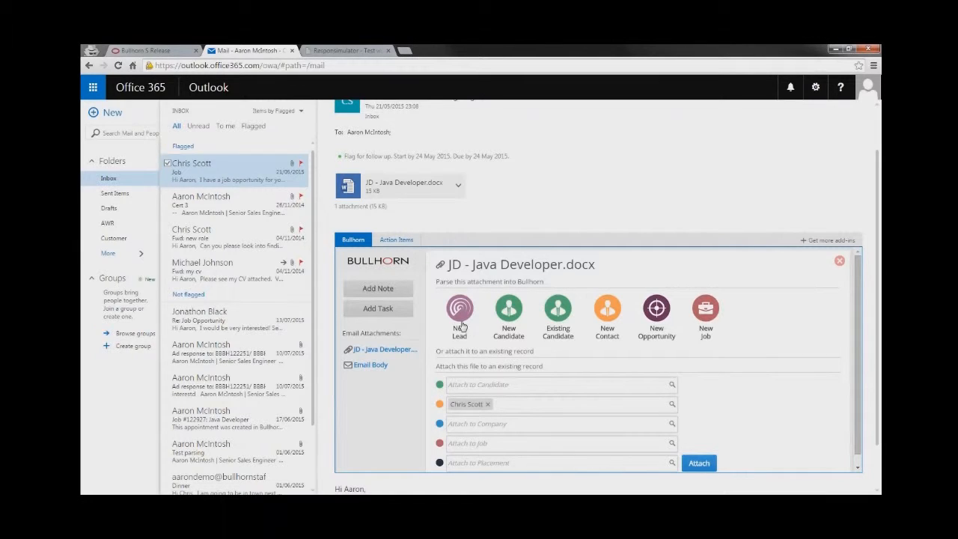
{"action": "mouse_move", "coordinate": [673, 341]}
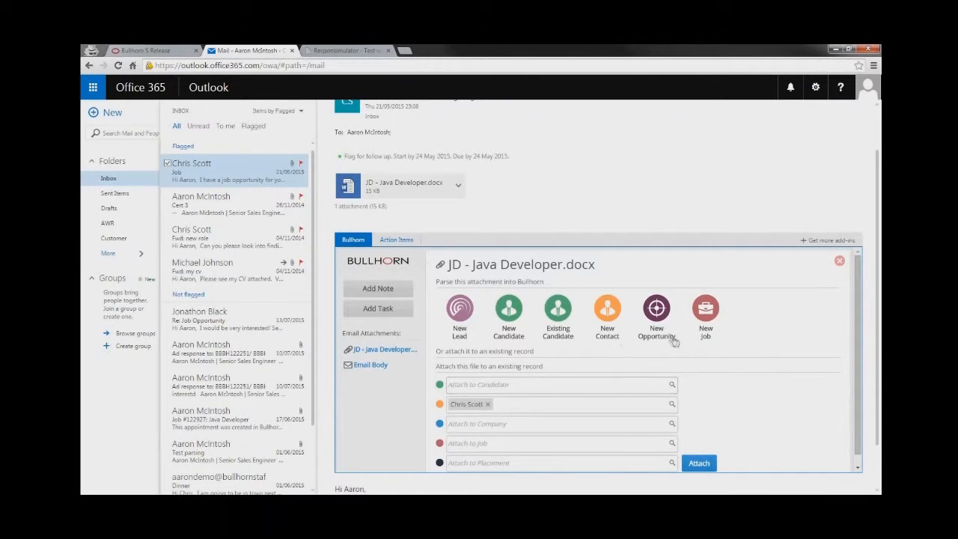
{"action": "mouse_move", "coordinate": [705, 325]}
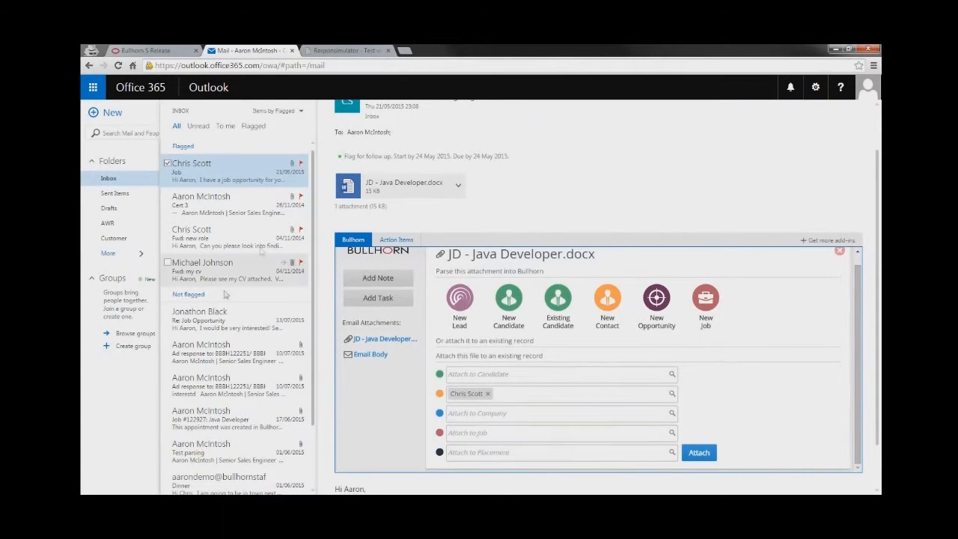
{"action": "left_click", "coordinate": [217, 271]}
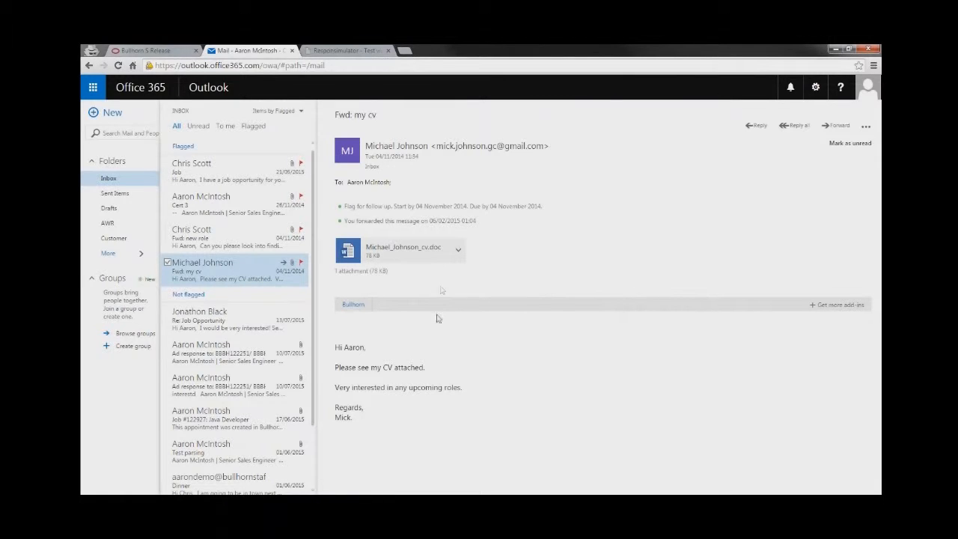
{"action": "mouse_move", "coordinate": [421, 382]}
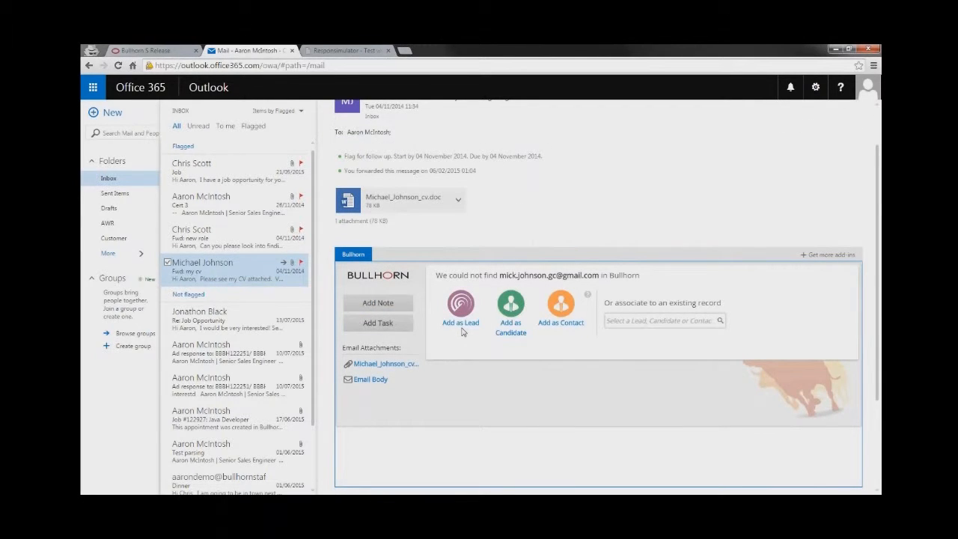
{"action": "mouse_move", "coordinate": [473, 292]}
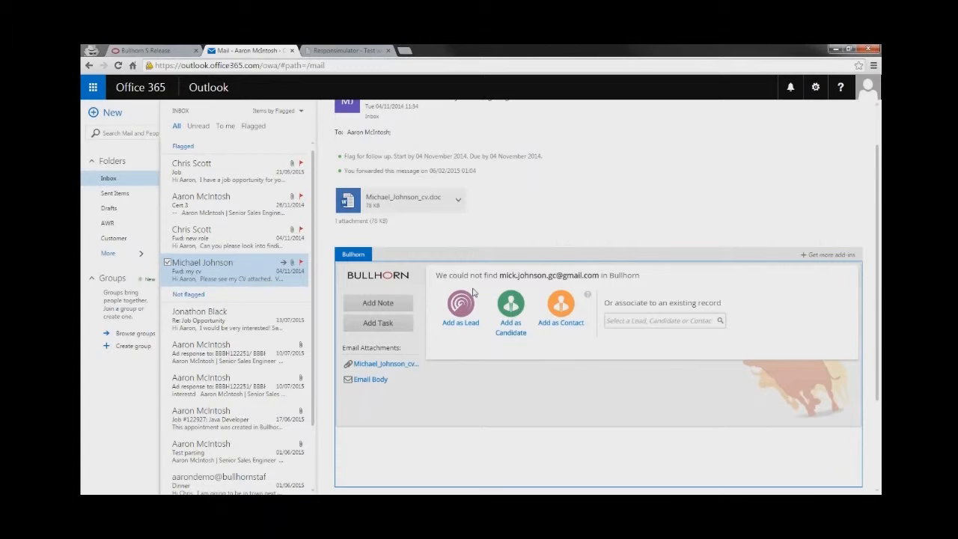
{"action": "mouse_move", "coordinate": [460, 316]}
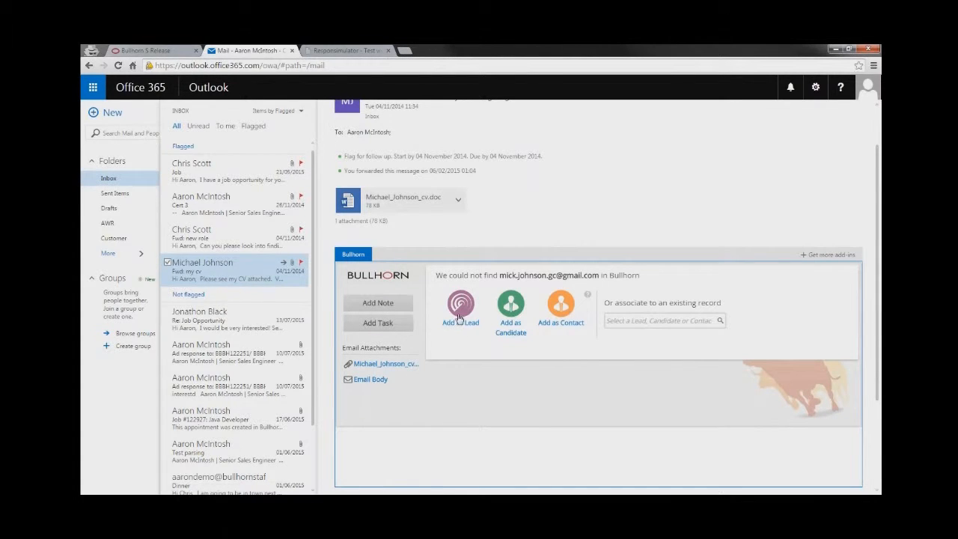
{"action": "left_click", "coordinate": [663, 320]}
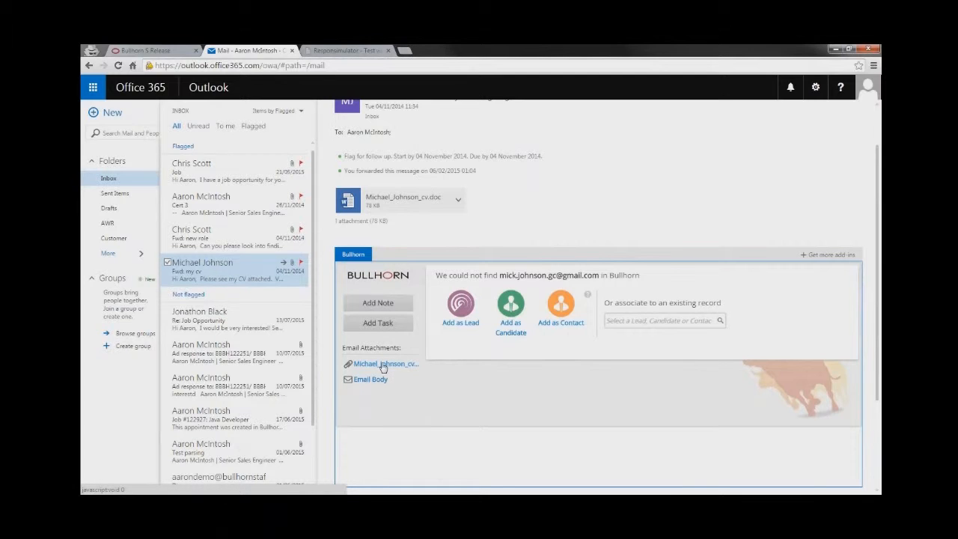
{"action": "left_click", "coordinate": [386, 363]}
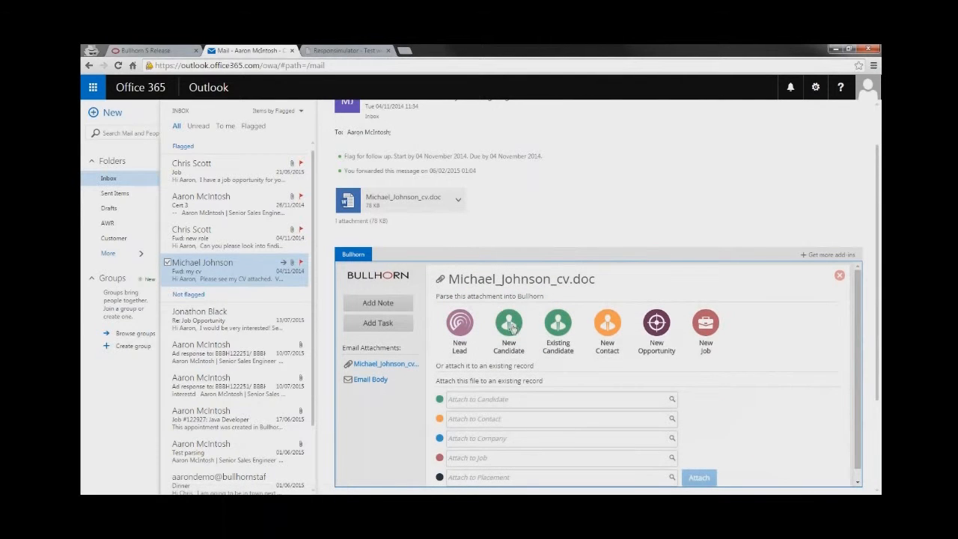
{"action": "left_click", "coordinate": [508, 326]}
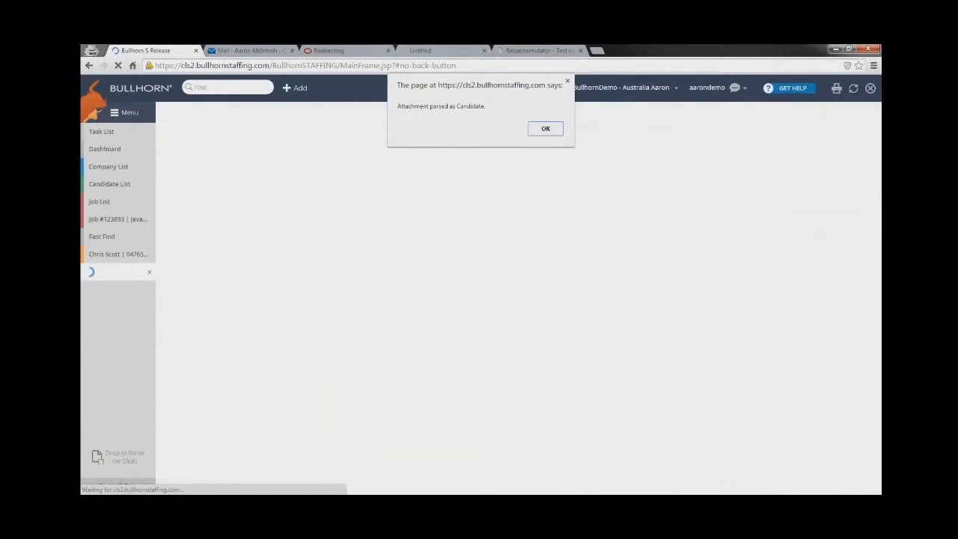
Acknowledge the parse confirmation and scroll the Add Candidate form to the duplicate warnings
{"action": "left_click", "coordinate": [545, 128]}
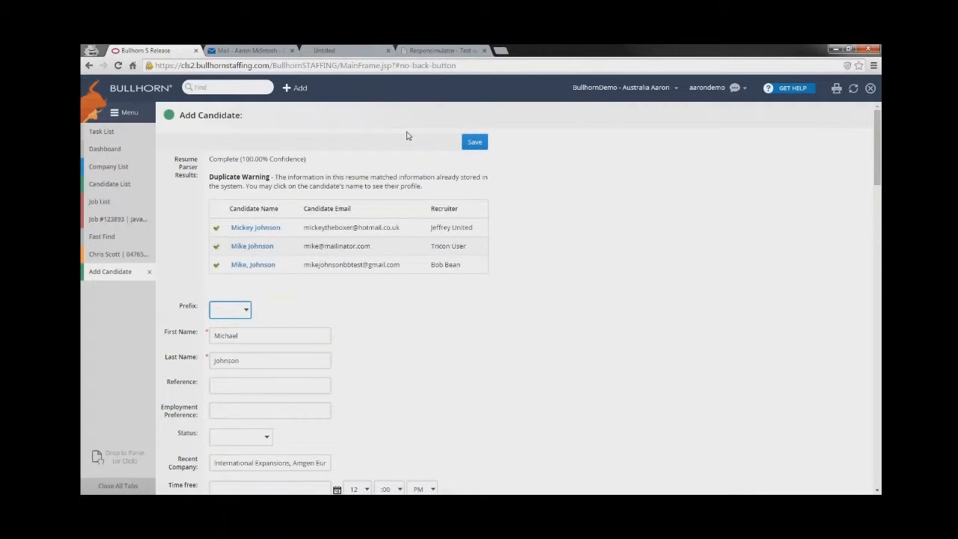
{"action": "mouse_move", "coordinate": [421, 304]}
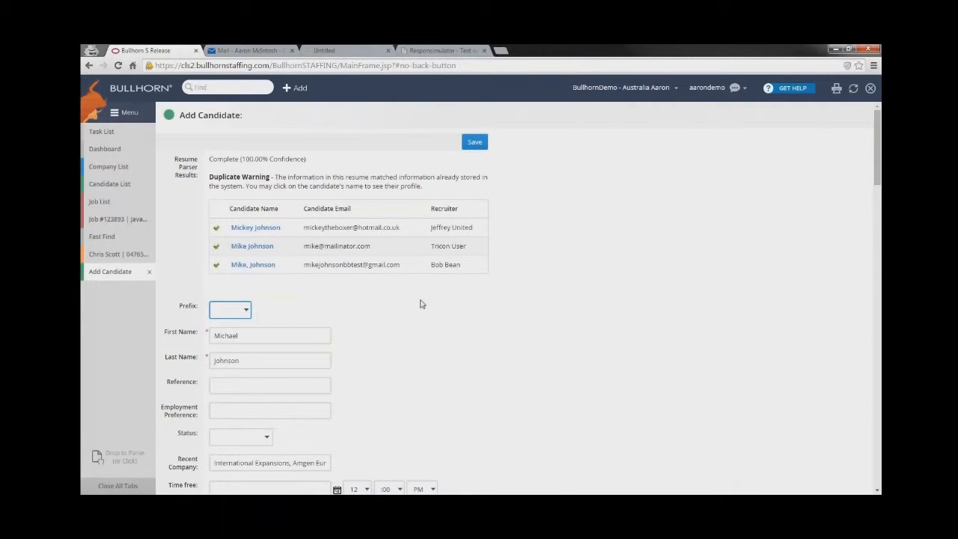
{"action": "scroll", "scroll_direction": "down", "scroll_amount": 3}
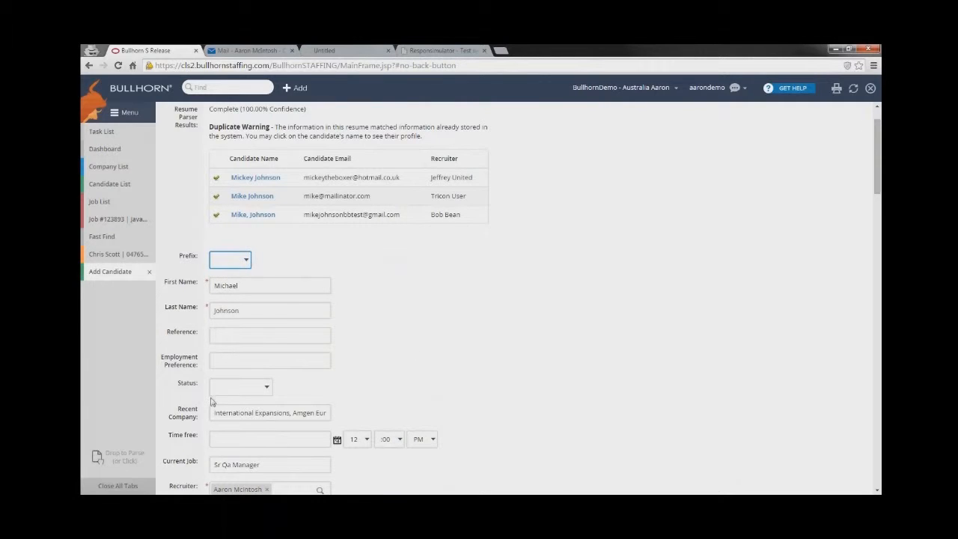
{"action": "mouse_move", "coordinate": [217, 400]}
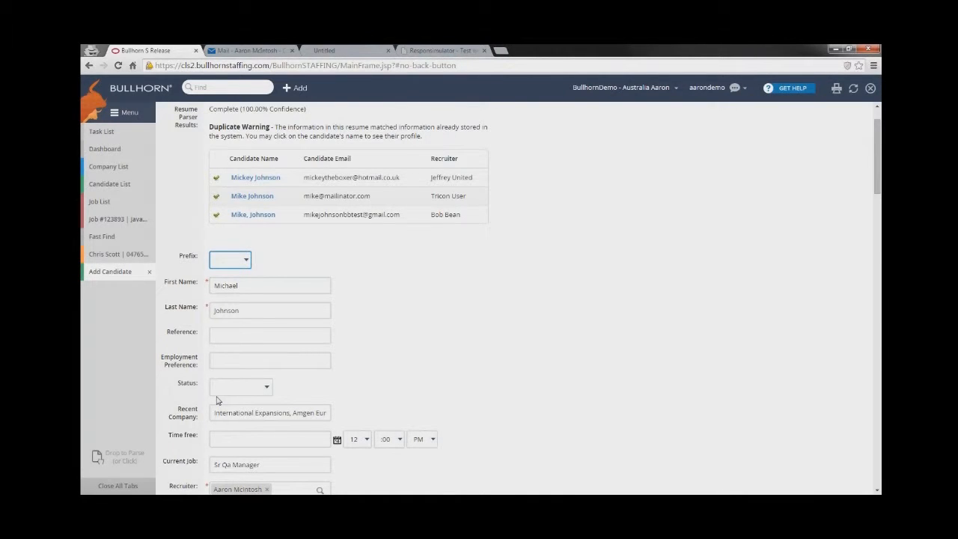
{"action": "mouse_move", "coordinate": [217, 401]}
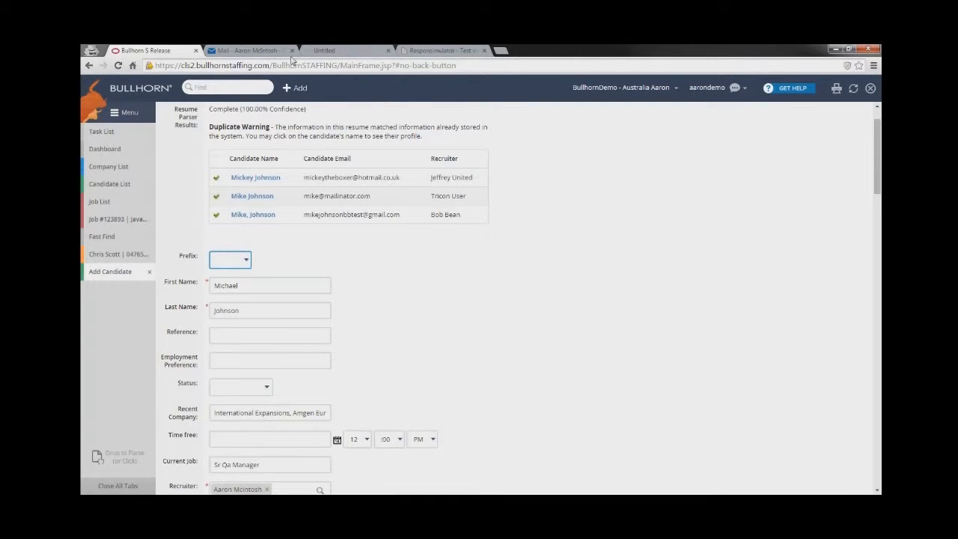
{"action": "mouse_move", "coordinate": [419, 50]}
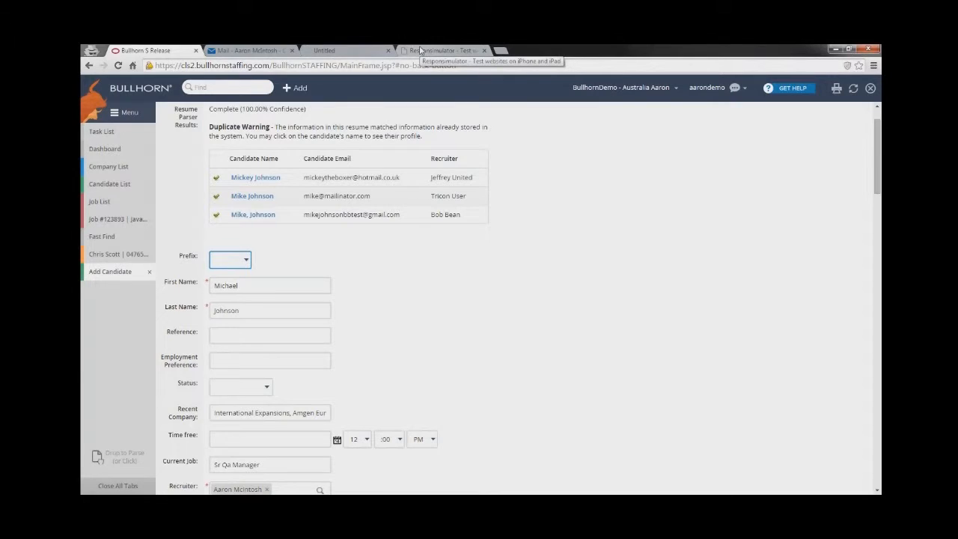
{"action": "left_click", "coordinate": [442, 51]}
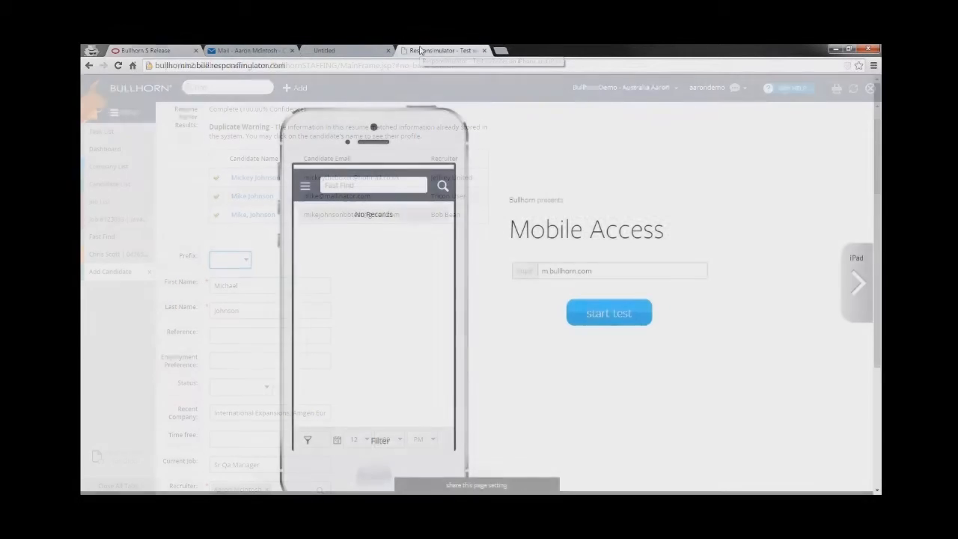
{"action": "left_click", "coordinate": [442, 50]}
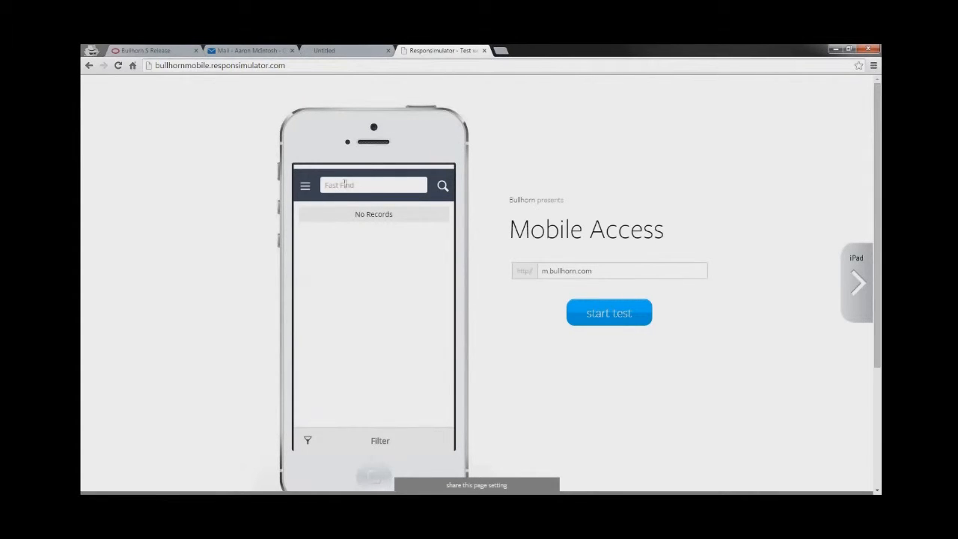
{"action": "type", "text": "ch"}
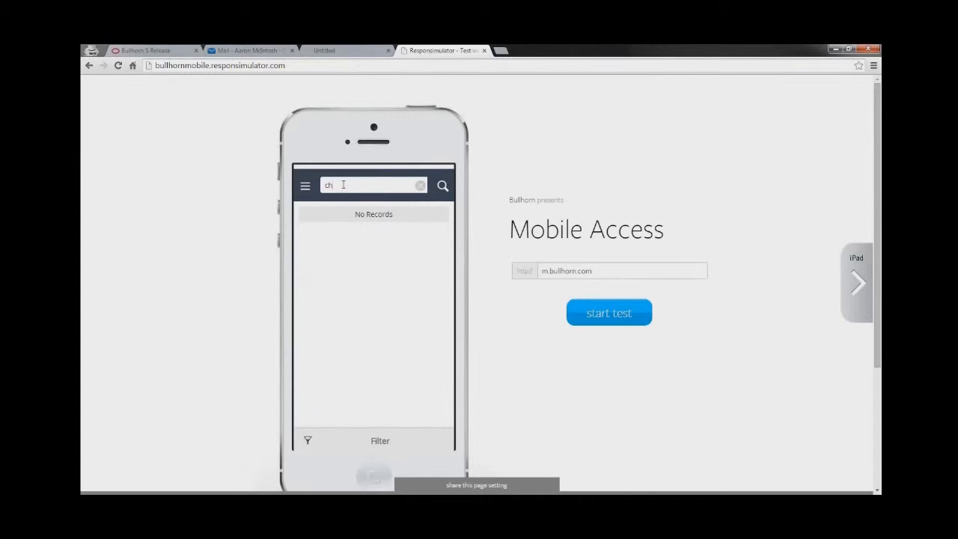
{"action": "type", "text": "sc"}
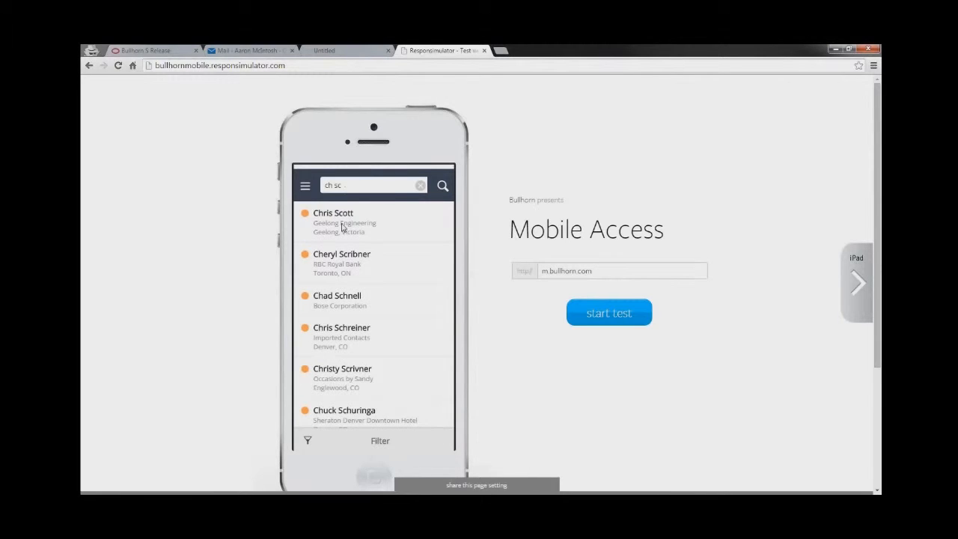
{"action": "left_click", "coordinate": [333, 217]}
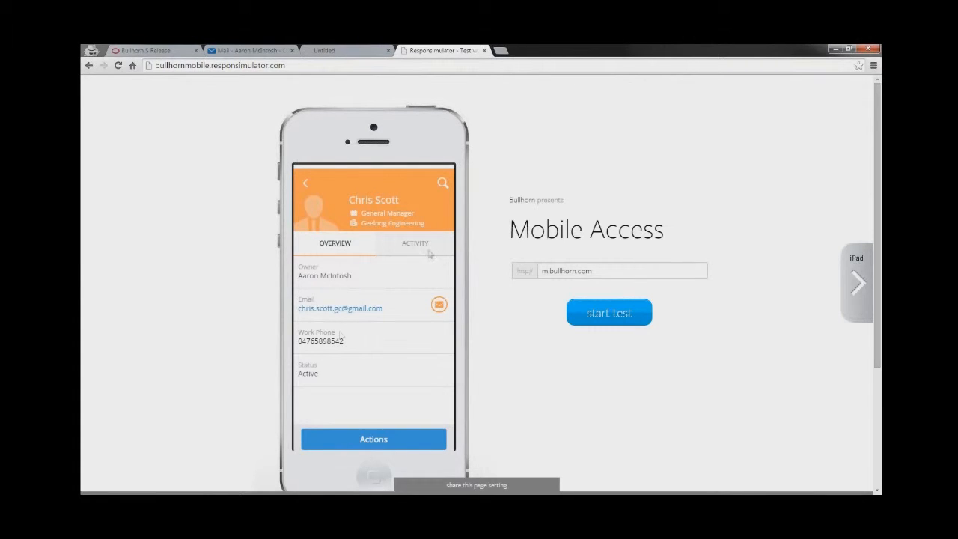
{"action": "mouse_move", "coordinate": [418, 248]}
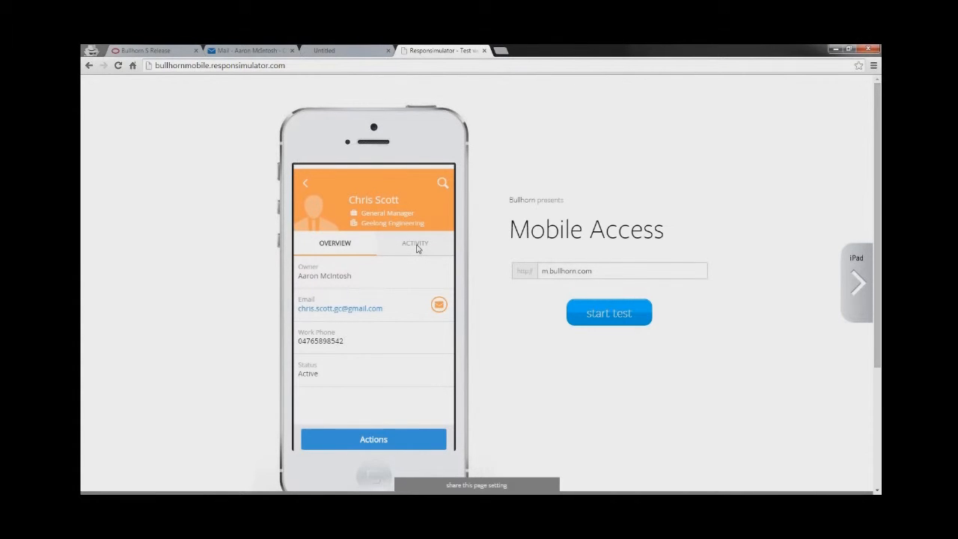
{"action": "left_click", "coordinate": [415, 242]}
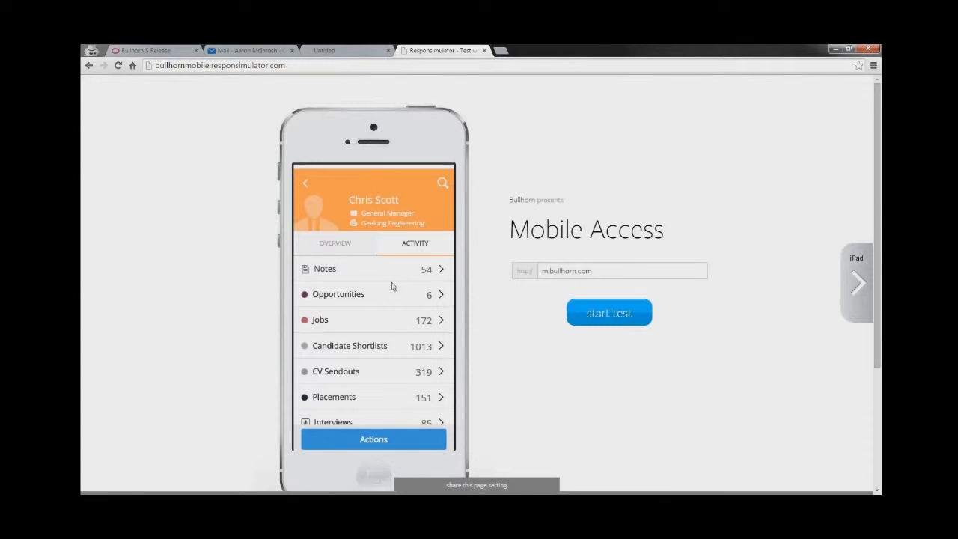
{"action": "scroll", "scroll_direction": "down", "scroll_amount": 3}
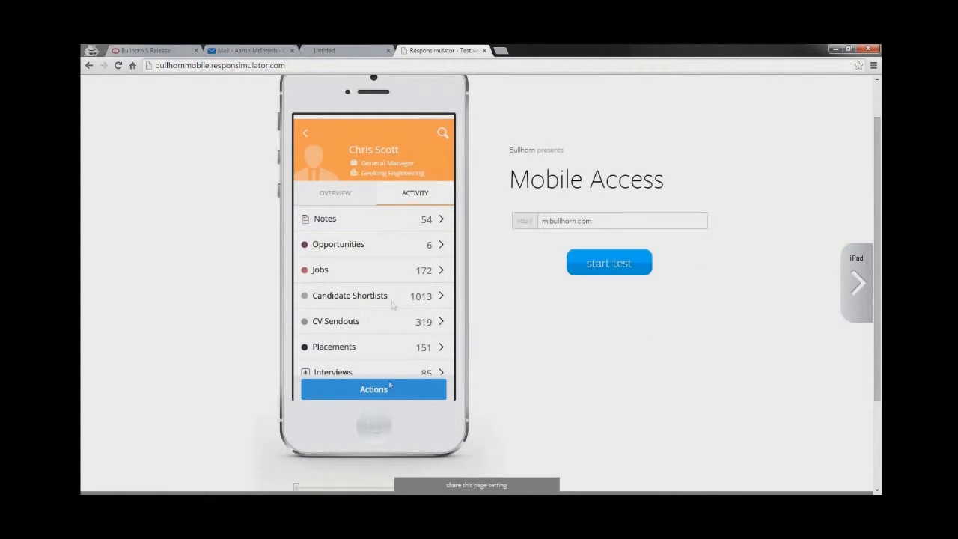
{"action": "left_click", "coordinate": [373, 388]}
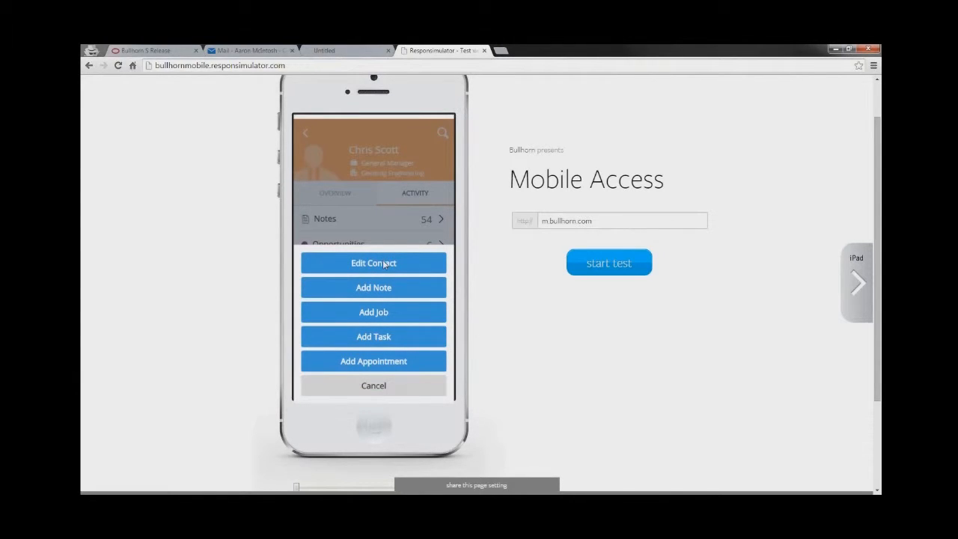
{"action": "mouse_move", "coordinate": [383, 391]}
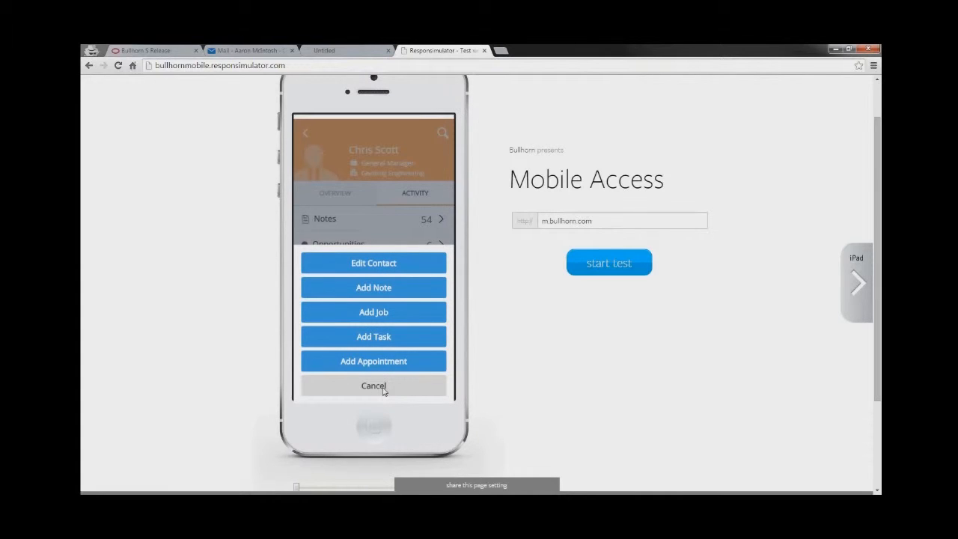
{"action": "left_click", "coordinate": [373, 386]}
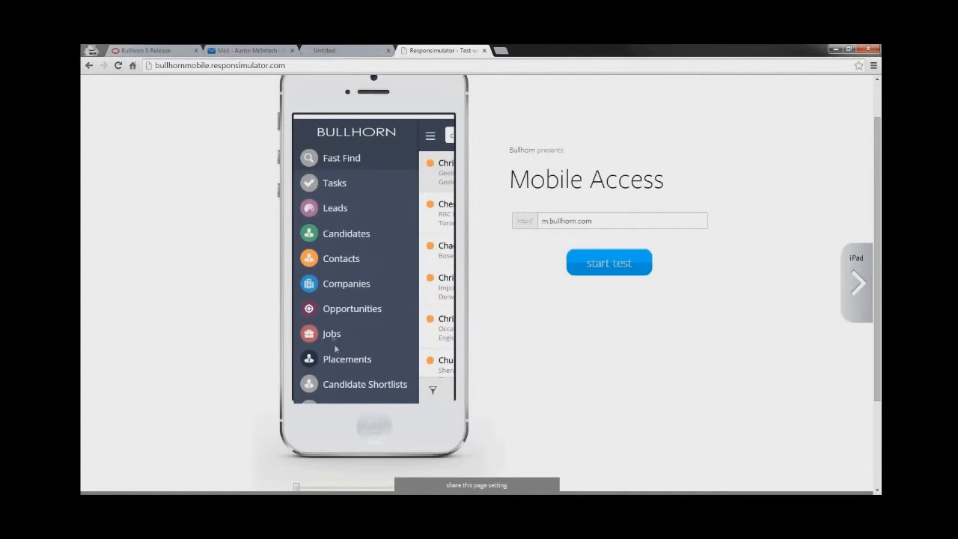
{"action": "mouse_move", "coordinate": [342, 346]}
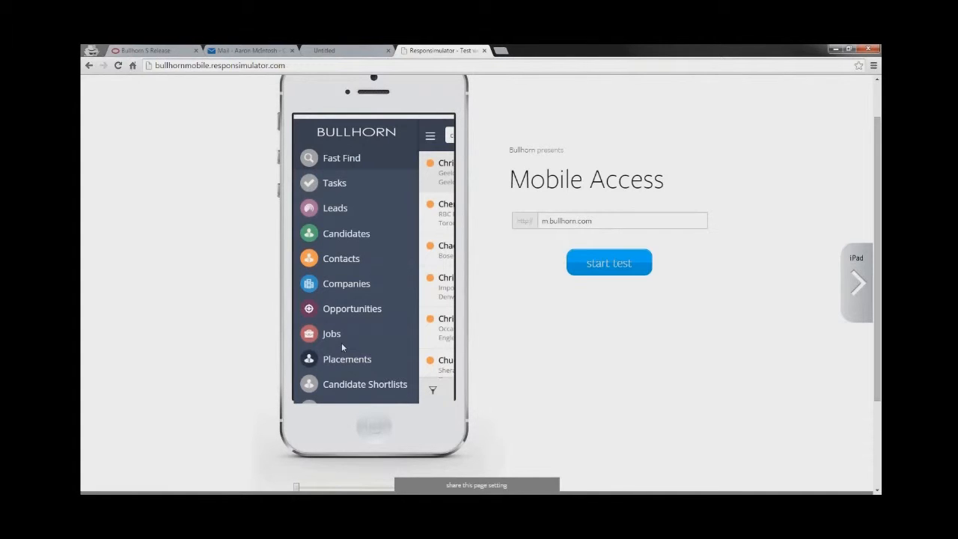
{"action": "left_click", "coordinate": [146, 50]}
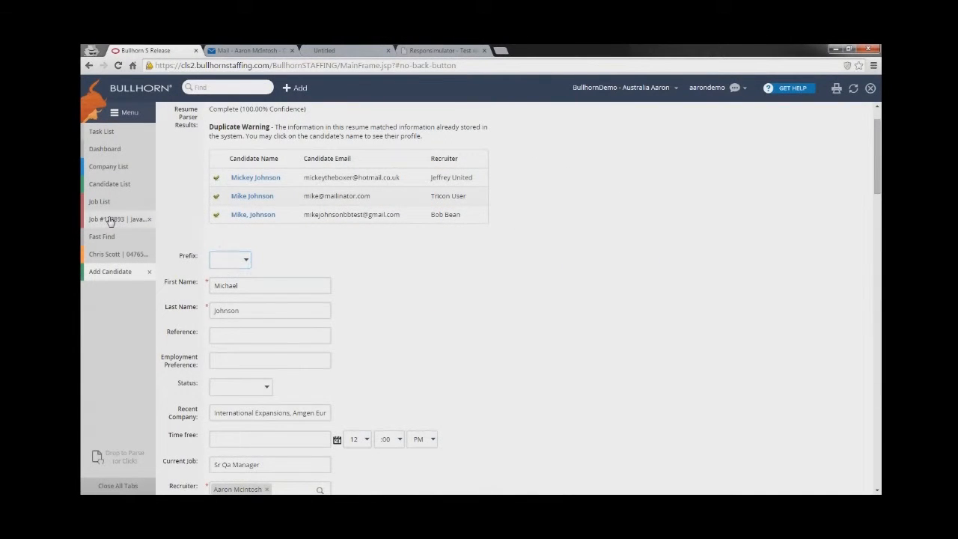
Open Java Developer job #123893's overview, showing its start date, pay rates and description
{"action": "left_click", "coordinate": [107, 219]}
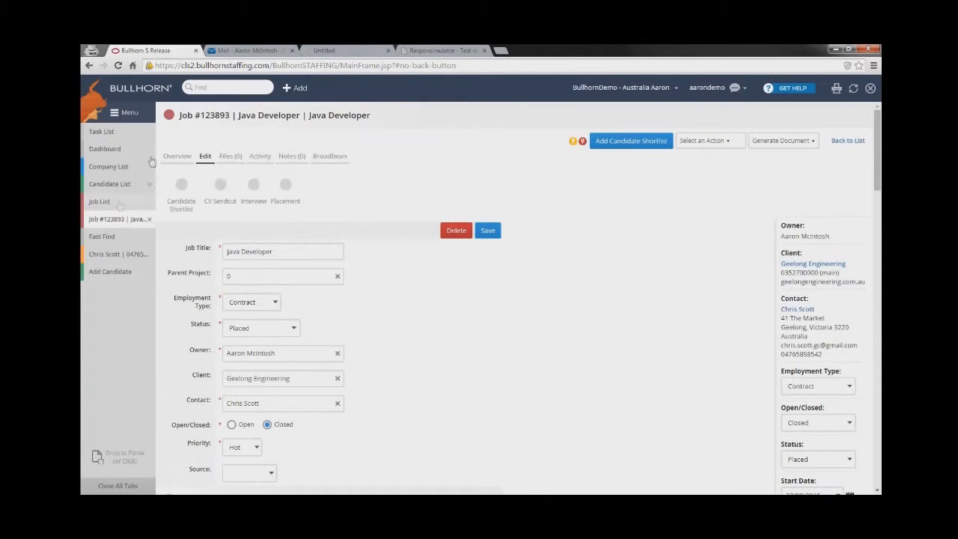
{"action": "left_click", "coordinate": [177, 155]}
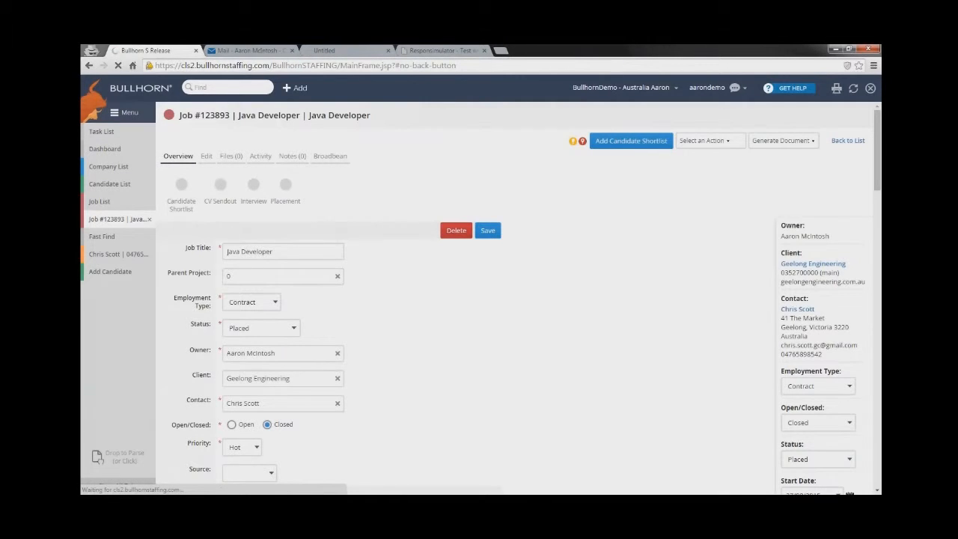
{"action": "left_click", "coordinate": [487, 230]}
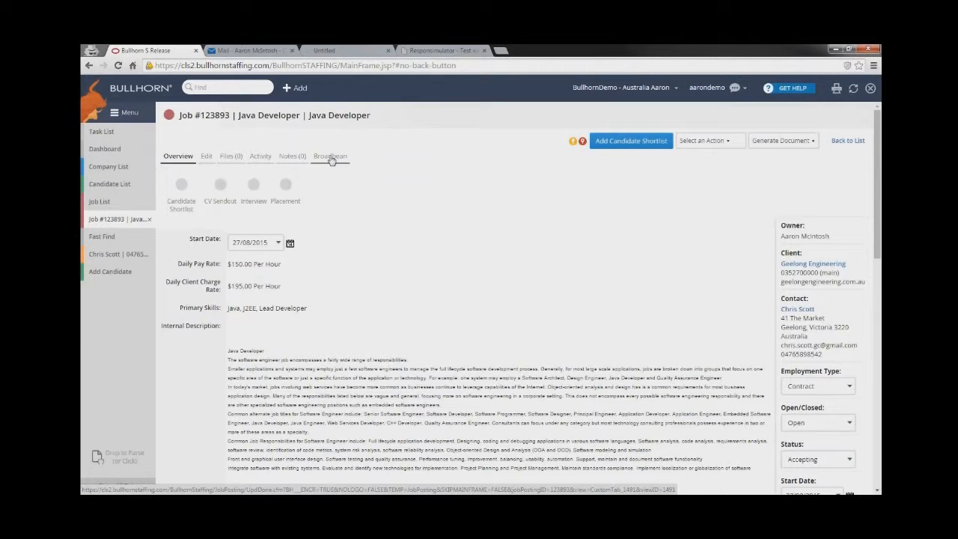
On the Broadbean posting page for job #123893, select Broadbean Test Board, LinkedIn and SEEK
{"action": "left_click", "coordinate": [329, 156]}
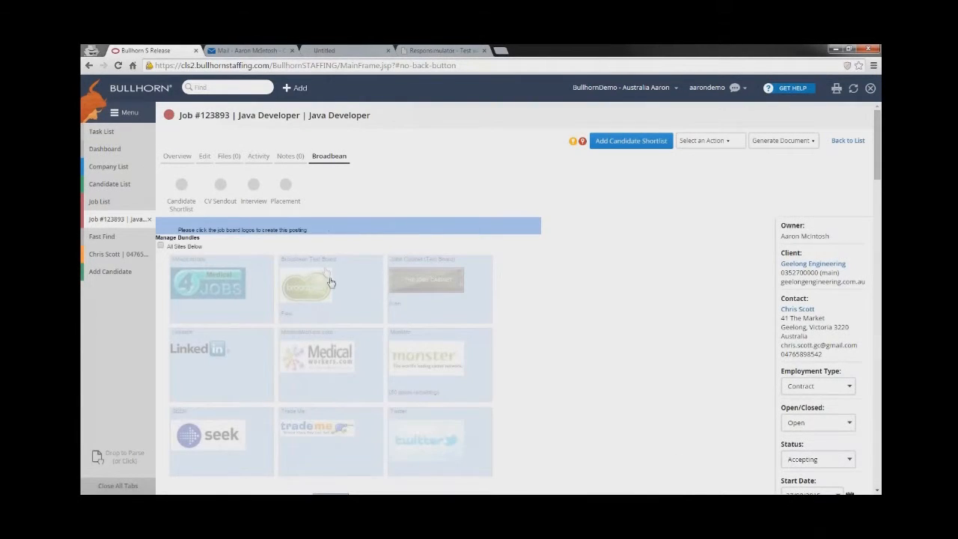
{"action": "left_click", "coordinate": [307, 288]}
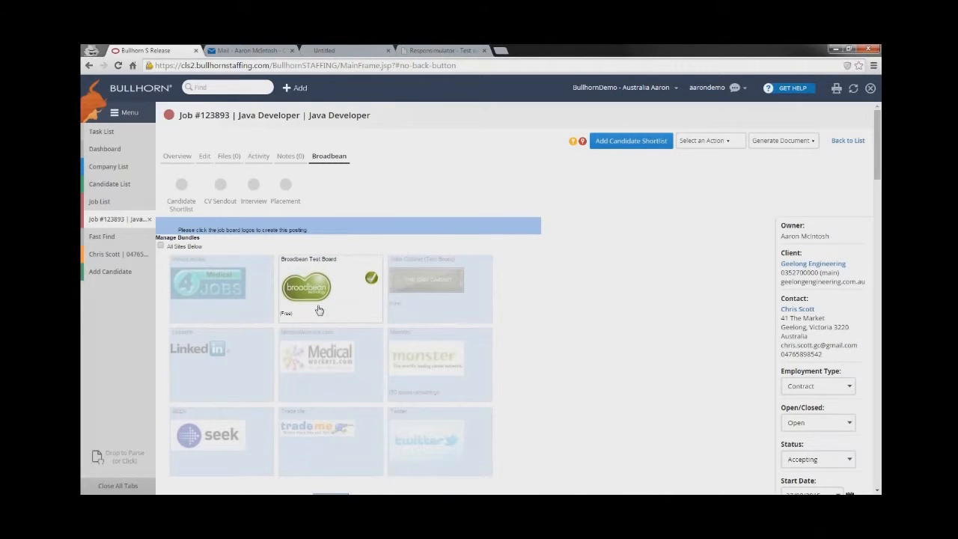
{"action": "left_click", "coordinate": [222, 364]}
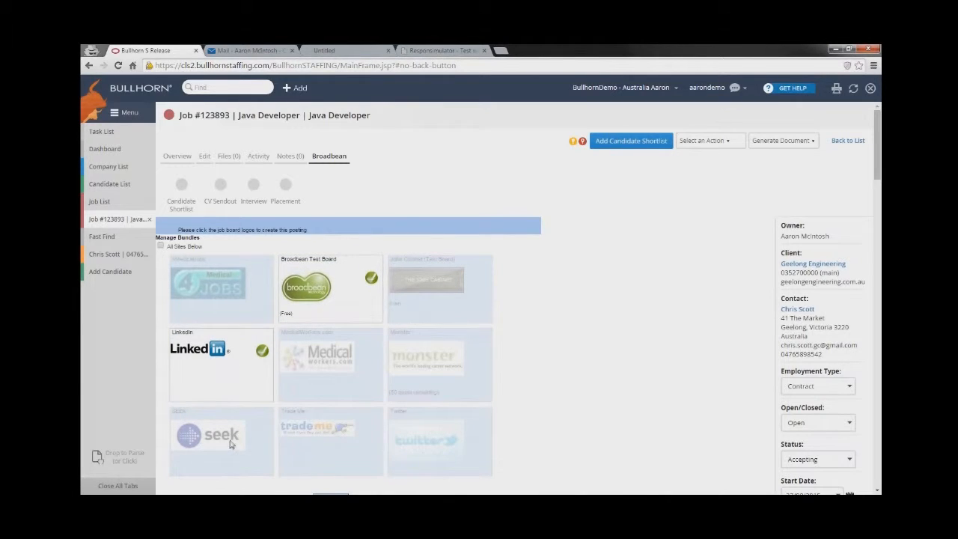
{"action": "mouse_move", "coordinate": [255, 447]}
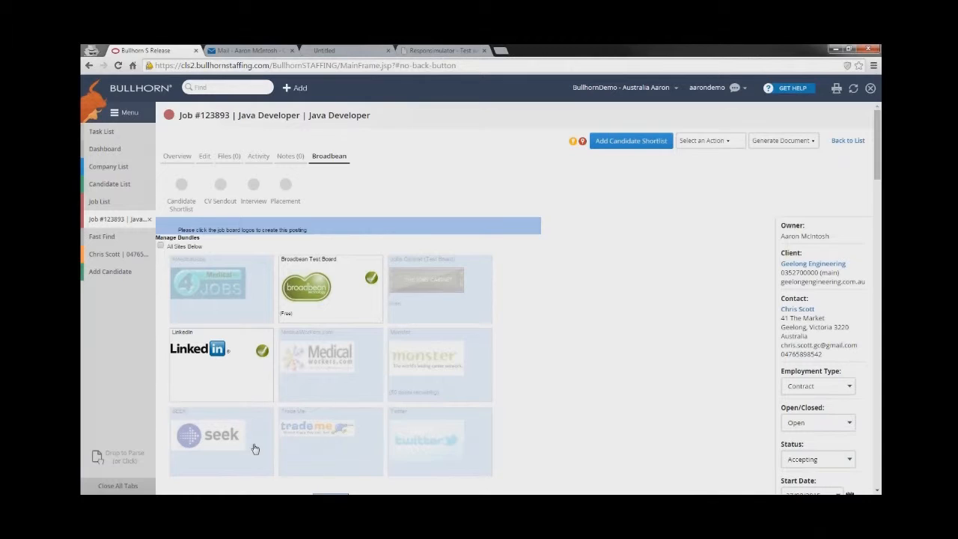
{"action": "left_click", "coordinate": [221, 435]}
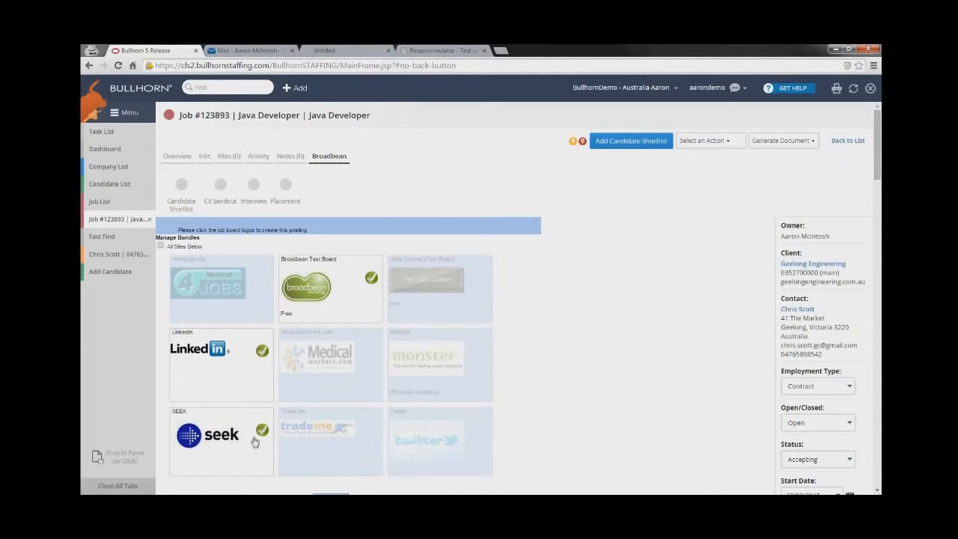
{"action": "left_click", "coordinate": [707, 140]}
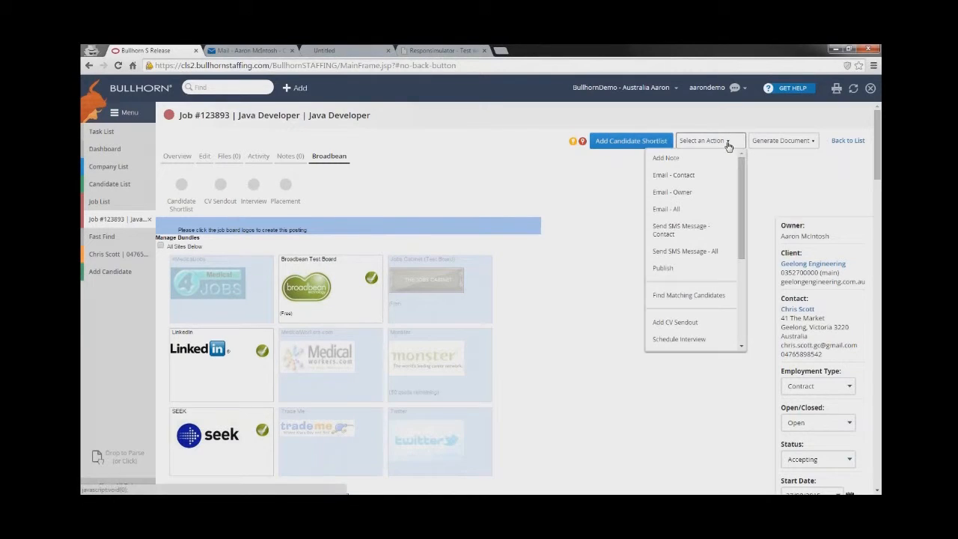
{"action": "mouse_move", "coordinate": [689, 294]}
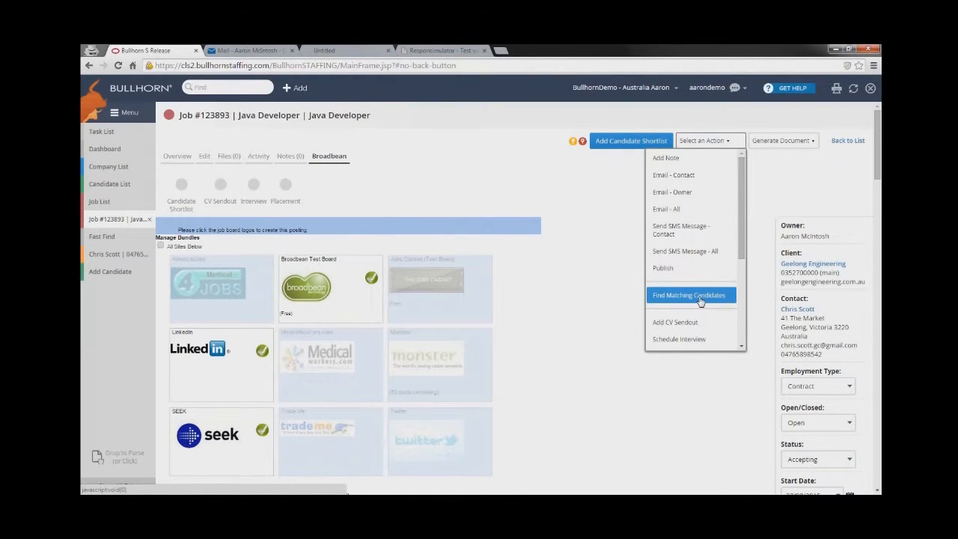
{"action": "left_click", "coordinate": [689, 294]}
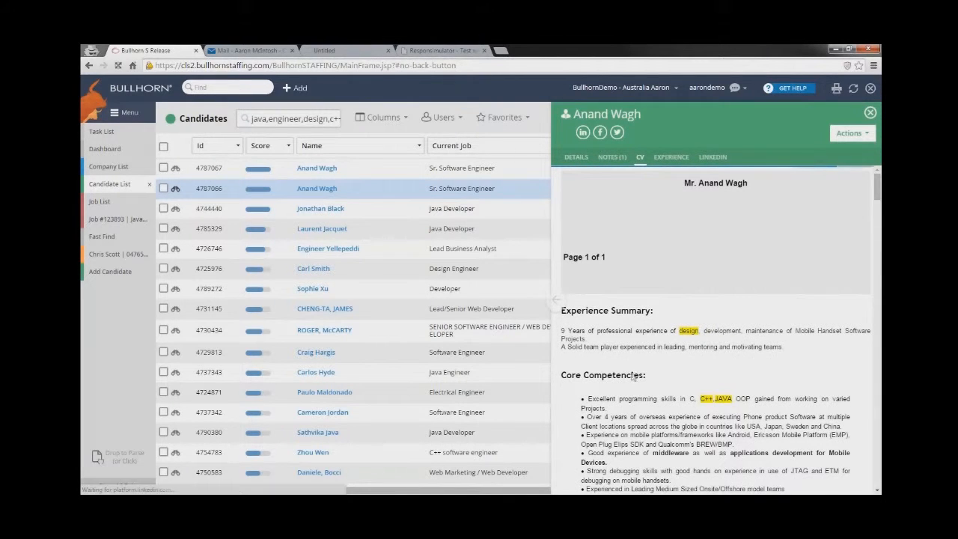
{"action": "scroll", "scroll_direction": "down", "scroll_amount": 3}
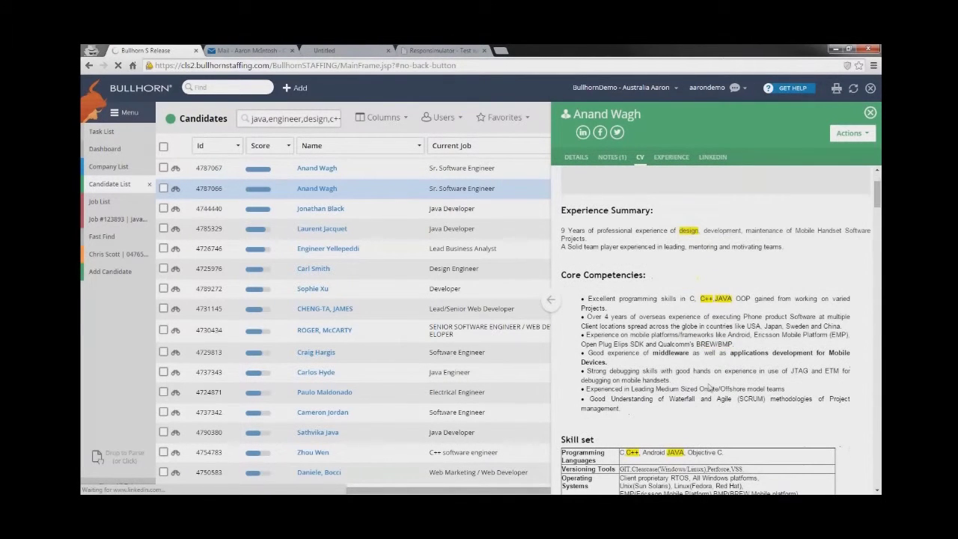
{"action": "scroll", "scroll_direction": "down", "scroll_amount": 3}
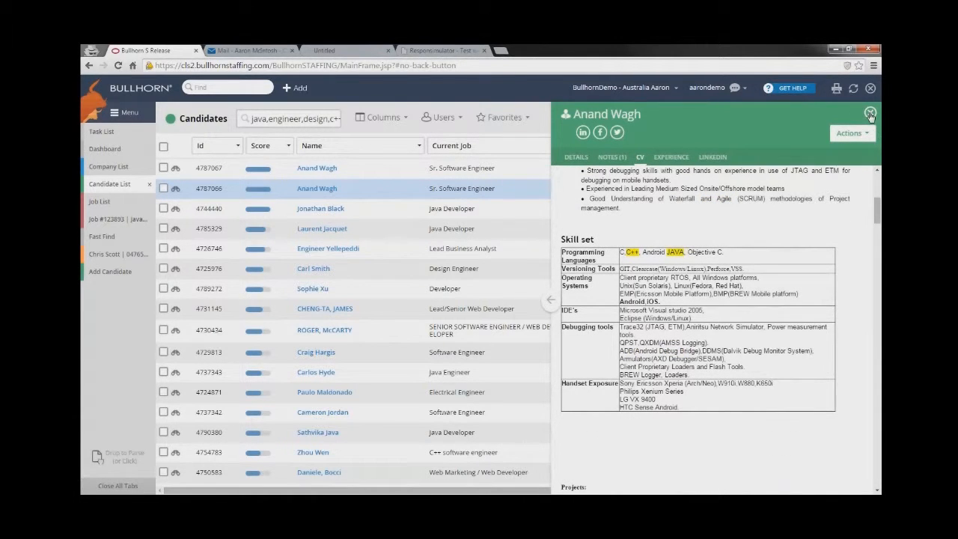
{"action": "left_click", "coordinate": [870, 114]}
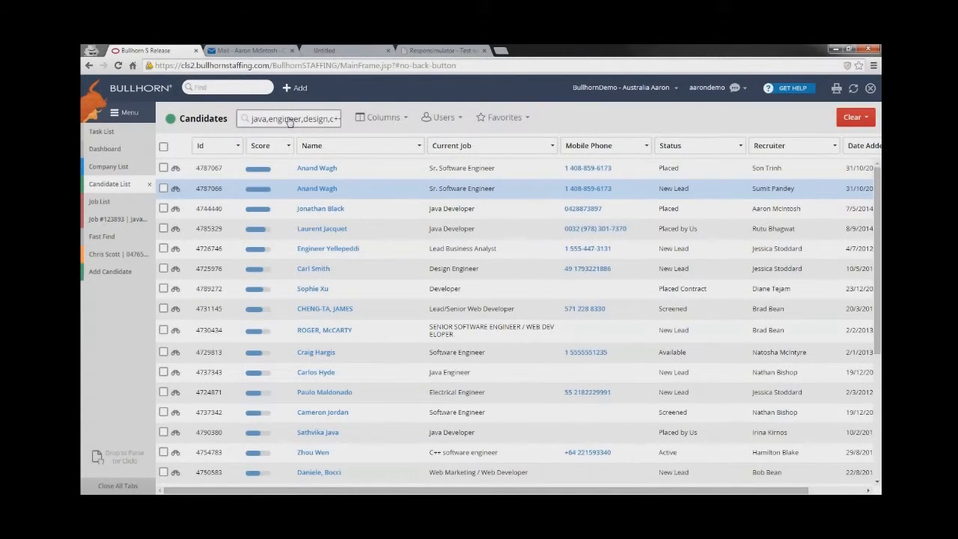
Add 'html' as a required keyword alongside java in the candidate search criteria
{"action": "left_click", "coordinate": [292, 117]}
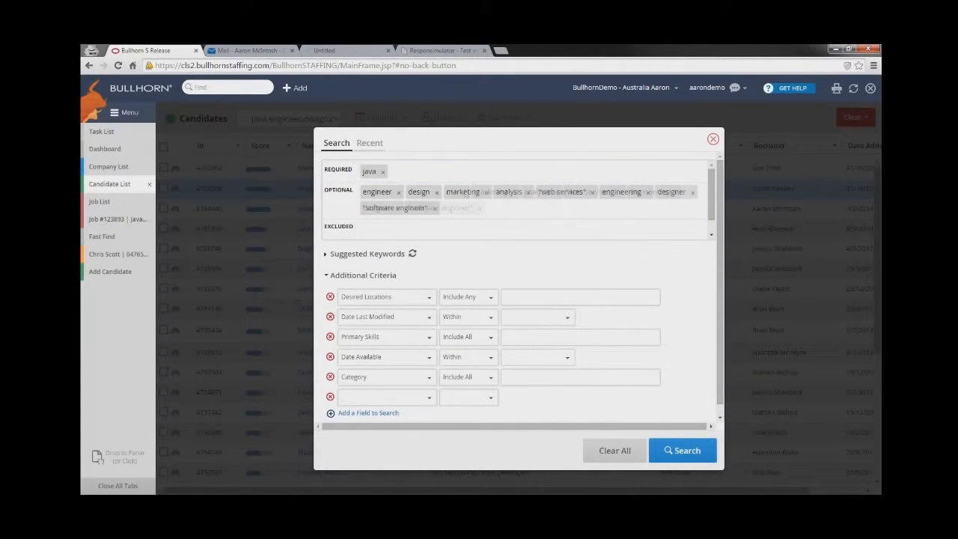
{"action": "type", "text": "h"}
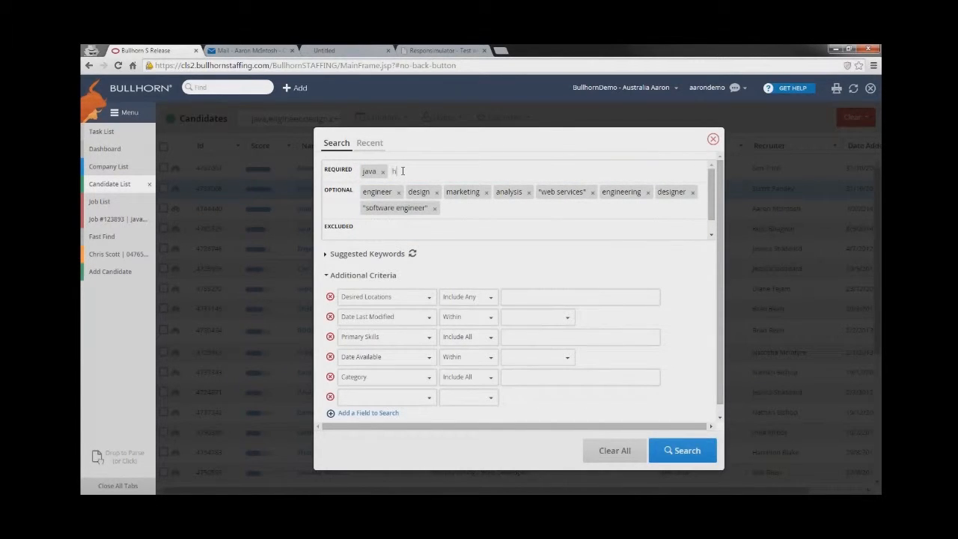
{"action": "type", "text": "tml"}
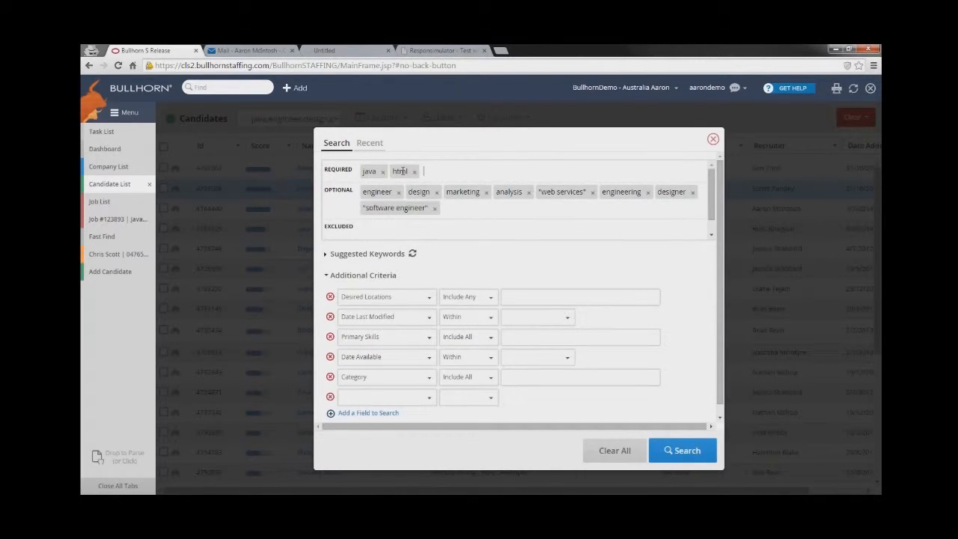
{"action": "left_click", "coordinate": [403, 171]}
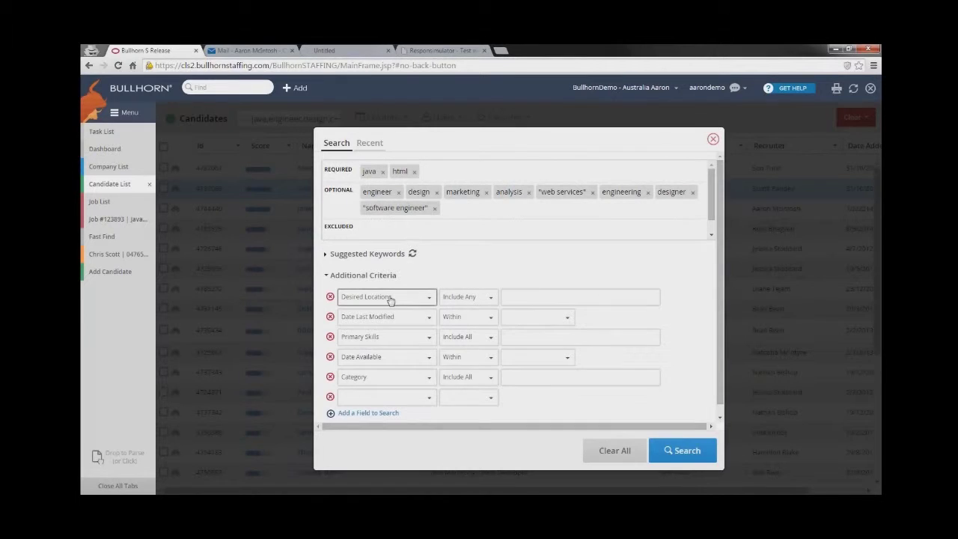
{"action": "mouse_move", "coordinate": [389, 300]}
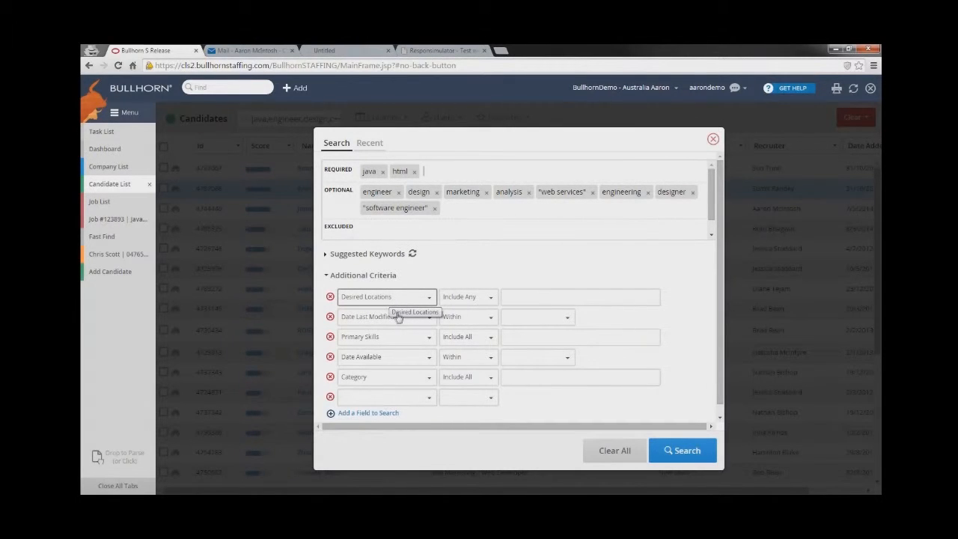
{"action": "mouse_move", "coordinate": [378, 303]}
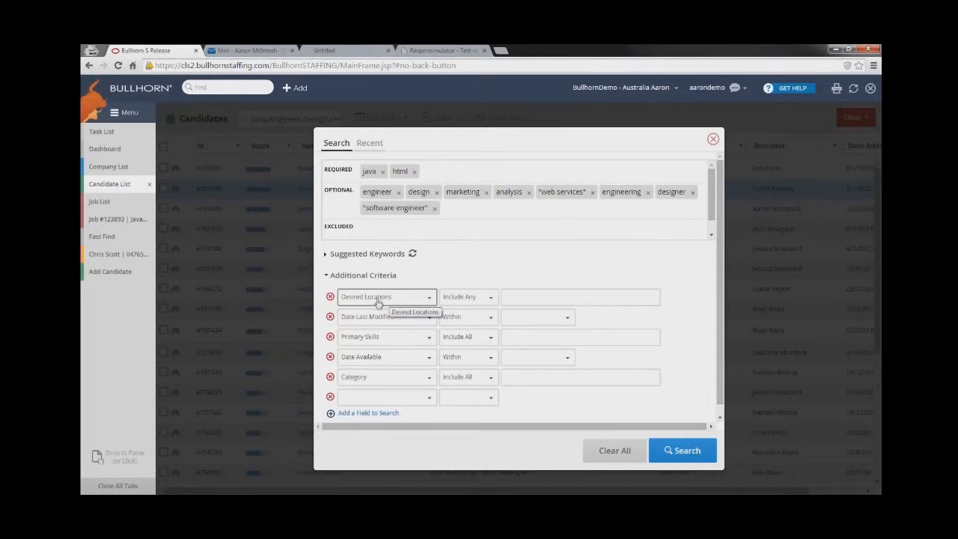
{"action": "mouse_move", "coordinate": [378, 317]}
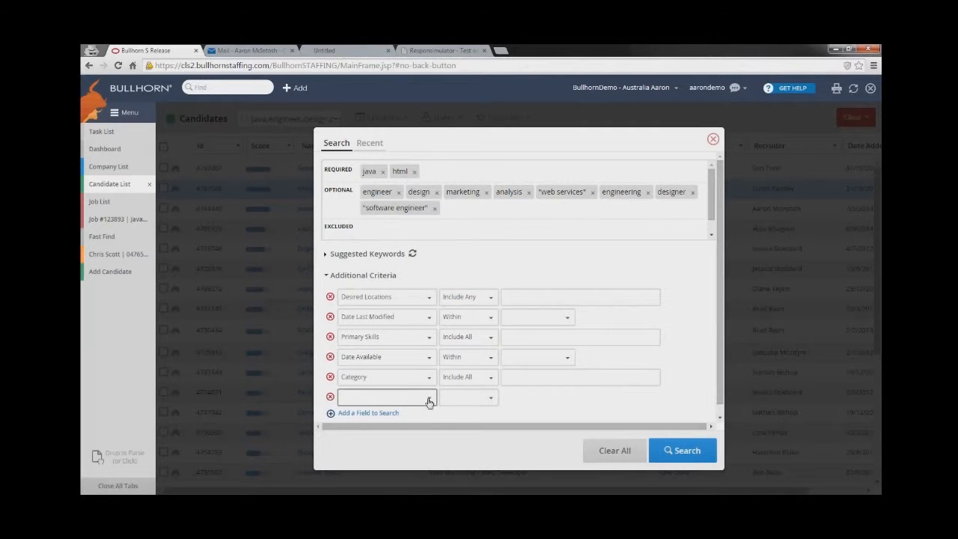
Browse available fields for a new criterion, then return to the matching candidate list
{"action": "left_click", "coordinate": [429, 397]}
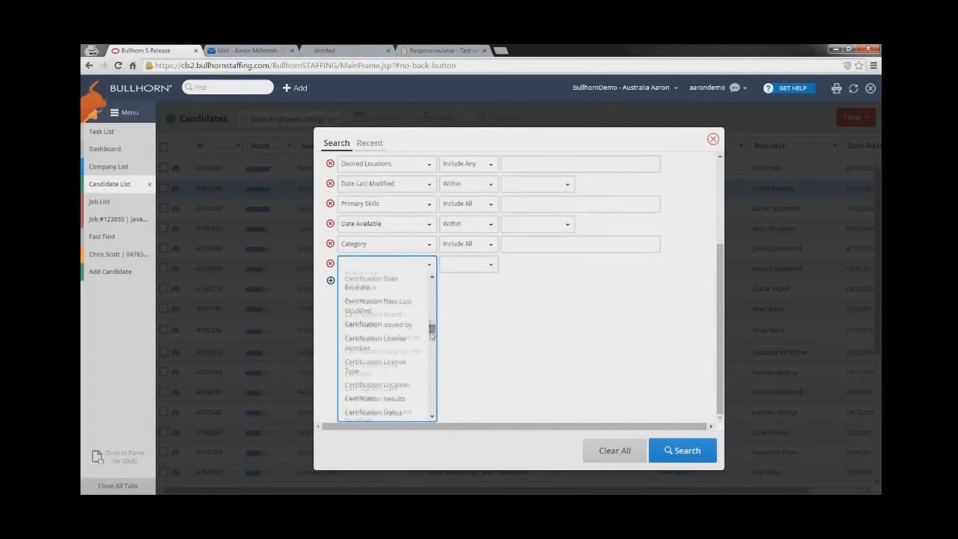
{"action": "scroll", "scroll_direction": "down", "scroll_amount": 3}
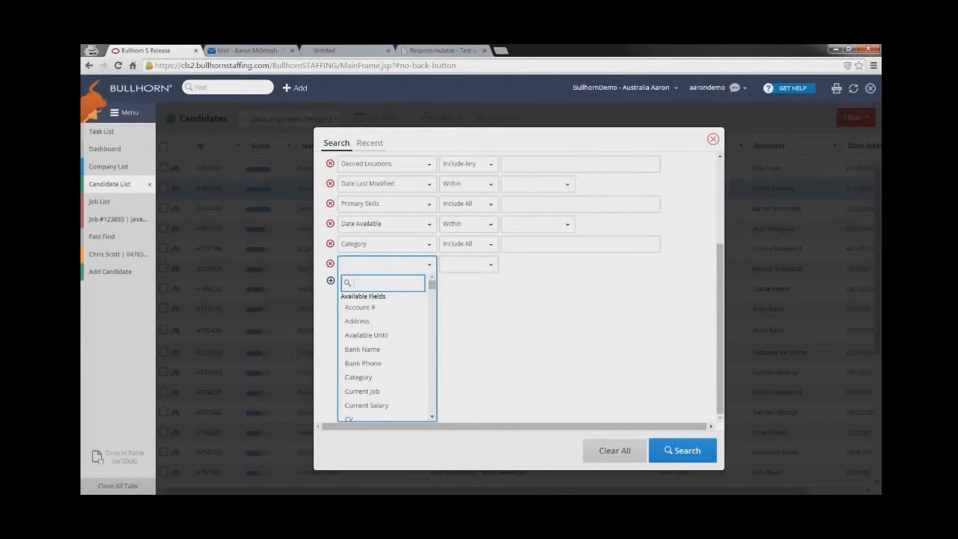
{"action": "left_click", "coordinate": [713, 139]}
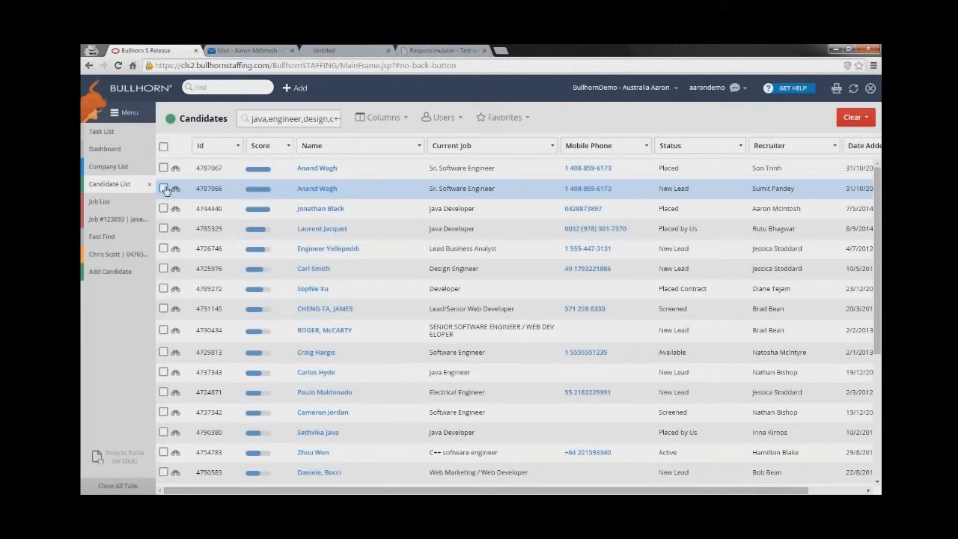
{"action": "left_click", "coordinate": [164, 208]}
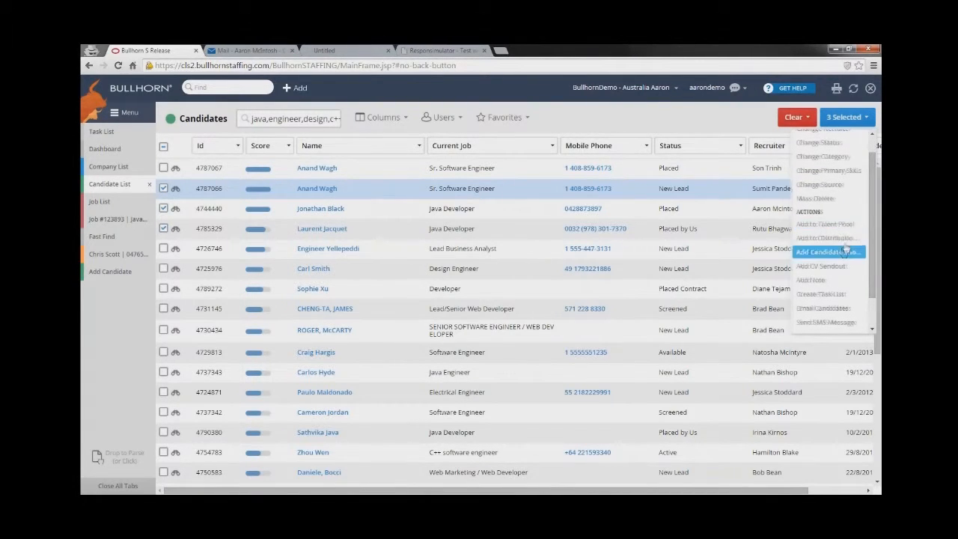
{"action": "mouse_move", "coordinate": [812, 279]}
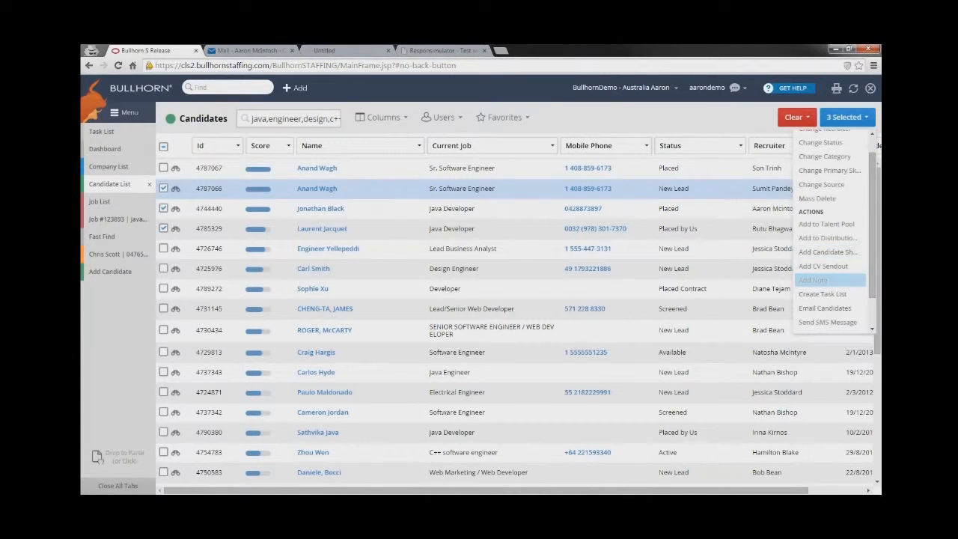
{"action": "mouse_move", "coordinate": [827, 266]}
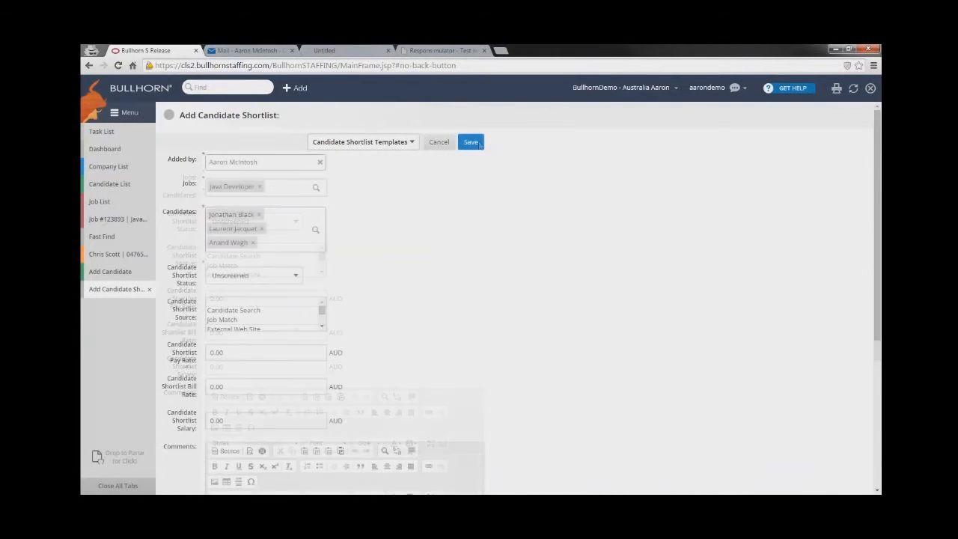
{"action": "left_click", "coordinate": [470, 142]}
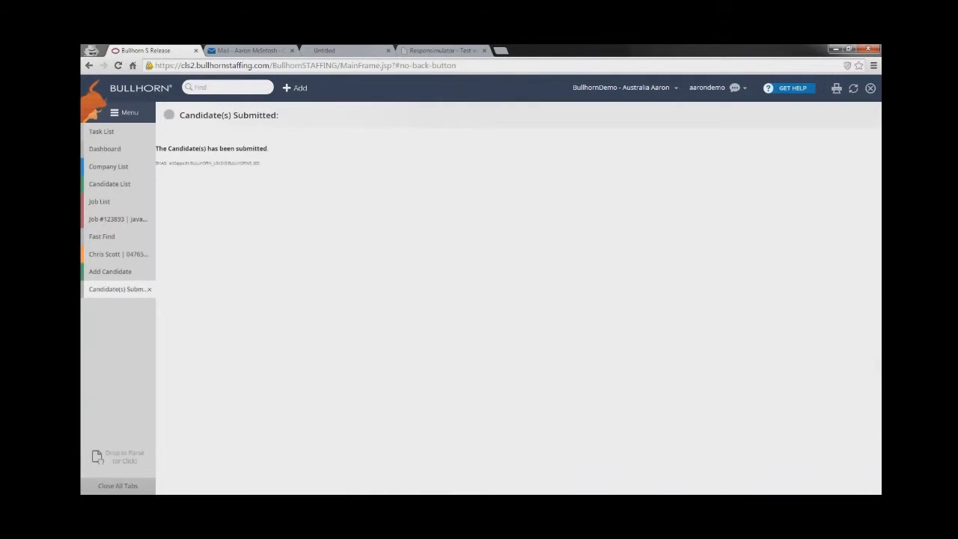
{"action": "left_click", "coordinate": [109, 184]}
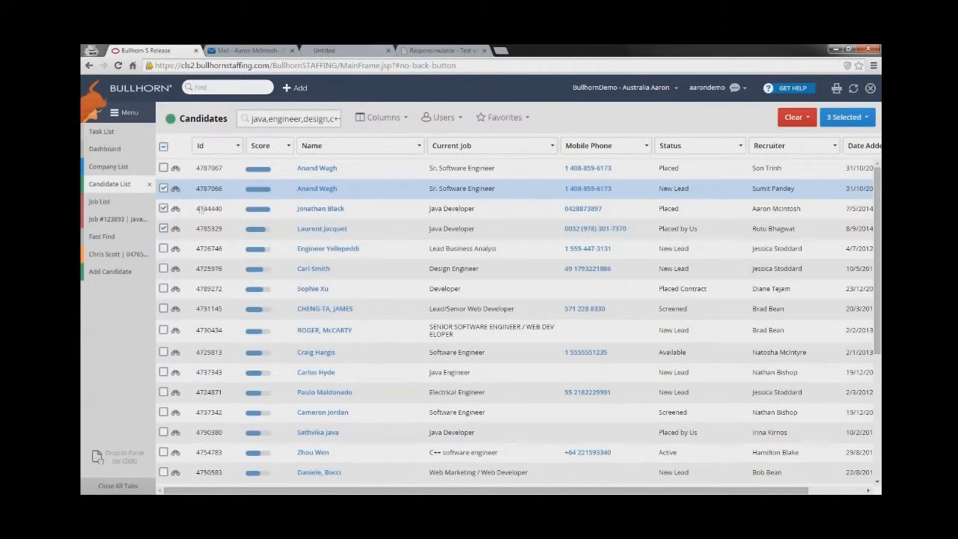
{"action": "left_click", "coordinate": [108, 219]}
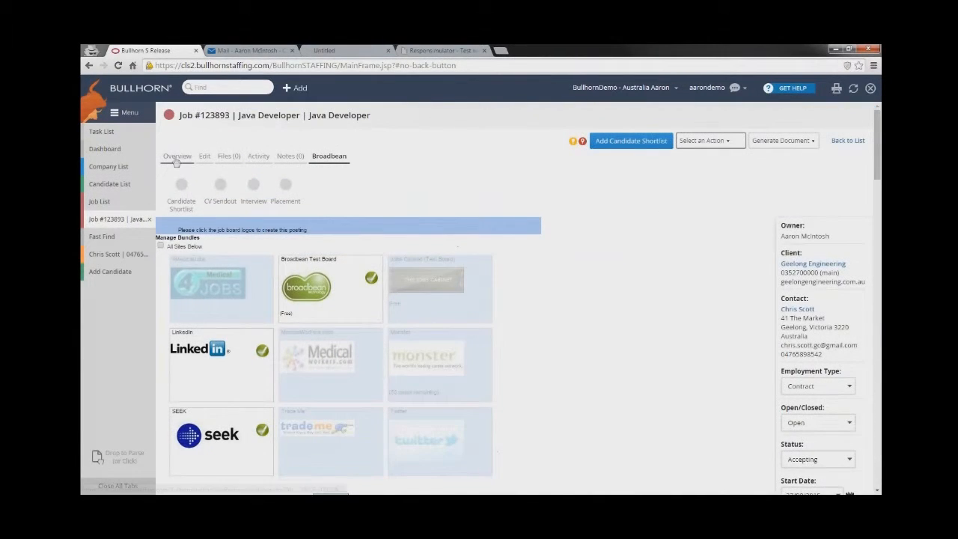
{"action": "left_click", "coordinate": [178, 156]}
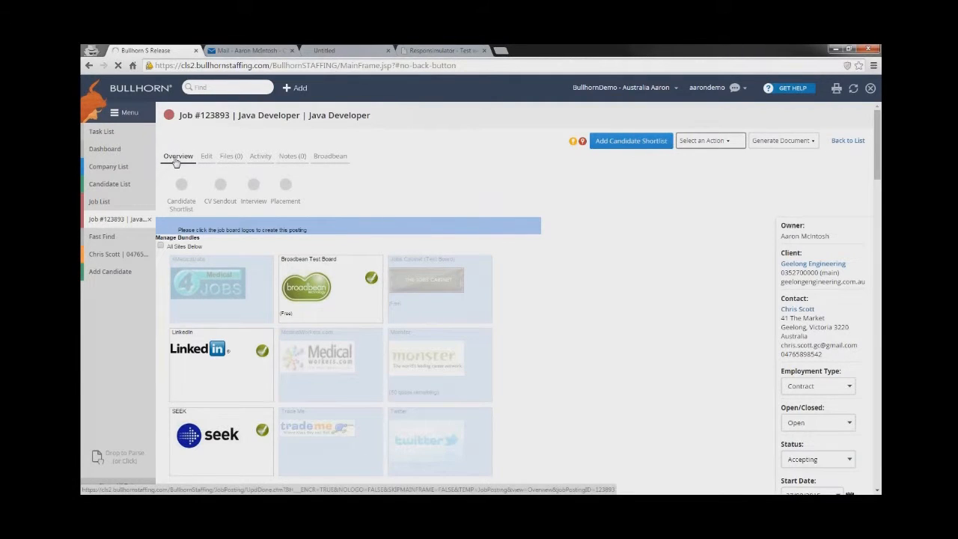
{"action": "left_click", "coordinate": [178, 156]}
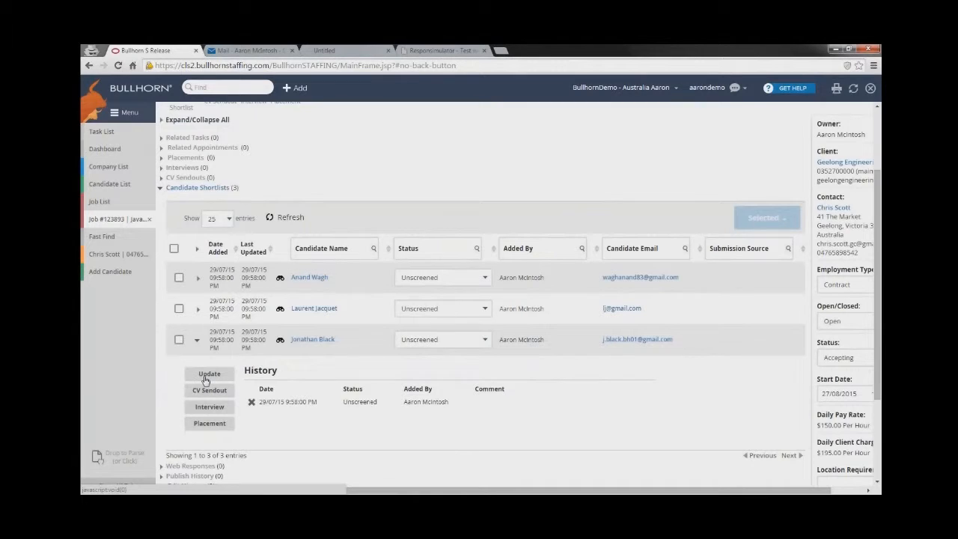
{"action": "mouse_move", "coordinate": [210, 390]}
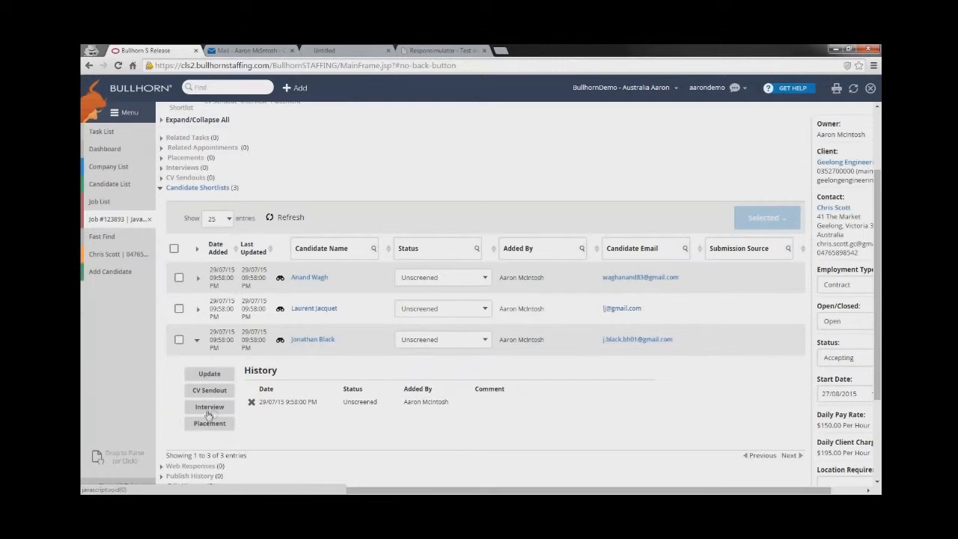
{"action": "mouse_move", "coordinate": [210, 422]}
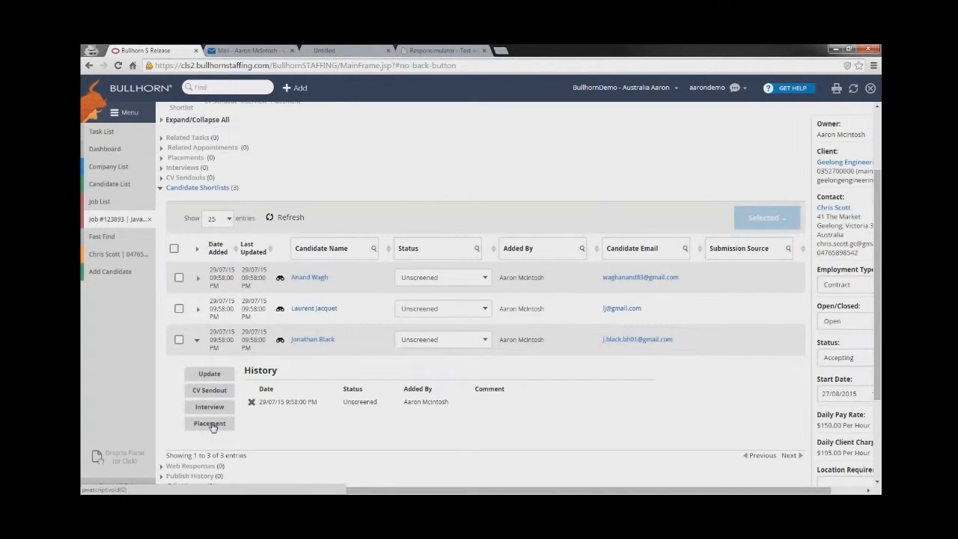
{"action": "left_click", "coordinate": [209, 423]}
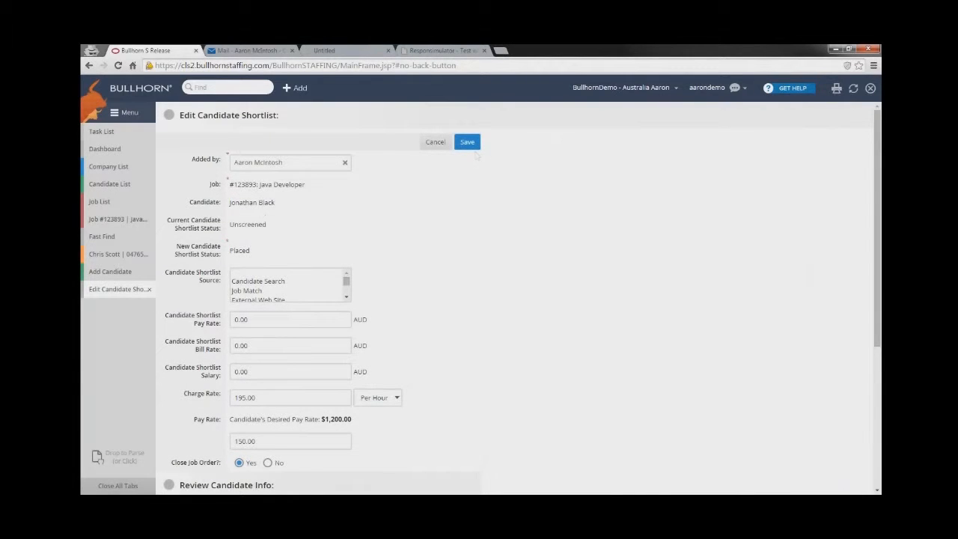
{"action": "left_click", "coordinate": [466, 142]}
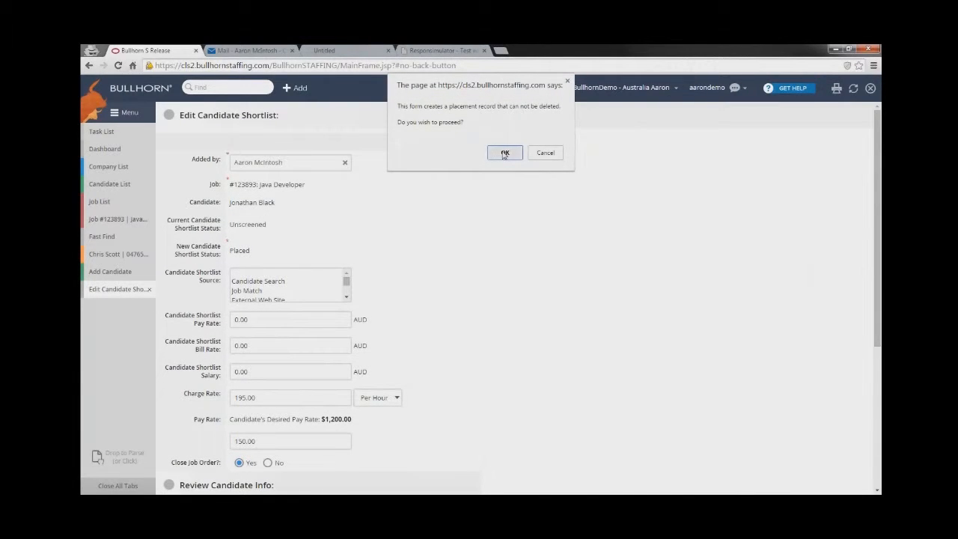
{"action": "left_click", "coordinate": [504, 153]}
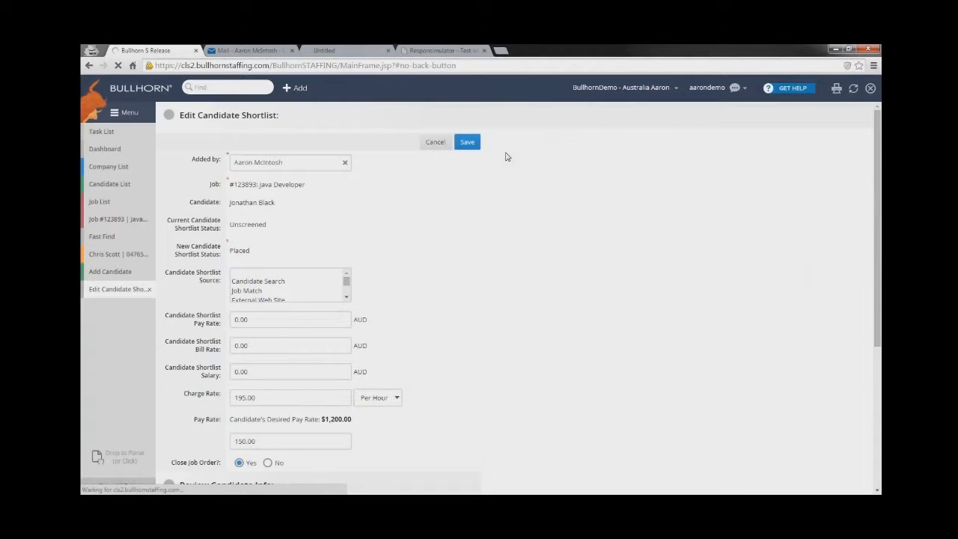
{"action": "left_click", "coordinate": [467, 142]}
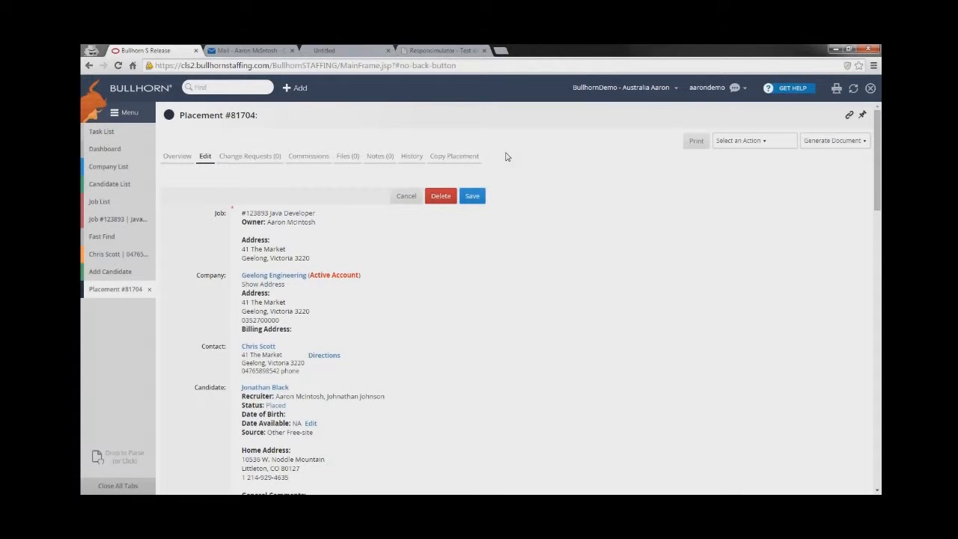
{"action": "mouse_move", "coordinate": [473, 196]}
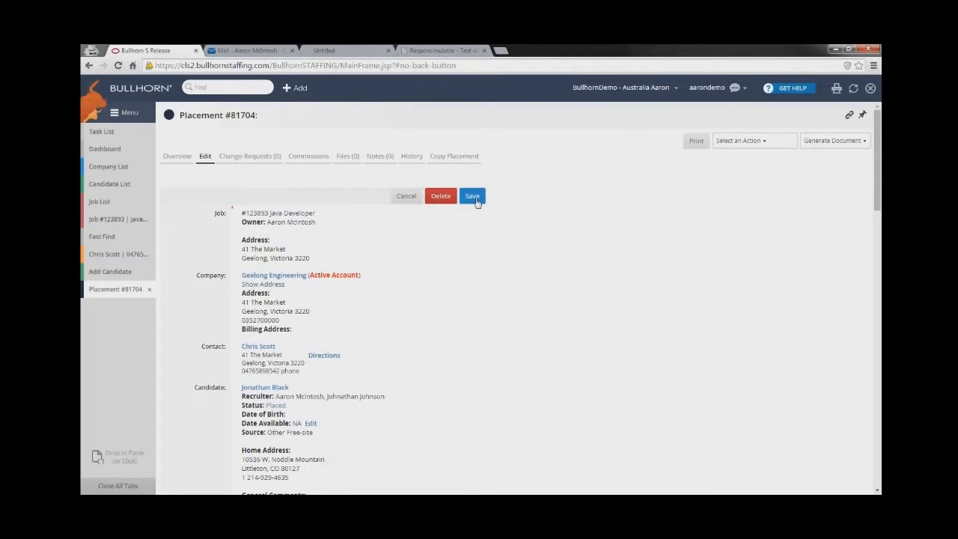
{"action": "left_click", "coordinate": [472, 195]}
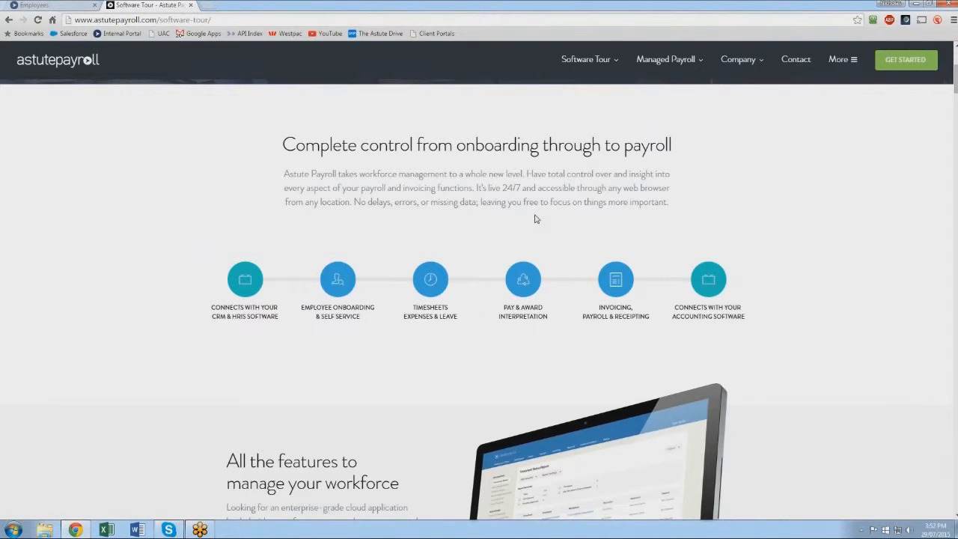
{"action": "mouse_move", "coordinate": [447, 252]}
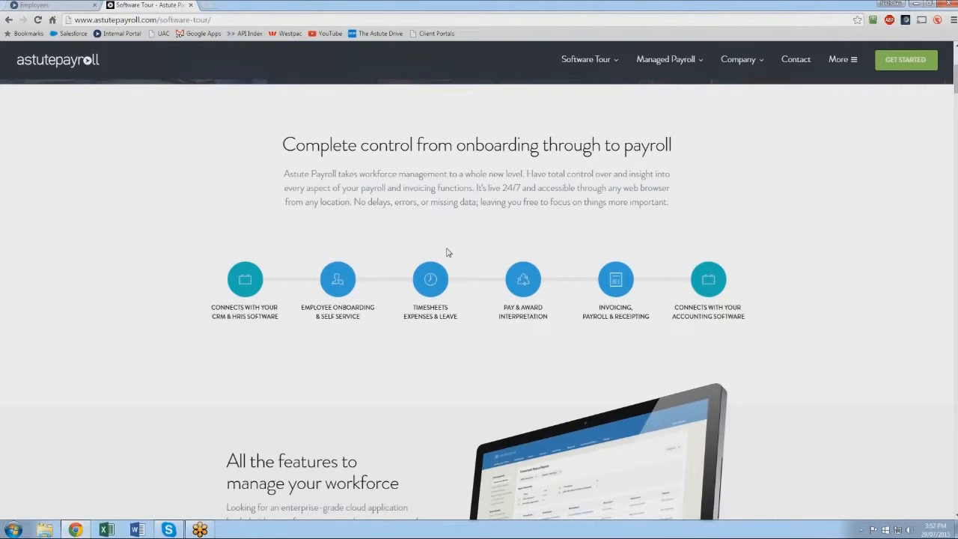
{"action": "mouse_move", "coordinate": [599, 288]}
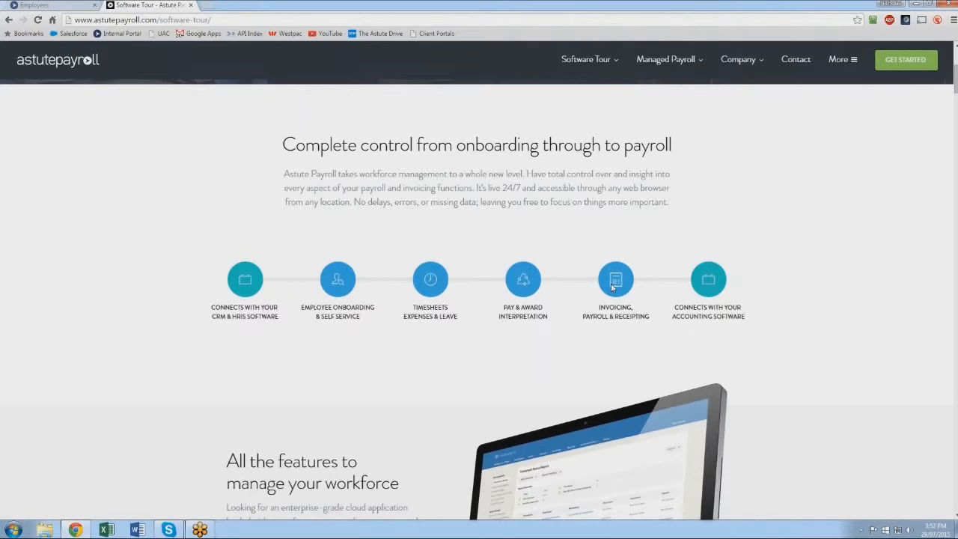
{"action": "mouse_move", "coordinate": [511, 254]}
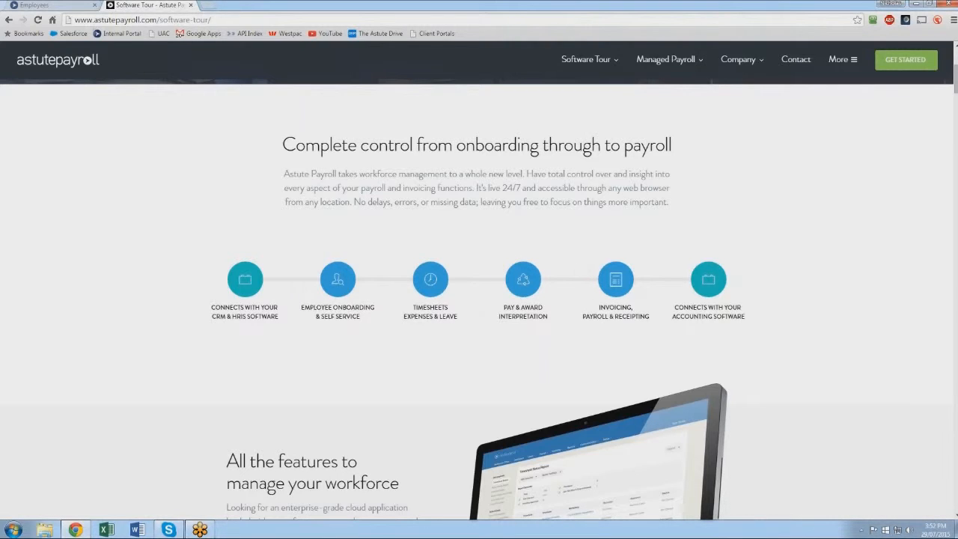
Switch to Astute Payroll and open the Customers list of 9 customers
{"action": "left_click", "coordinate": [49, 5]}
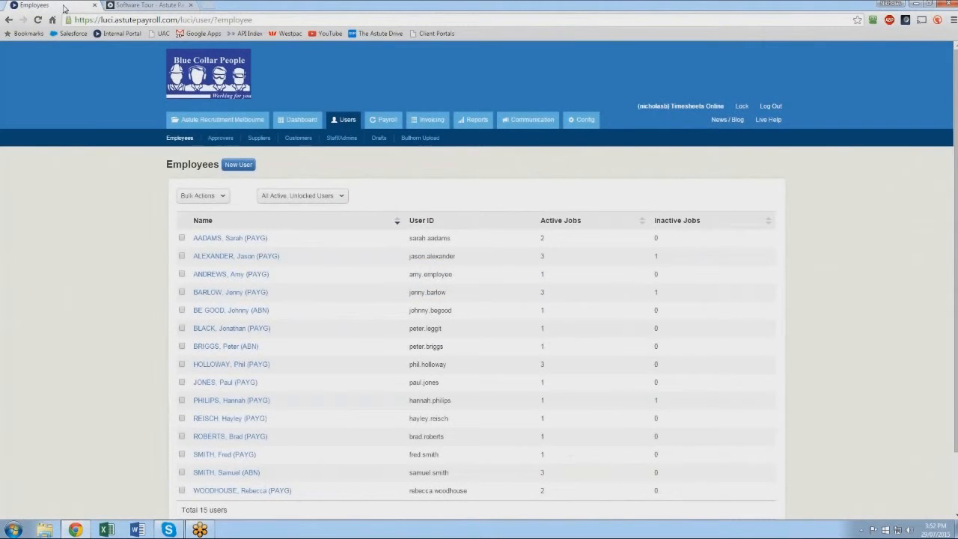
{"action": "mouse_move", "coordinate": [127, 45]}
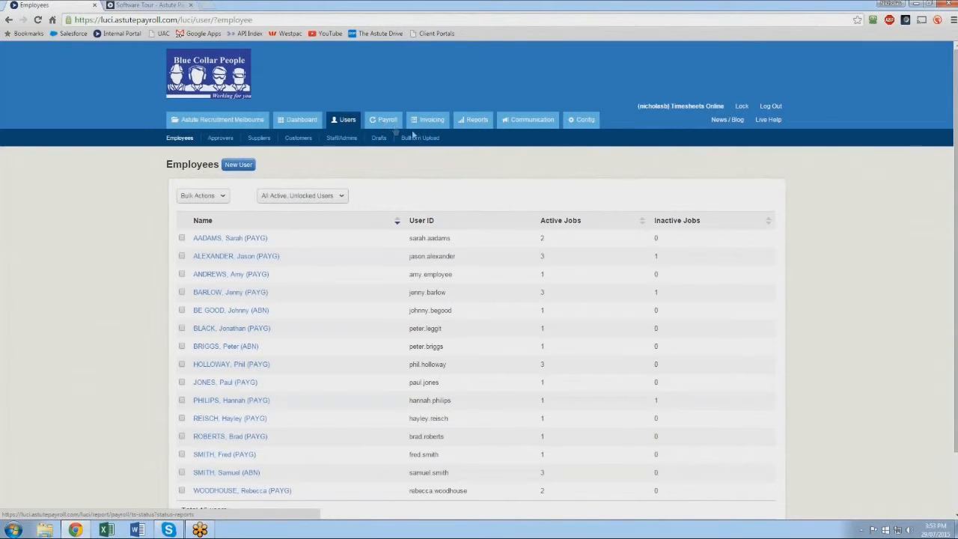
{"action": "mouse_move", "coordinate": [420, 138]}
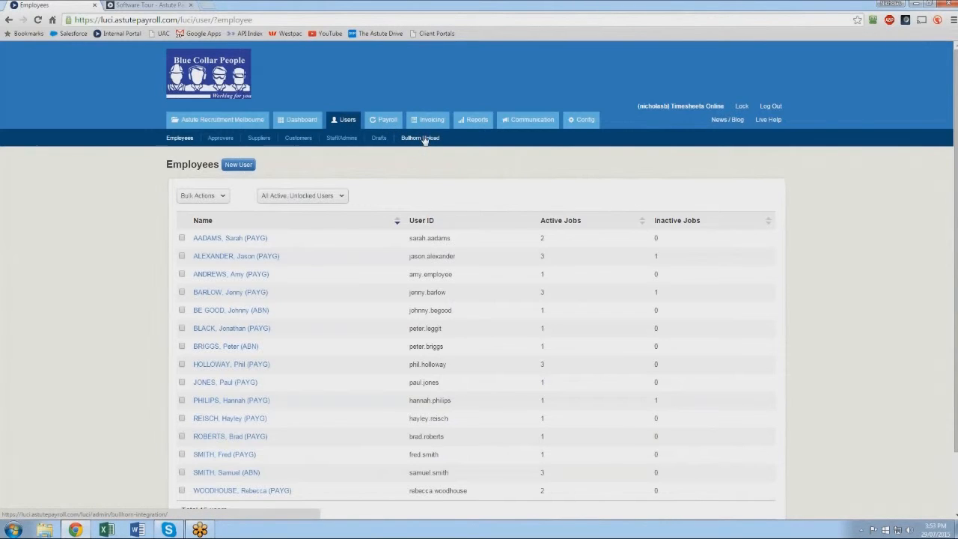
{"action": "mouse_move", "coordinate": [372, 193]}
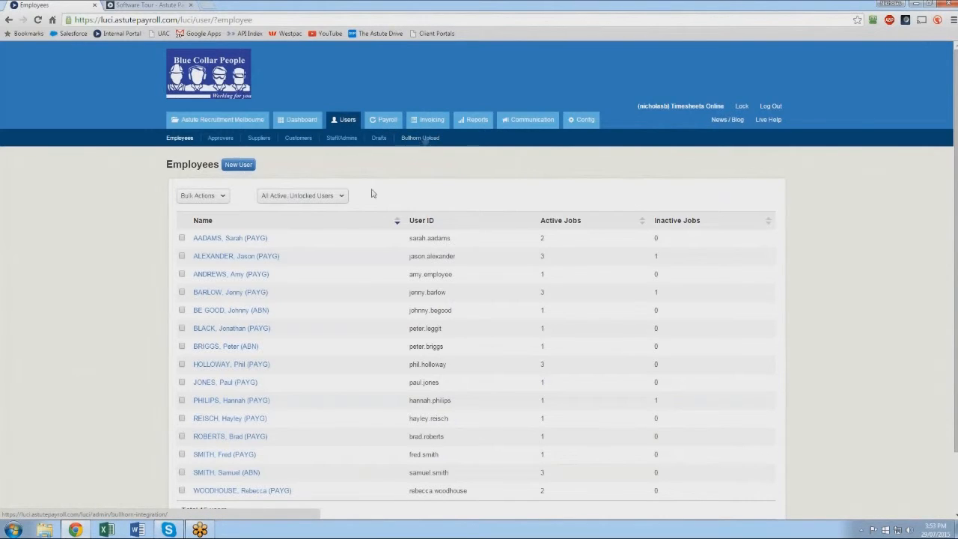
{"action": "mouse_move", "coordinate": [217, 330]}
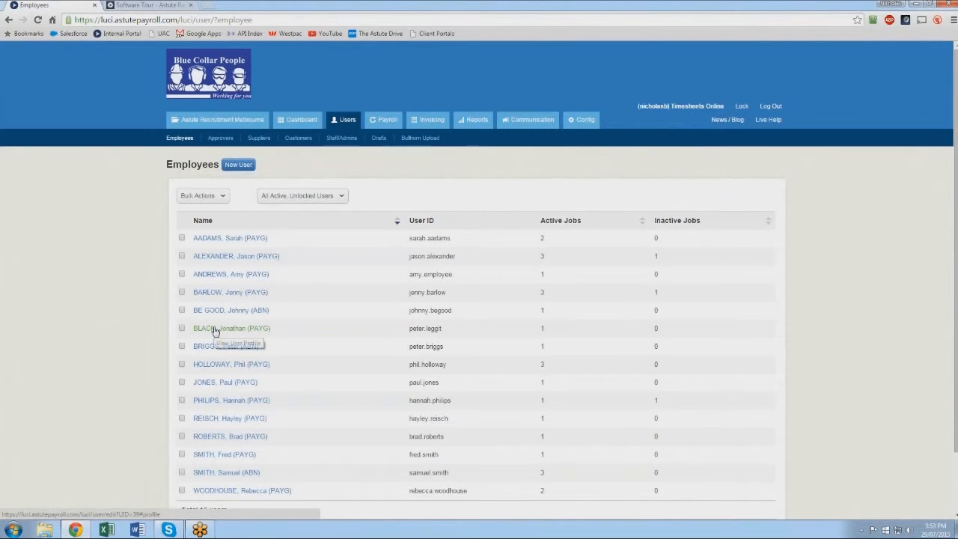
{"action": "mouse_move", "coordinate": [217, 329]}
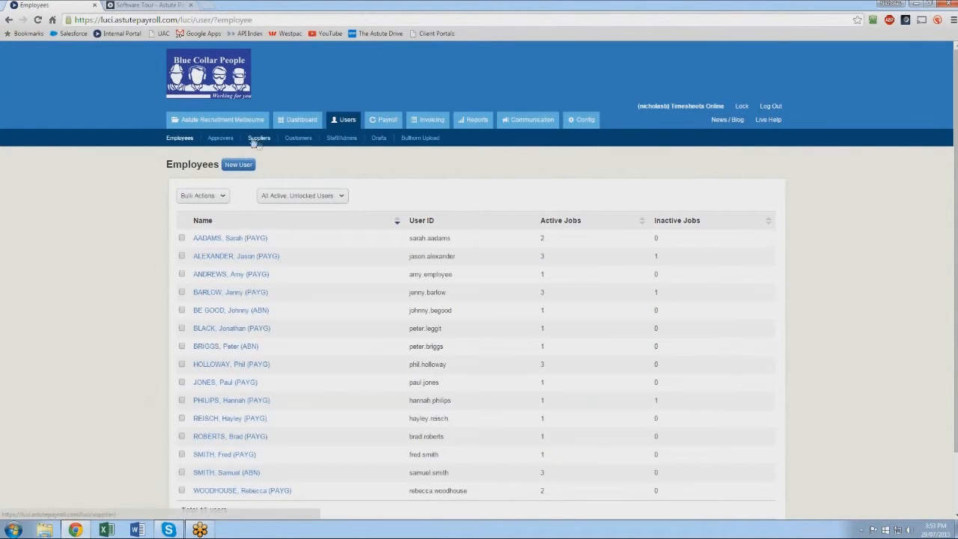
{"action": "left_click", "coordinate": [298, 138]}
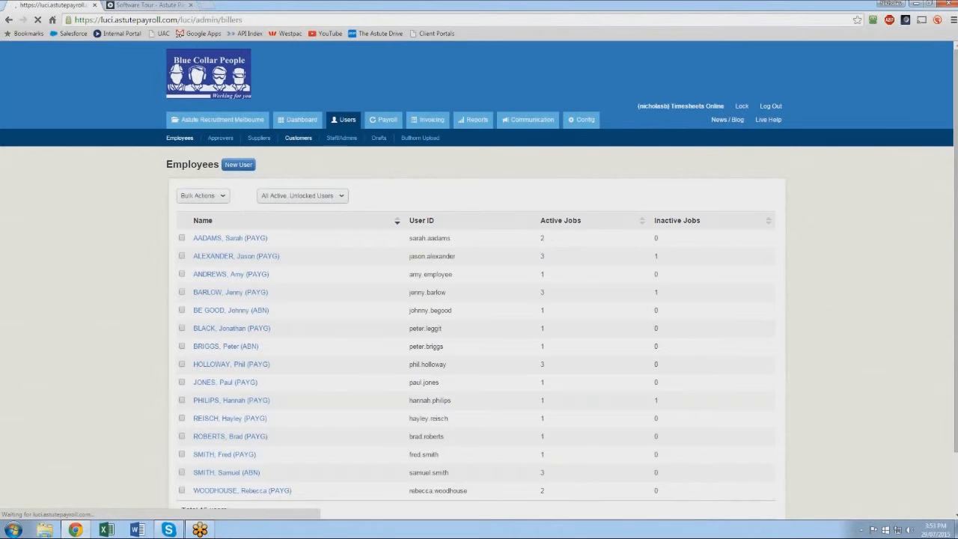
{"action": "left_click", "coordinate": [298, 138]}
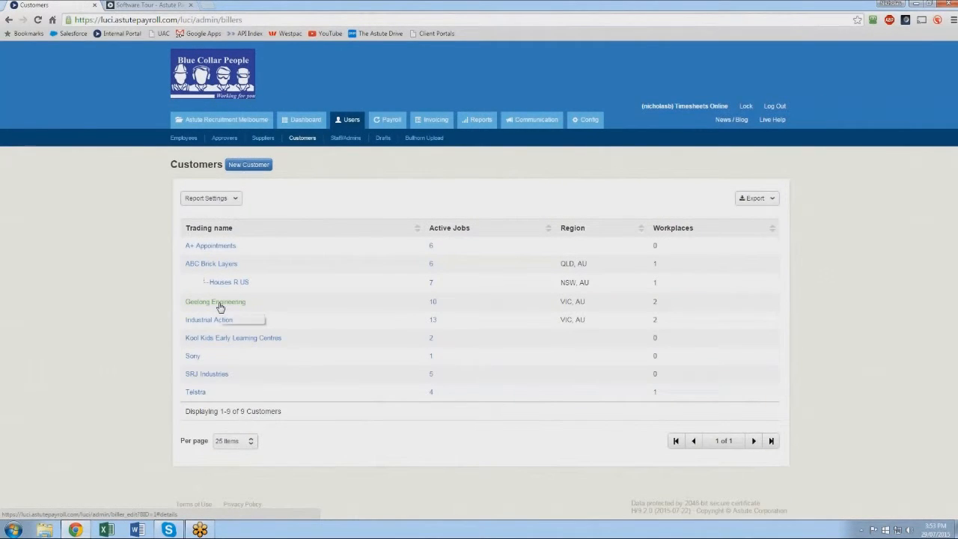
{"action": "mouse_move", "coordinate": [220, 307]}
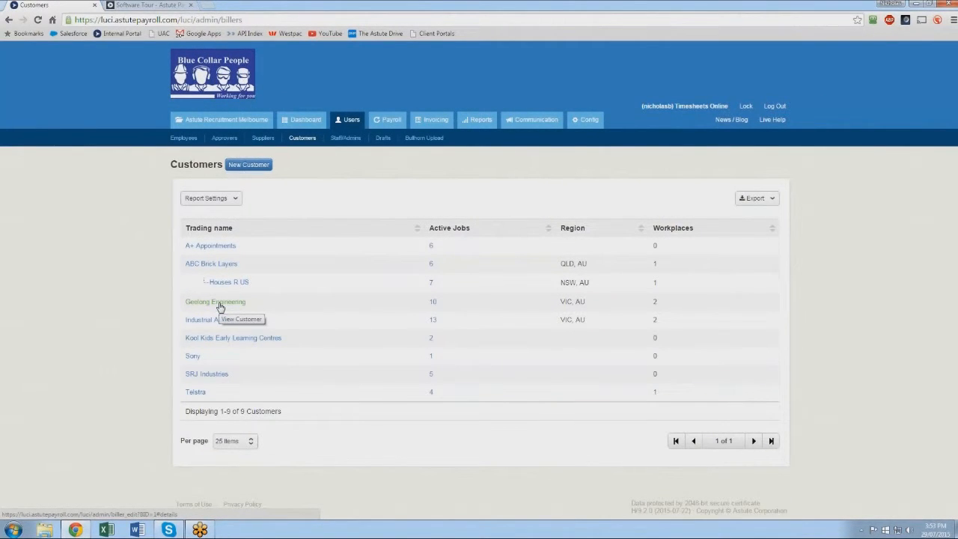
{"action": "mouse_move", "coordinate": [184, 138]}
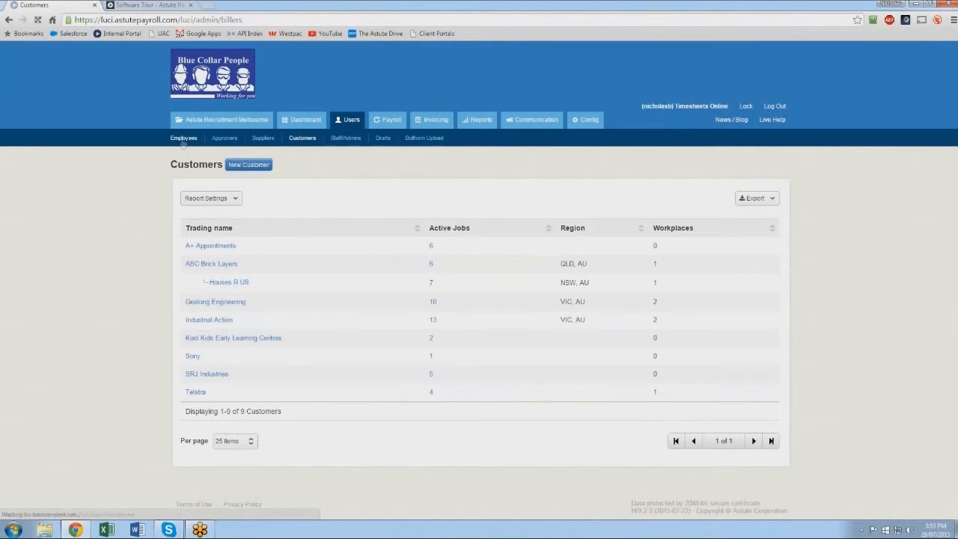
Reopen the Employees list, glance at the software tour page, then return
{"action": "left_click", "coordinate": [183, 138]}
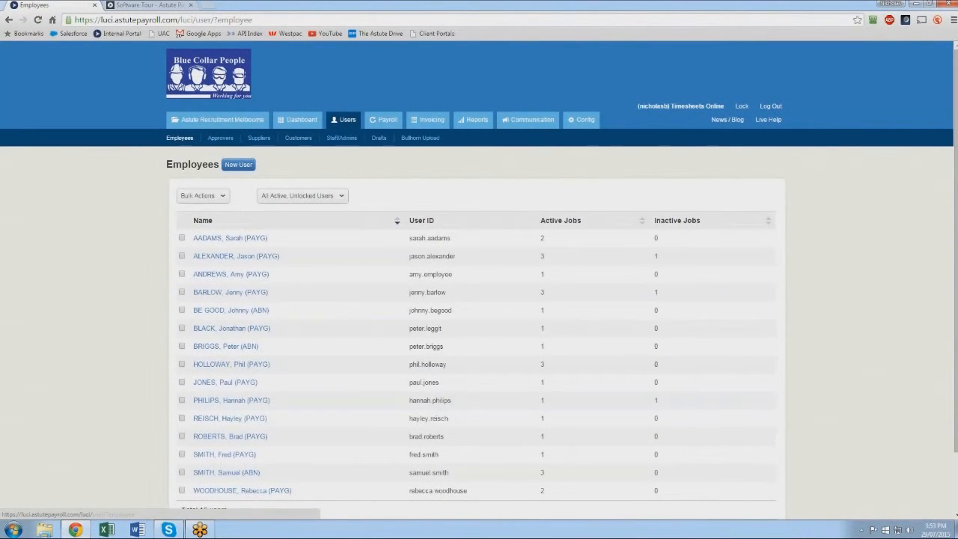
{"action": "left_click", "coordinate": [150, 5]}
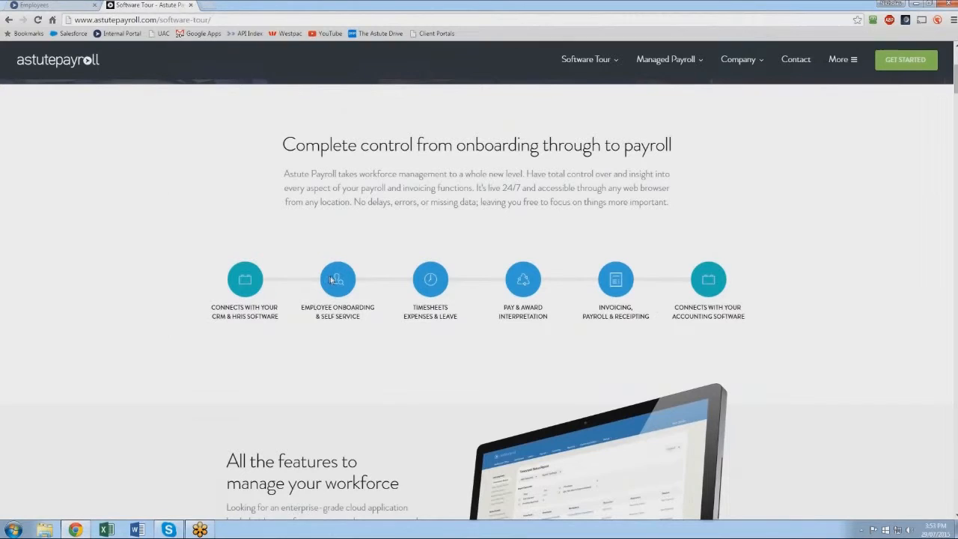
{"action": "mouse_move", "coordinate": [431, 281]}
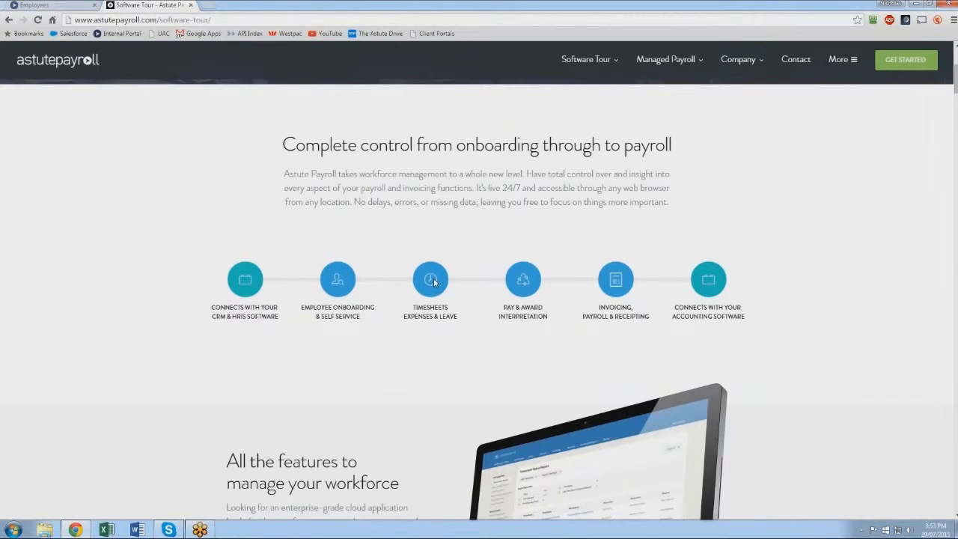
{"action": "mouse_move", "coordinate": [522, 282]}
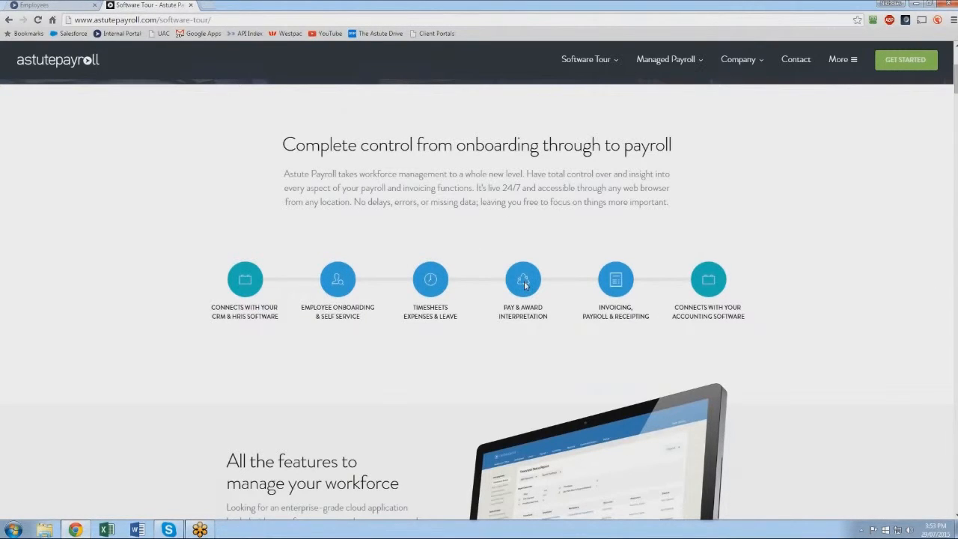
{"action": "mouse_move", "coordinate": [615, 283]}
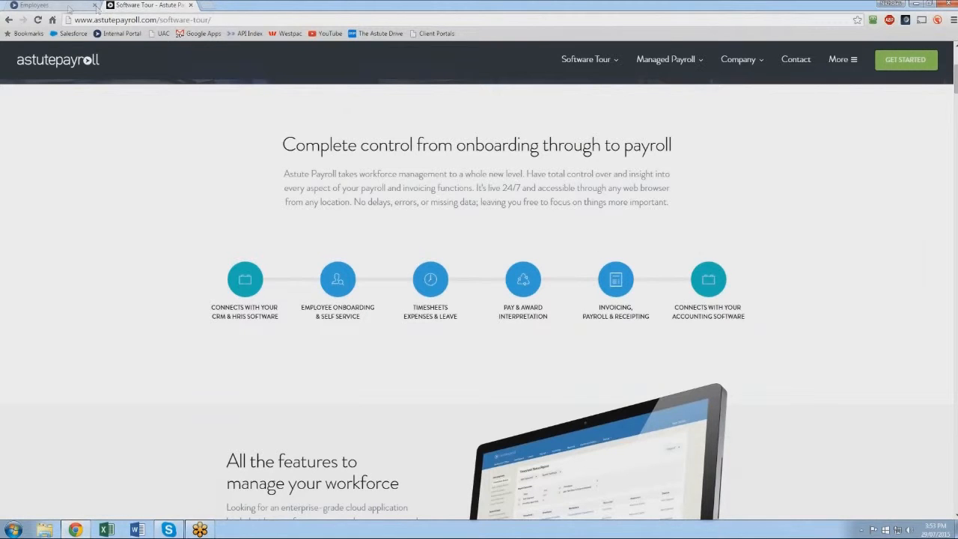
{"action": "left_click", "coordinate": [34, 5]}
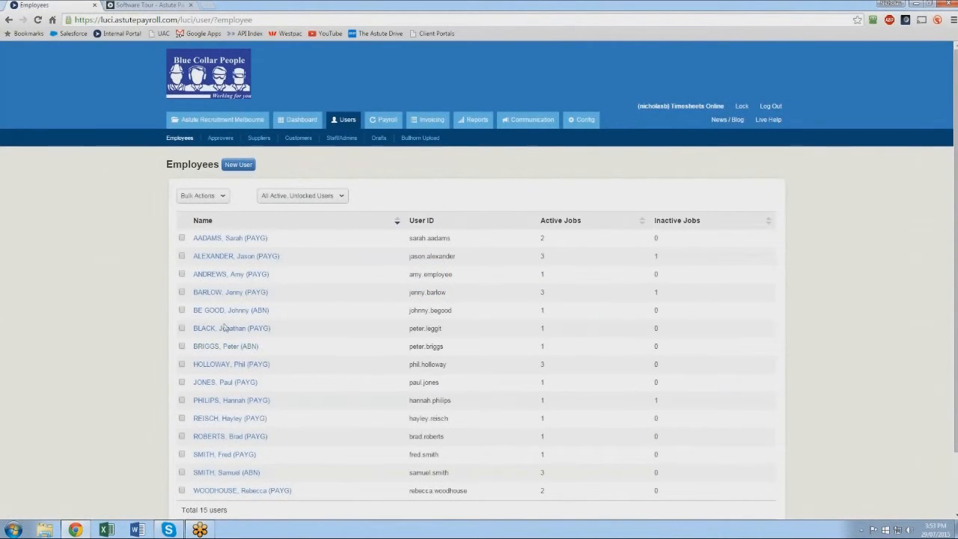
{"action": "left_click", "coordinate": [231, 328]}
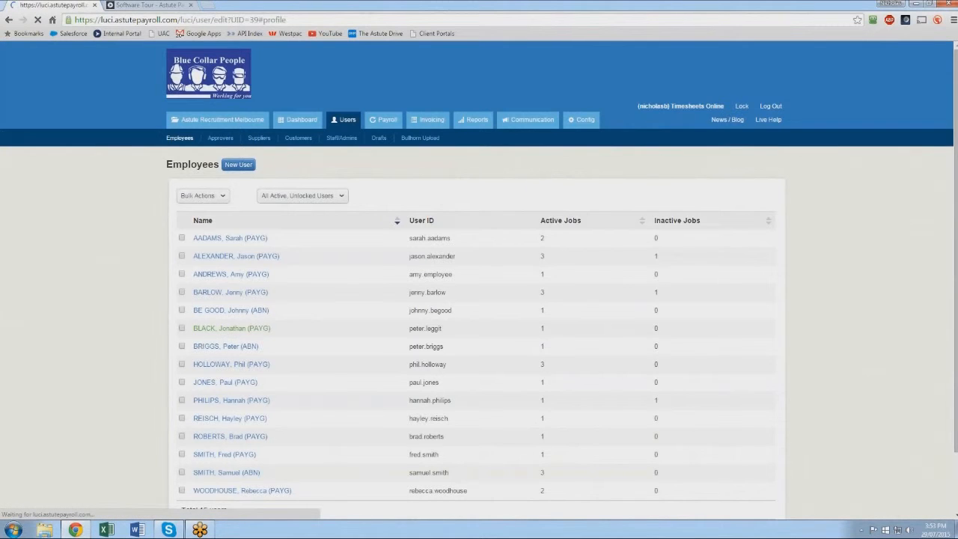
{"action": "left_click", "coordinate": [232, 328]}
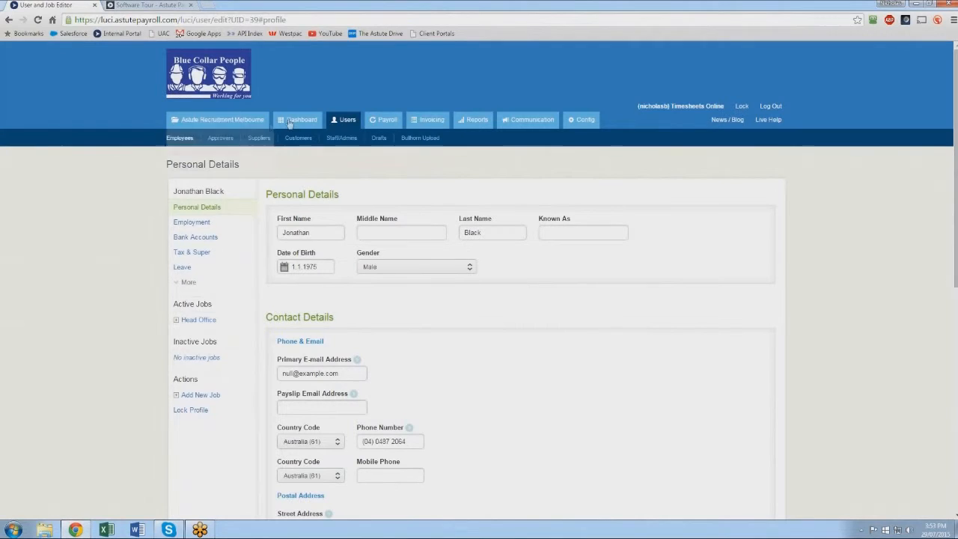
{"action": "left_click", "coordinate": [297, 119]}
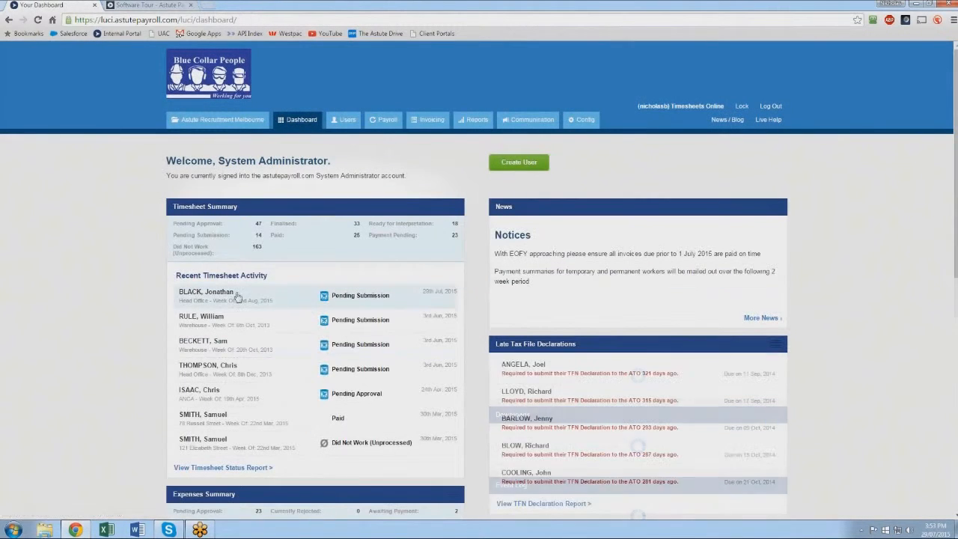
{"action": "left_click", "coordinate": [235, 295]}
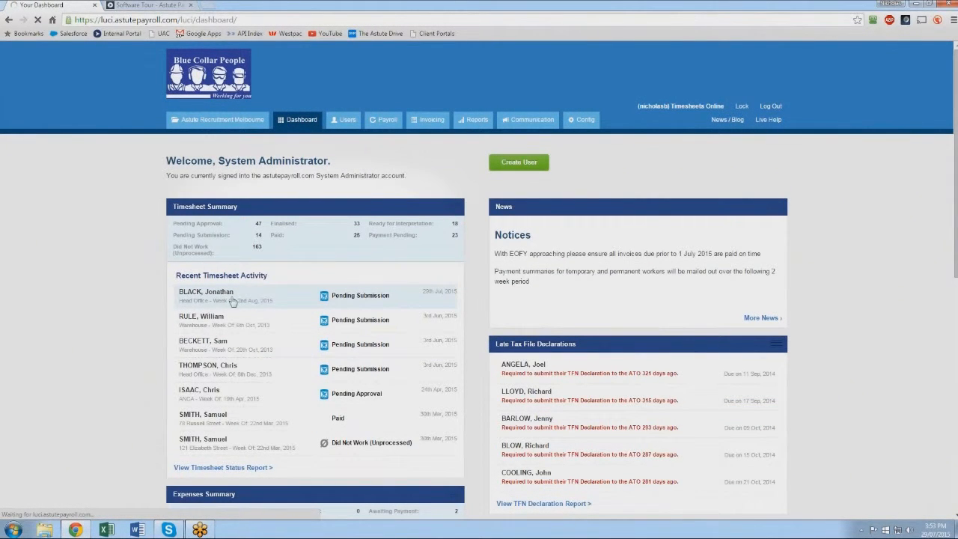
{"action": "left_click", "coordinate": [206, 291]}
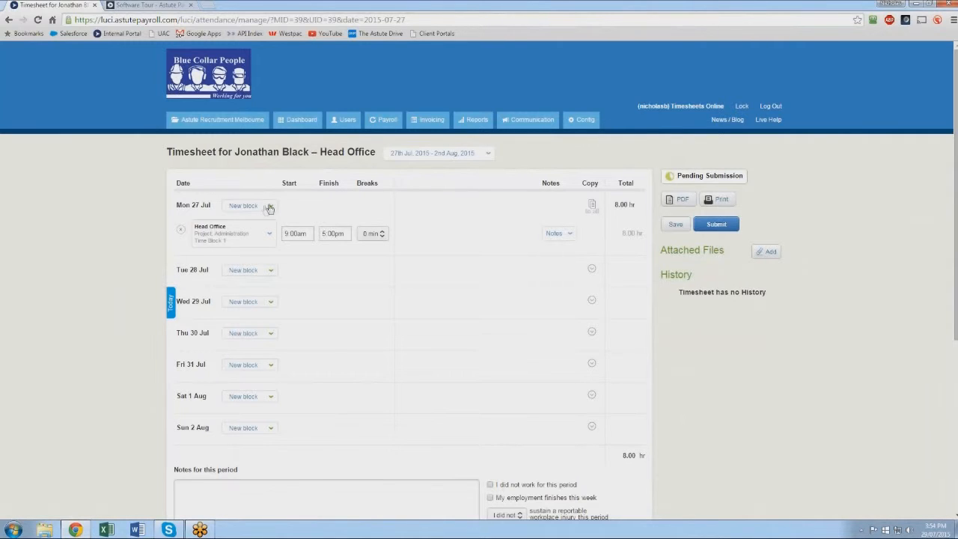
Add a 9:00am–5:00pm Head Office Administration block to Monday
{"action": "left_click", "coordinate": [249, 205]}
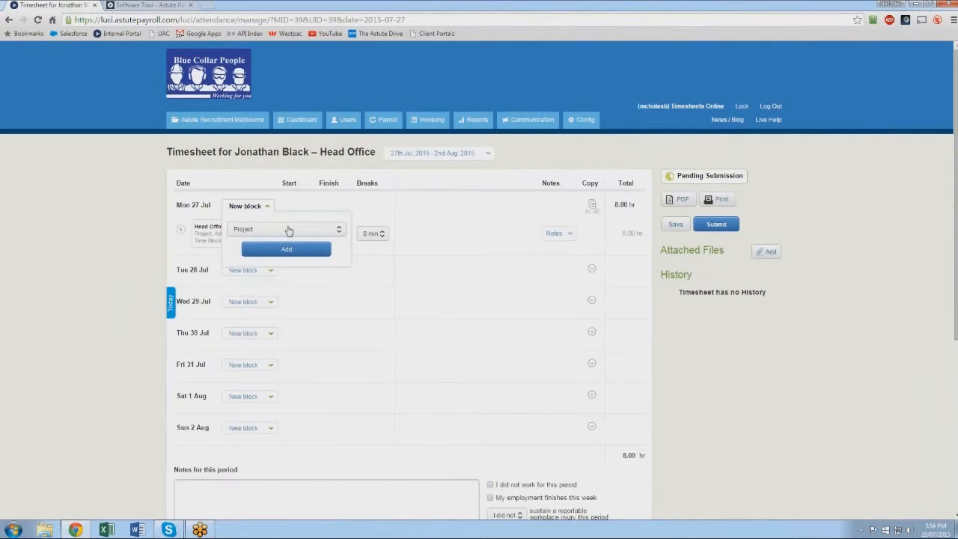
{"action": "left_click", "coordinate": [286, 228]}
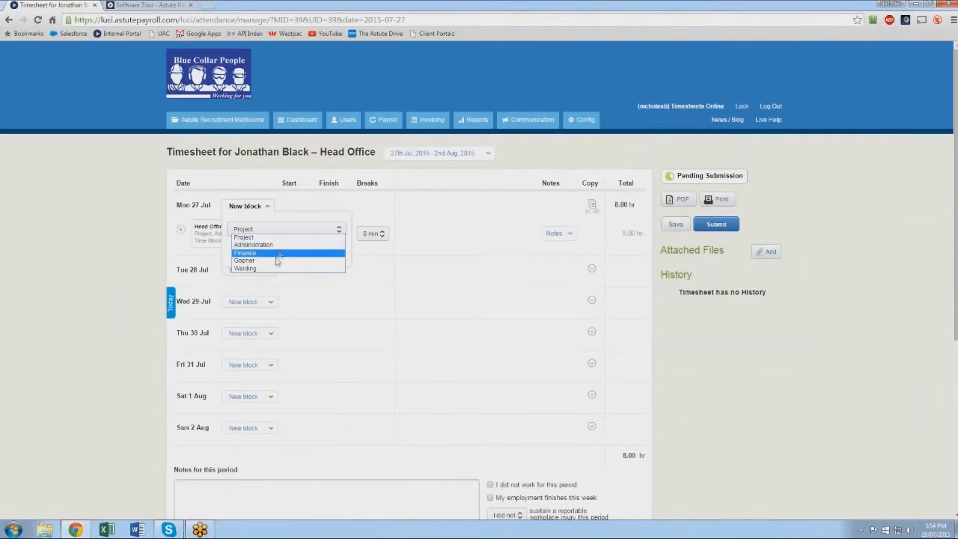
{"action": "mouse_move", "coordinate": [247, 268]}
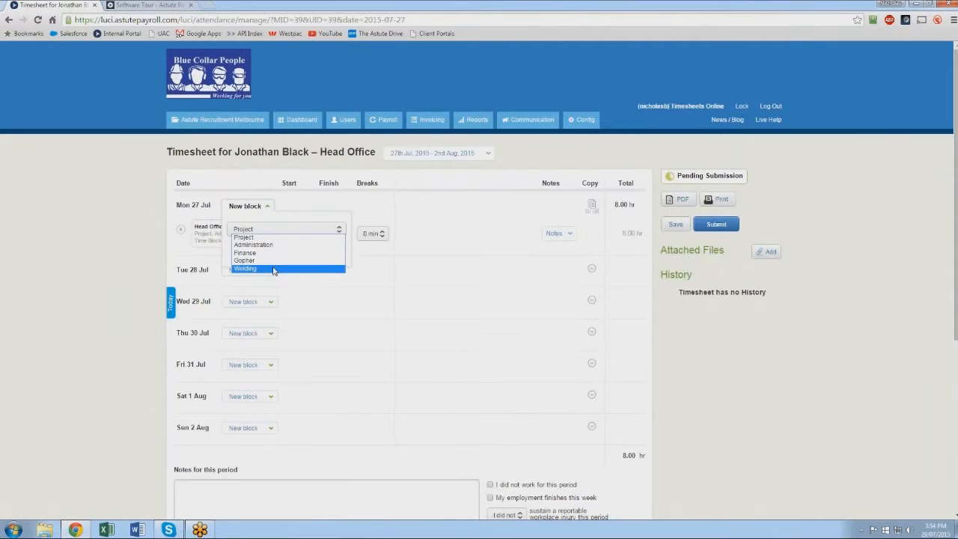
{"action": "left_click", "coordinate": [242, 229]}
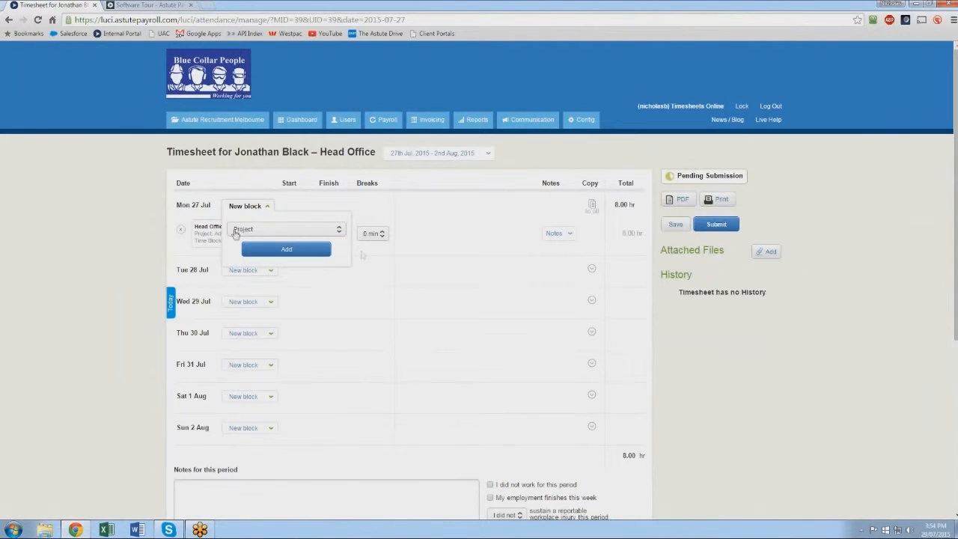
{"action": "left_click", "coordinate": [286, 249]}
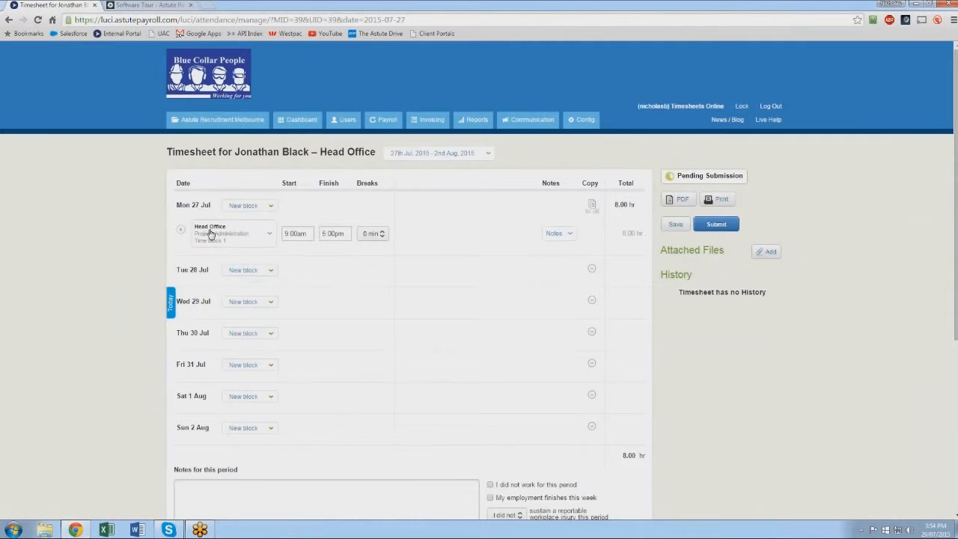
{"action": "mouse_move", "coordinate": [245, 237]}
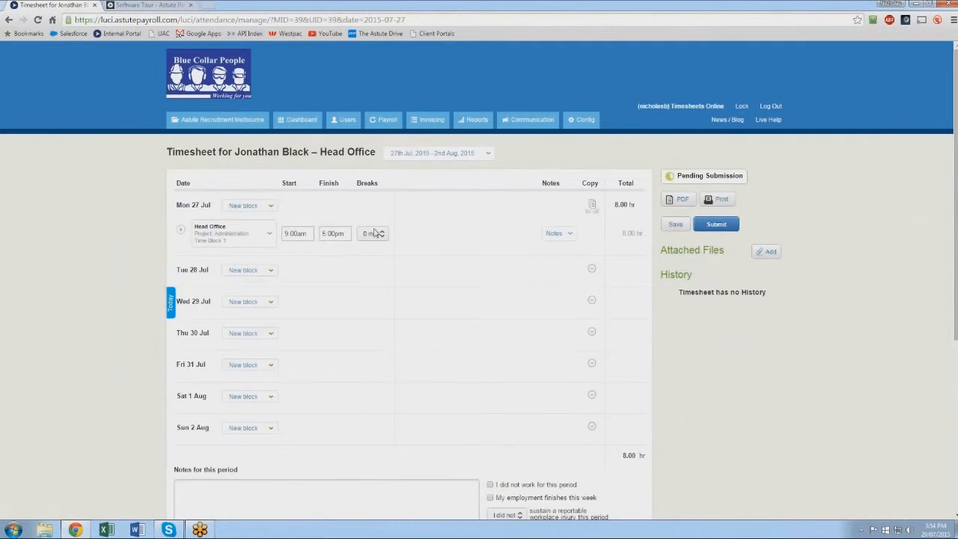
Start a Tuesday block, then copy Monday's 8-hour block across the rest of the week
{"action": "left_click", "coordinate": [249, 271]}
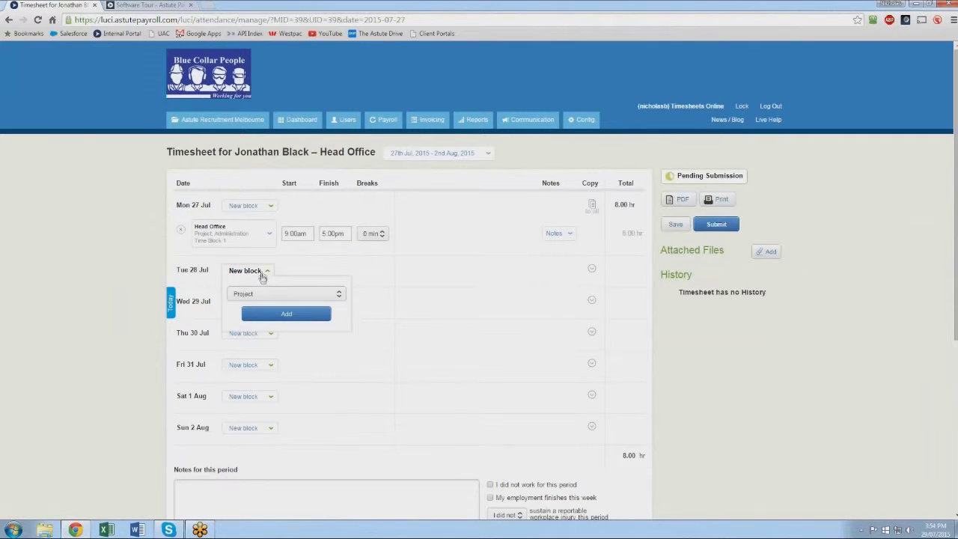
{"action": "left_click", "coordinate": [286, 293]}
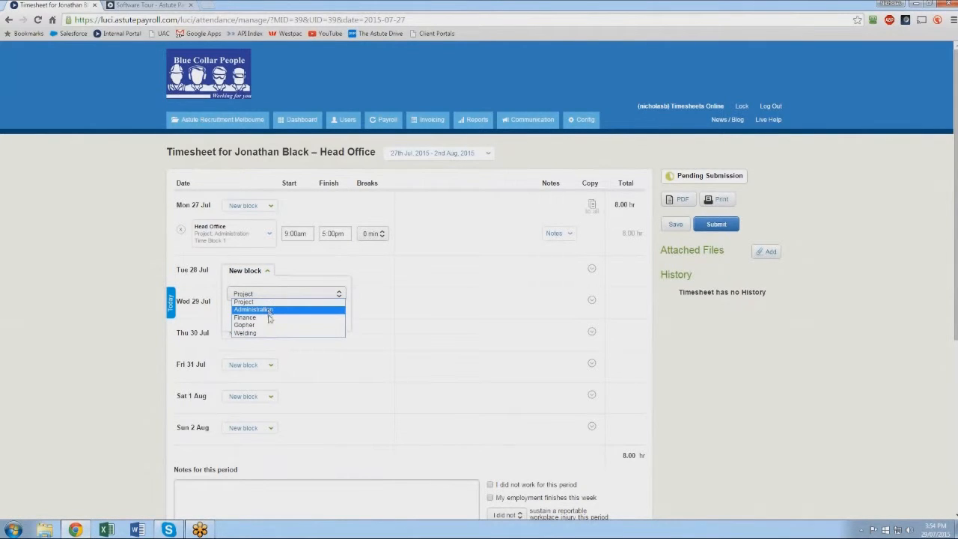
{"action": "left_click", "coordinate": [245, 317]}
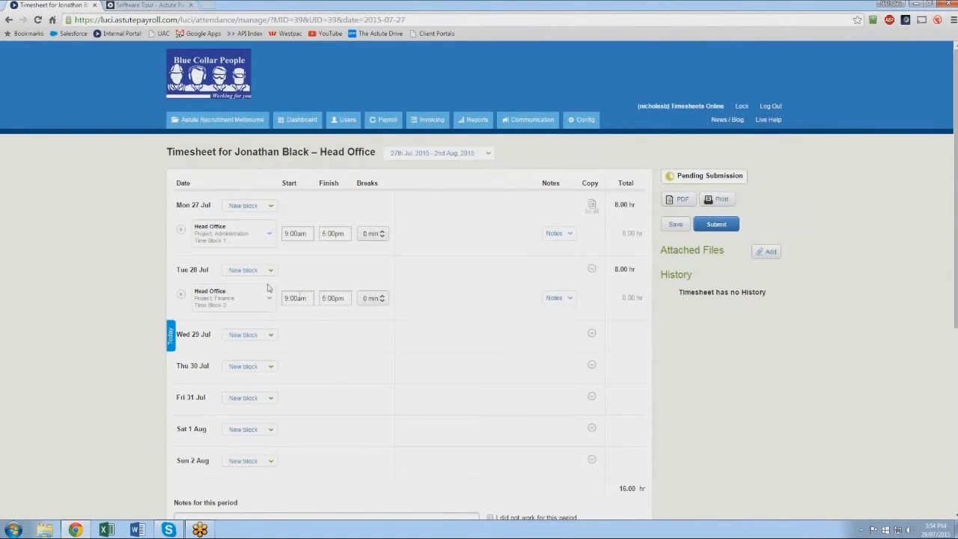
{"action": "mouse_move", "coordinate": [292, 318]}
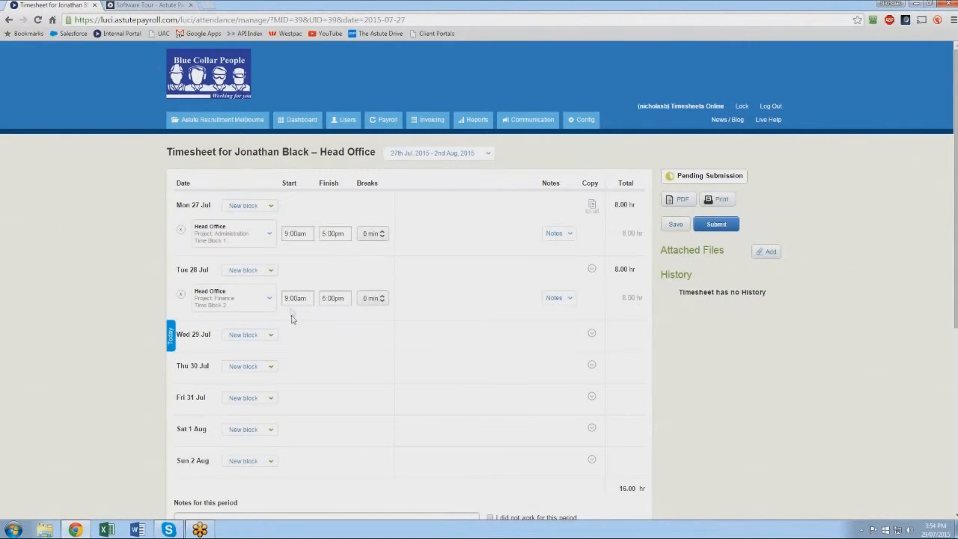
{"action": "mouse_move", "coordinate": [627, 263]}
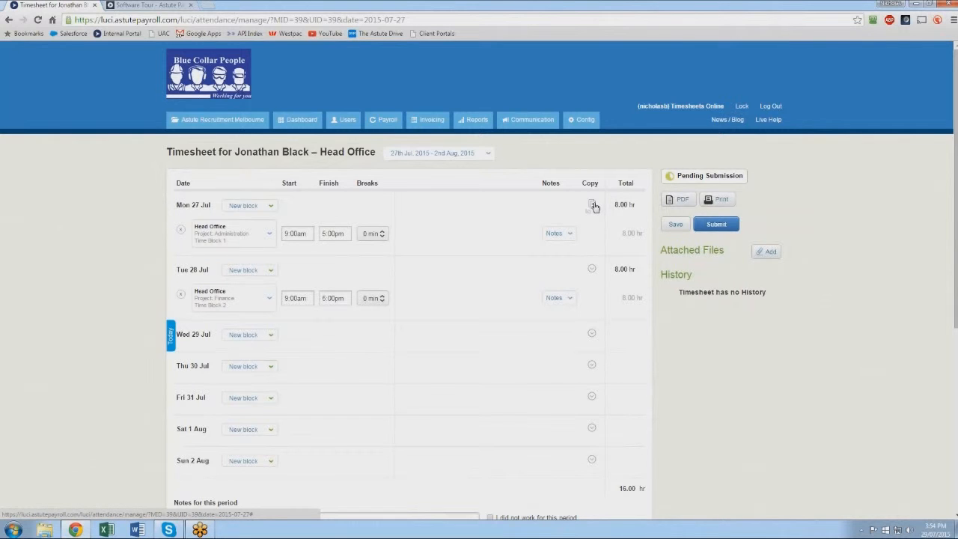
{"action": "left_click", "coordinate": [592, 205]}
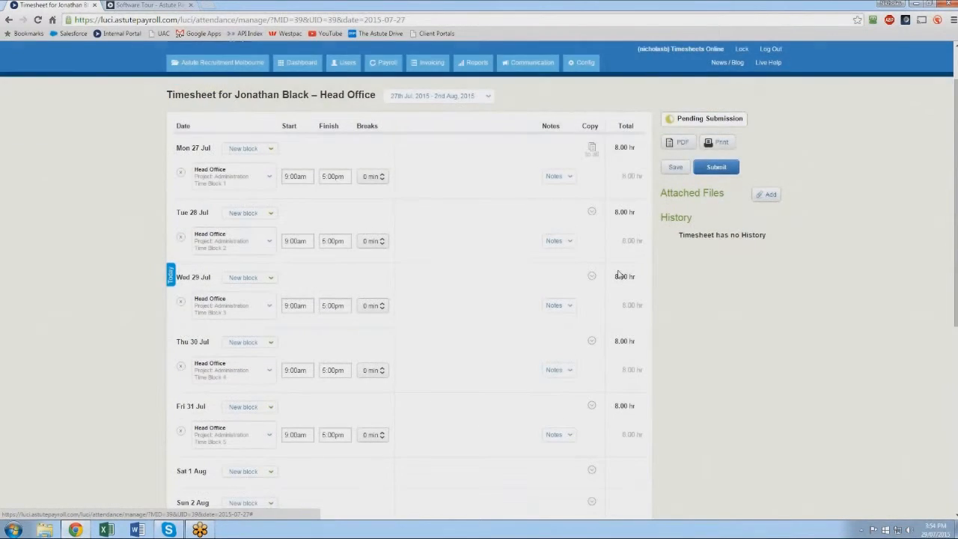
Add the period note 'Thanks.' and declare no reportable workplace injury
{"action": "scroll", "scroll_direction": "down", "scroll_amount": 3}
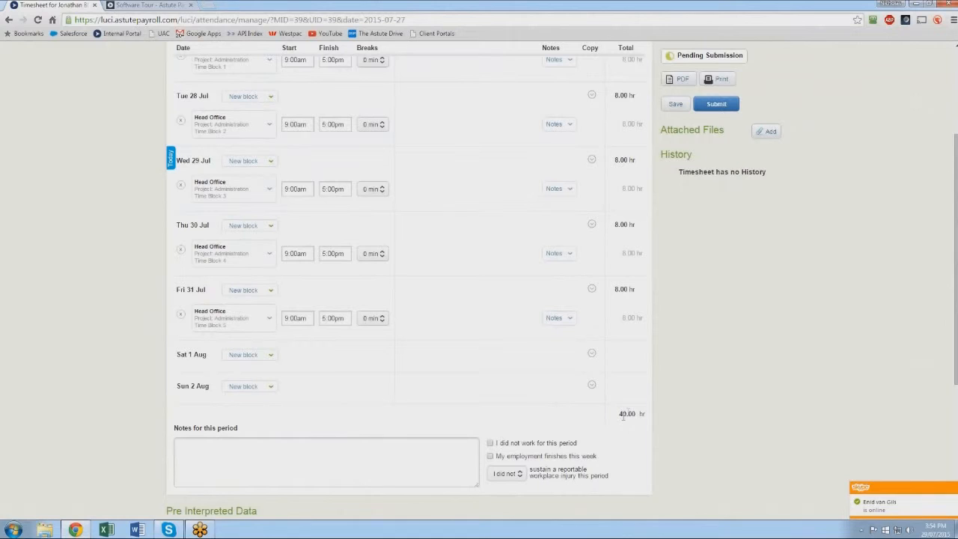
{"action": "mouse_move", "coordinate": [636, 416]}
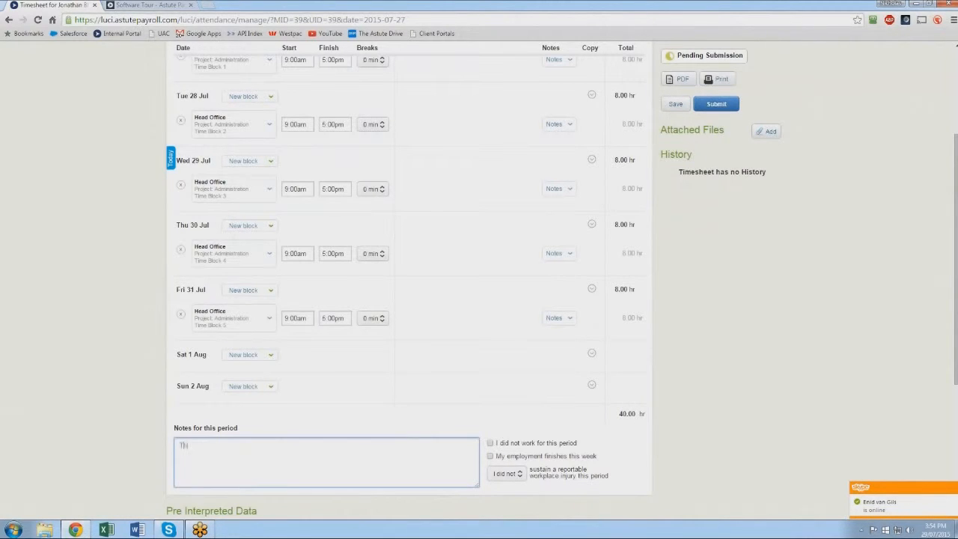
{"action": "type", "text": "Thanks"}
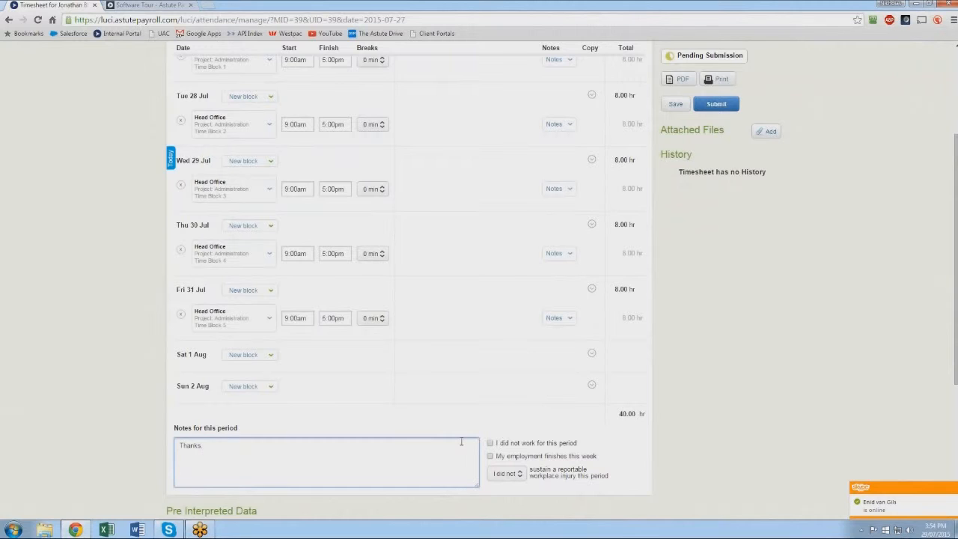
{"action": "left_click", "coordinate": [507, 473]}
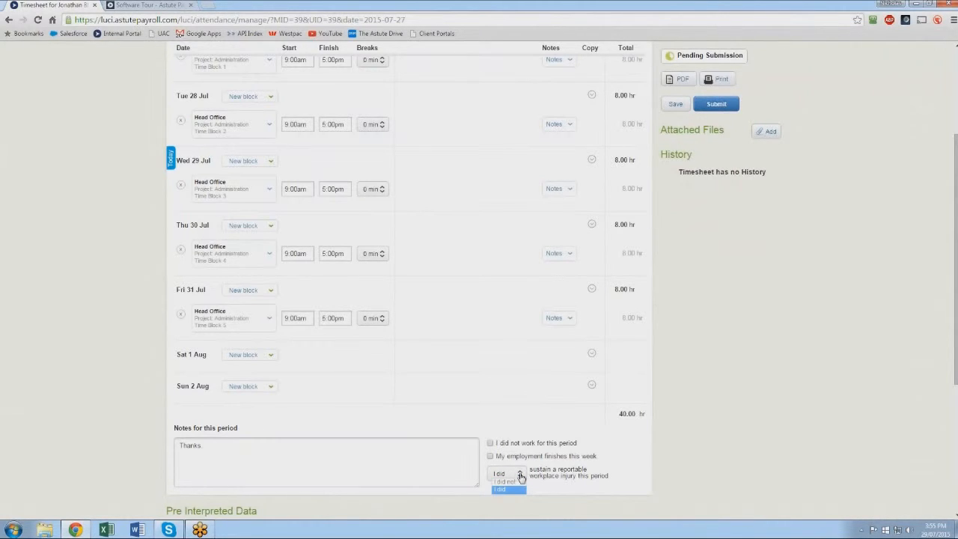
{"action": "left_click", "coordinate": [506, 473]}
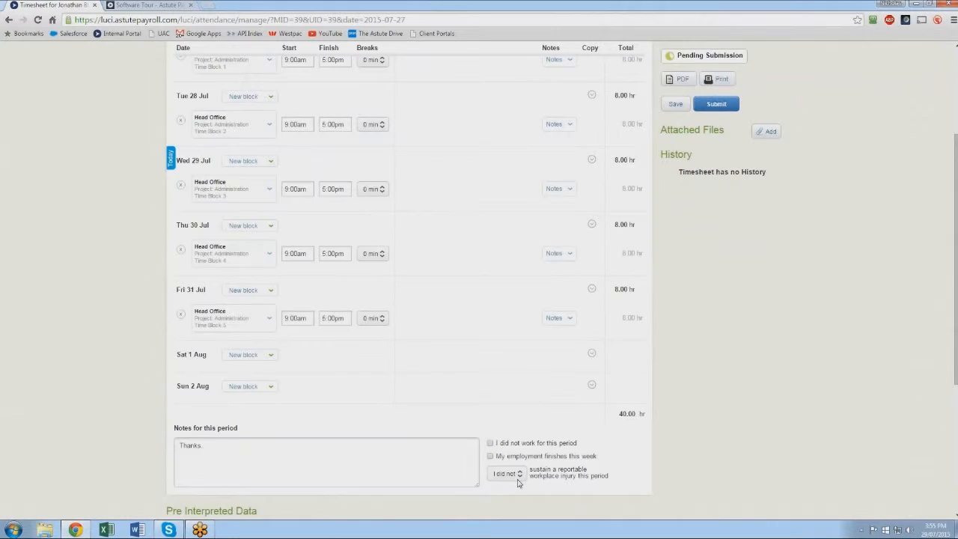
{"action": "scroll", "scroll_direction": "down", "scroll_amount": 3}
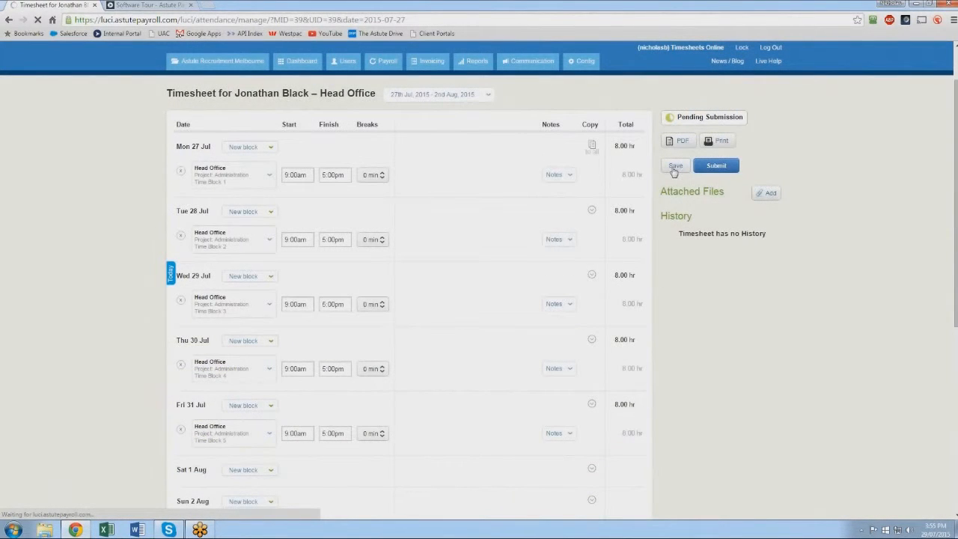
Save the timesheet and check the summary shows 8 hours per weekday, 40 total
{"action": "left_click", "coordinate": [675, 166]}
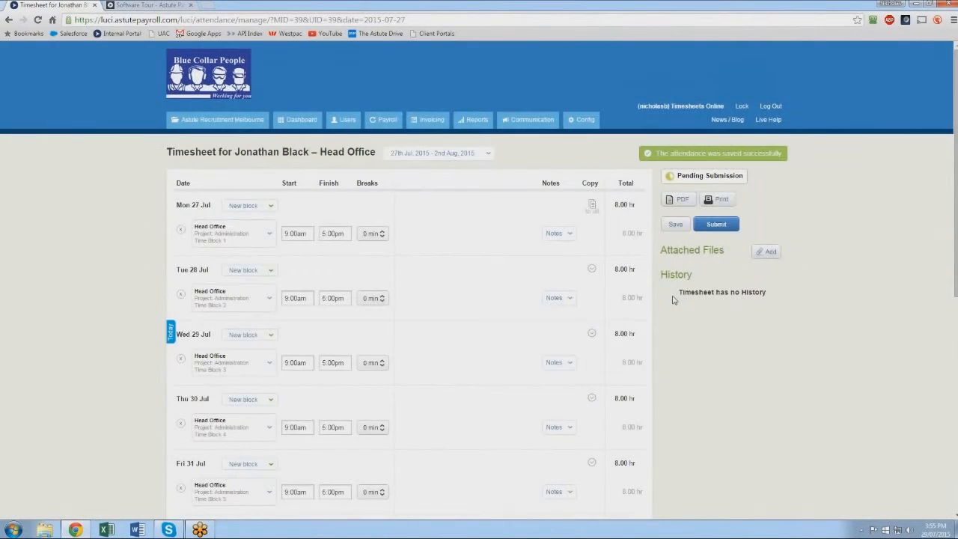
{"action": "scroll", "scroll_direction": "down", "scroll_amount": 3}
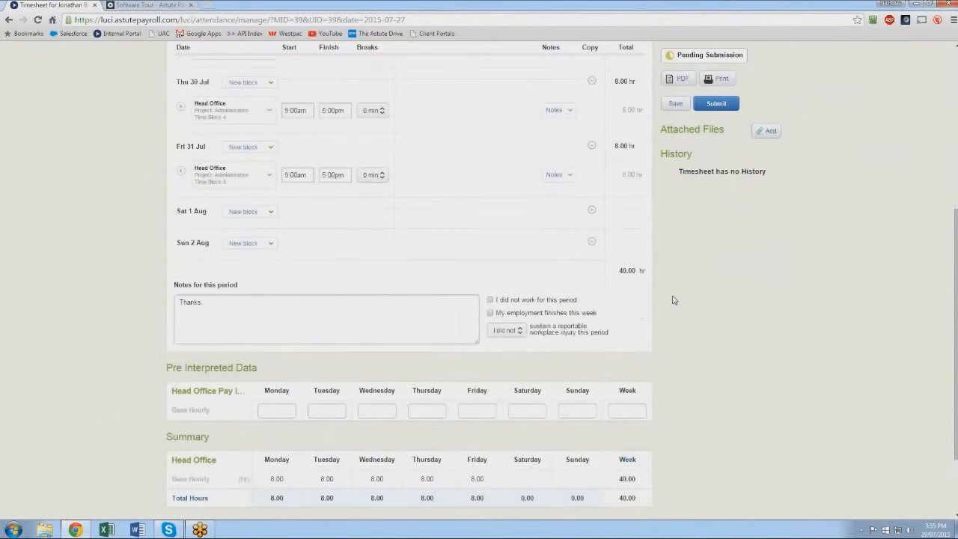
{"action": "scroll", "scroll_direction": "down", "scroll_amount": 3}
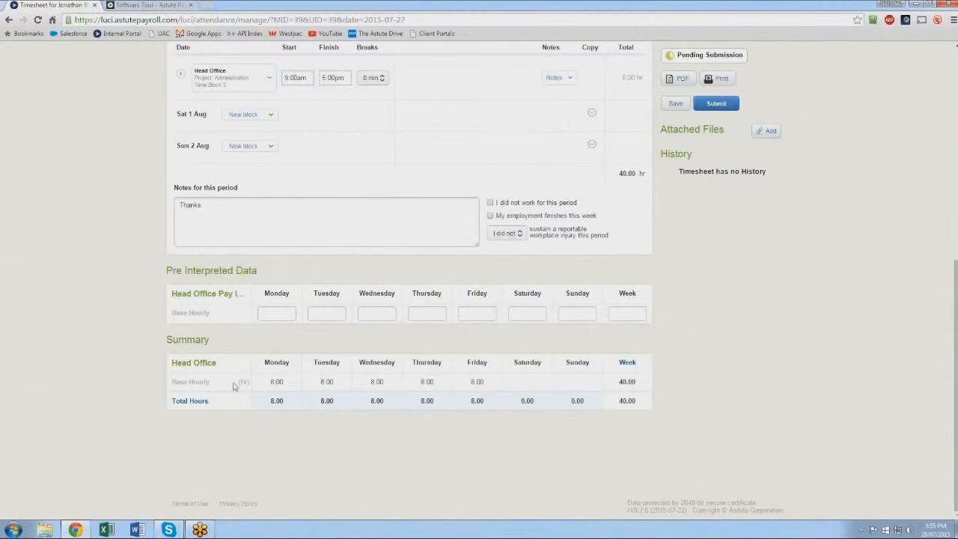
{"action": "mouse_move", "coordinate": [500, 388]}
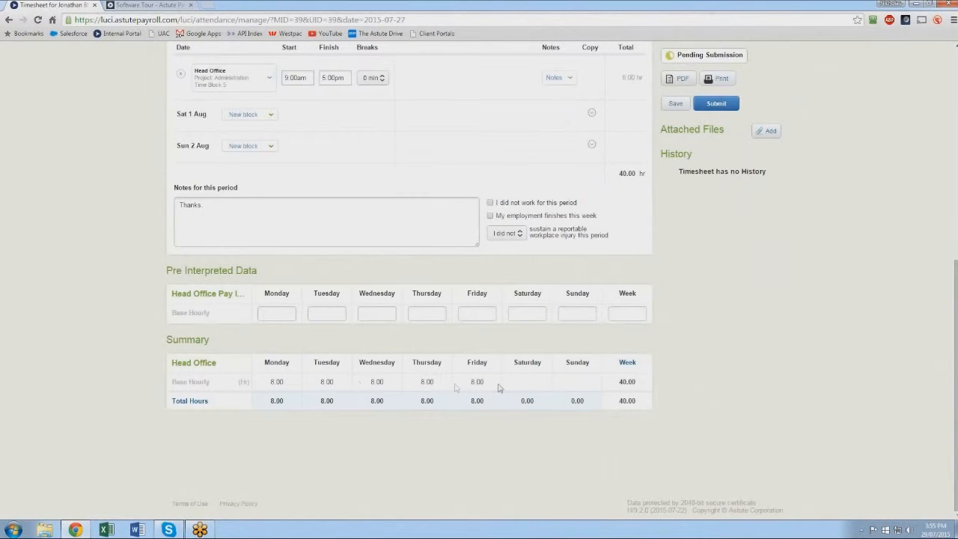
{"action": "mouse_move", "coordinate": [535, 389]}
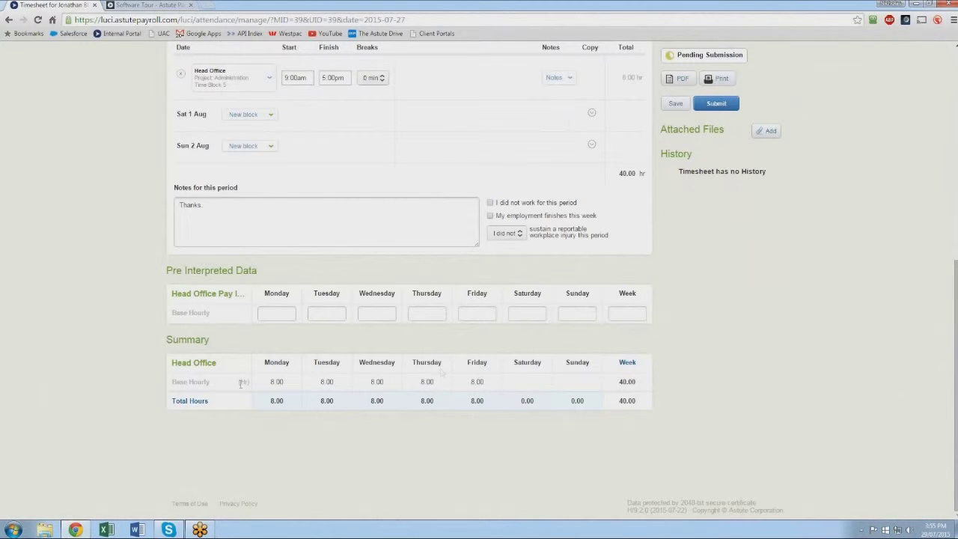
{"action": "mouse_move", "coordinate": [215, 440]}
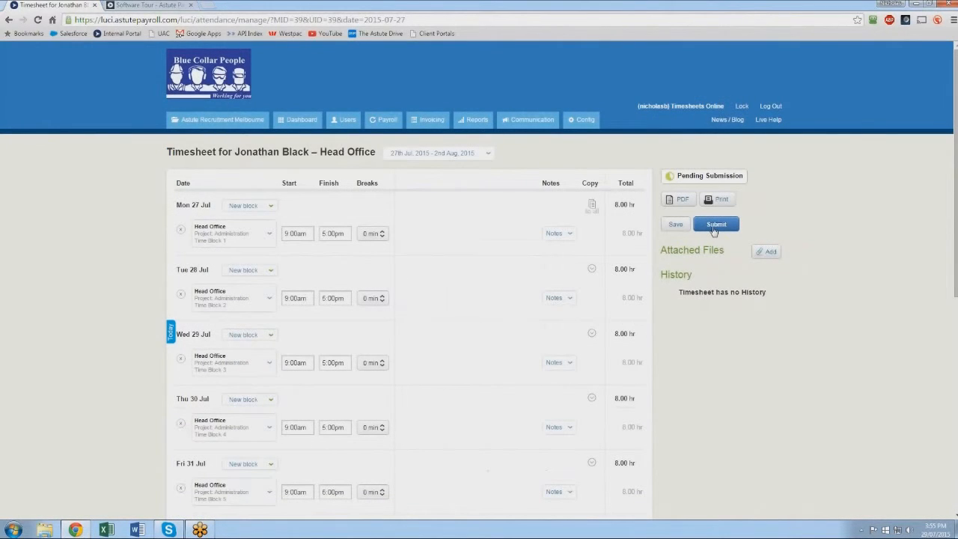
Submit the Head Office job for approval and check the submission history entry
{"action": "left_click", "coordinate": [716, 224]}
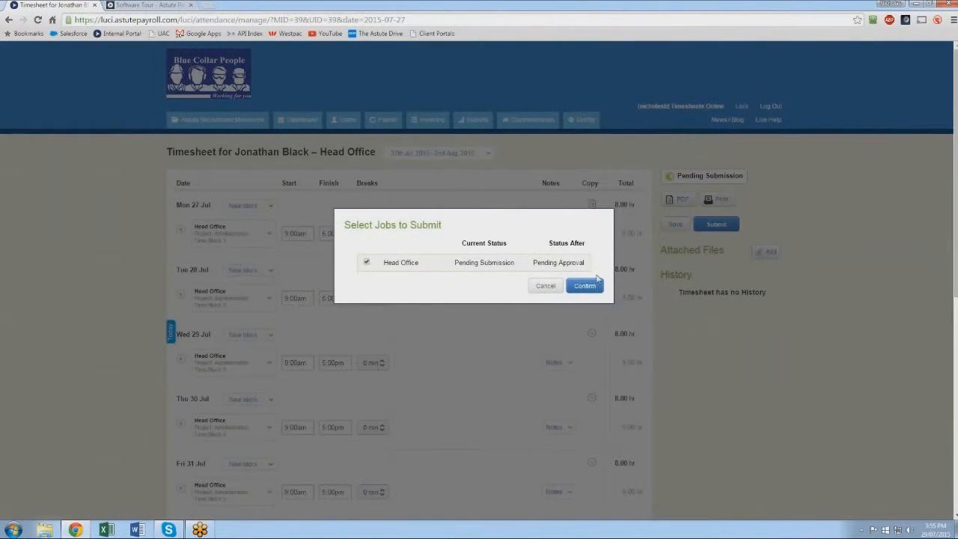
{"action": "left_click", "coordinate": [584, 286]}
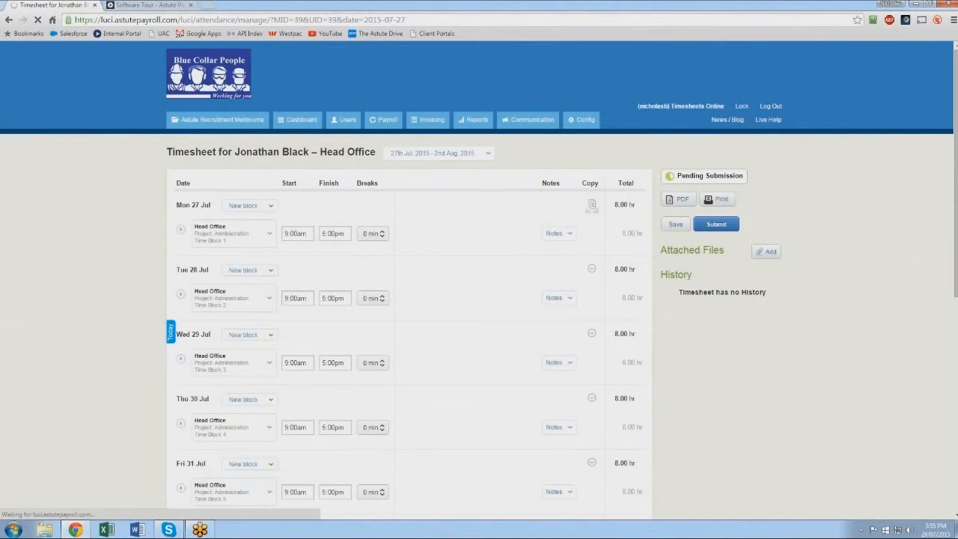
{"action": "left_click", "coordinate": [715, 224]}
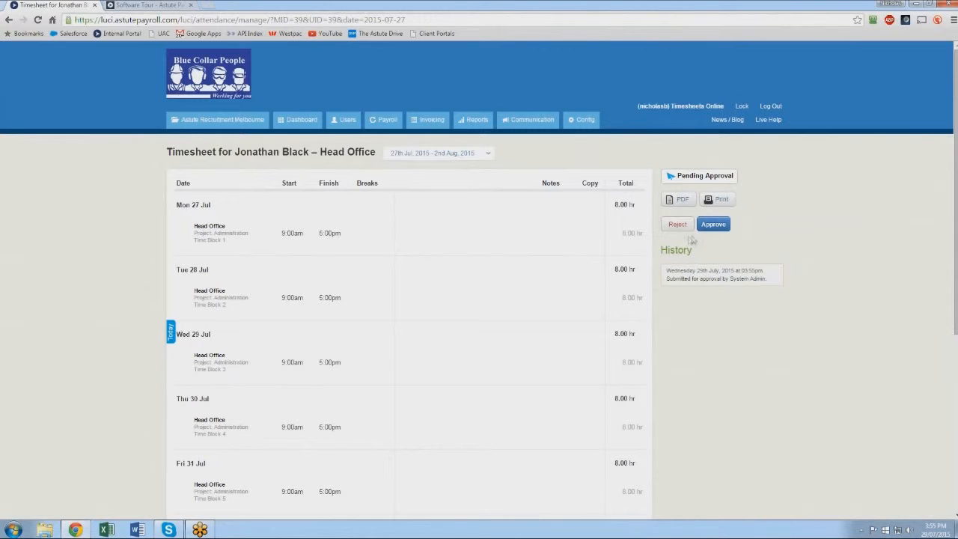
{"action": "double_click", "coordinate": [713, 270]}
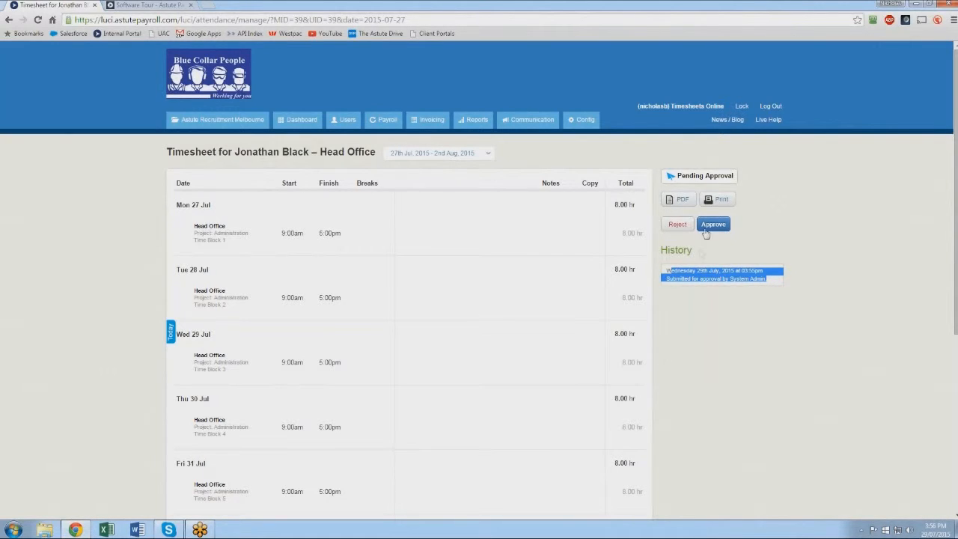
{"action": "left_click", "coordinate": [713, 223]}
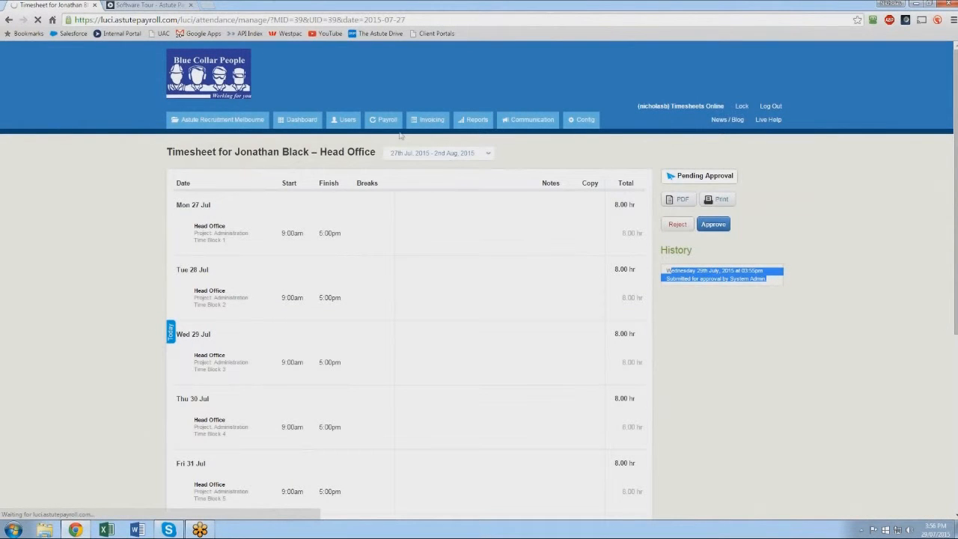
Go to Payroll and choose Process Payroll to reach Employee Pays
{"action": "left_click", "coordinate": [712, 224]}
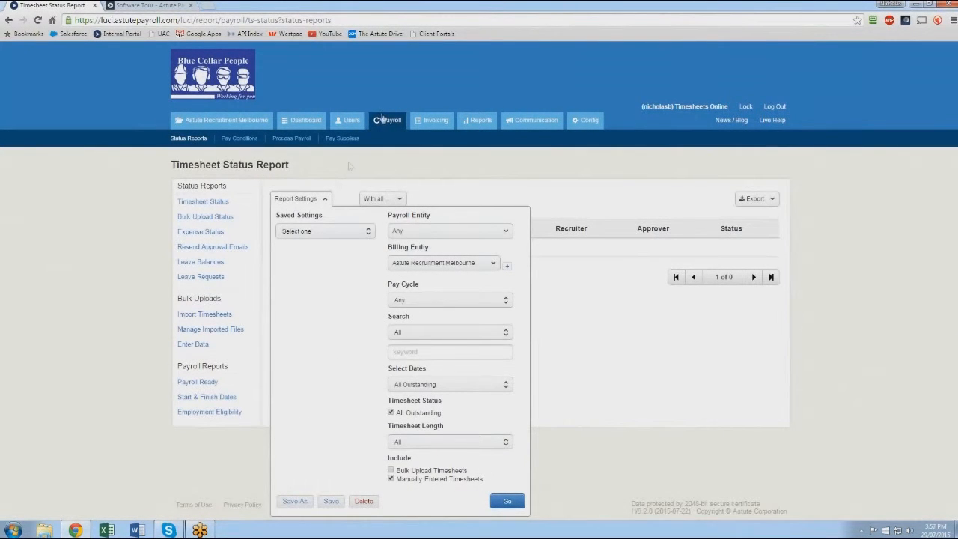
{"action": "left_click", "coordinate": [291, 137]}
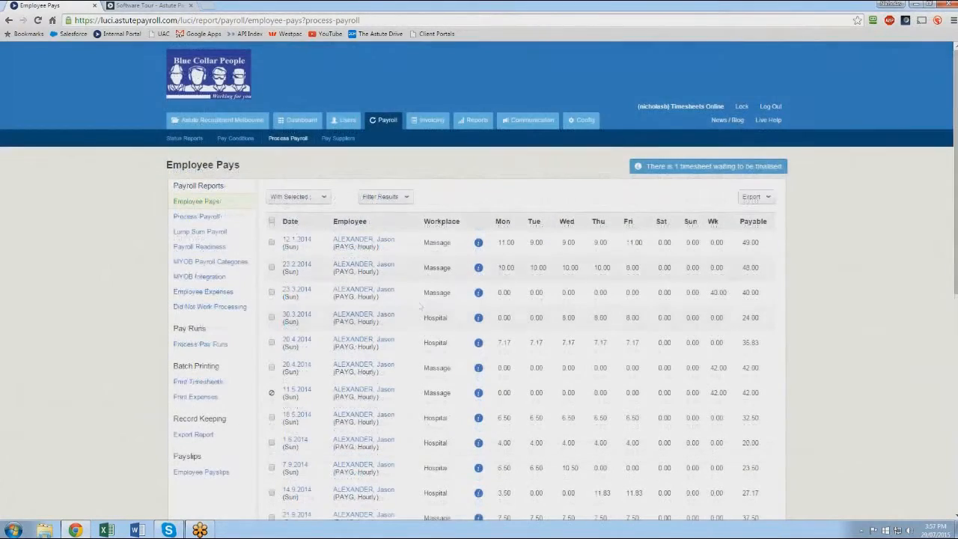
View the Pay Run Report for 28 outstanding pay runs and its Export options
{"action": "left_click", "coordinate": [200, 343]}
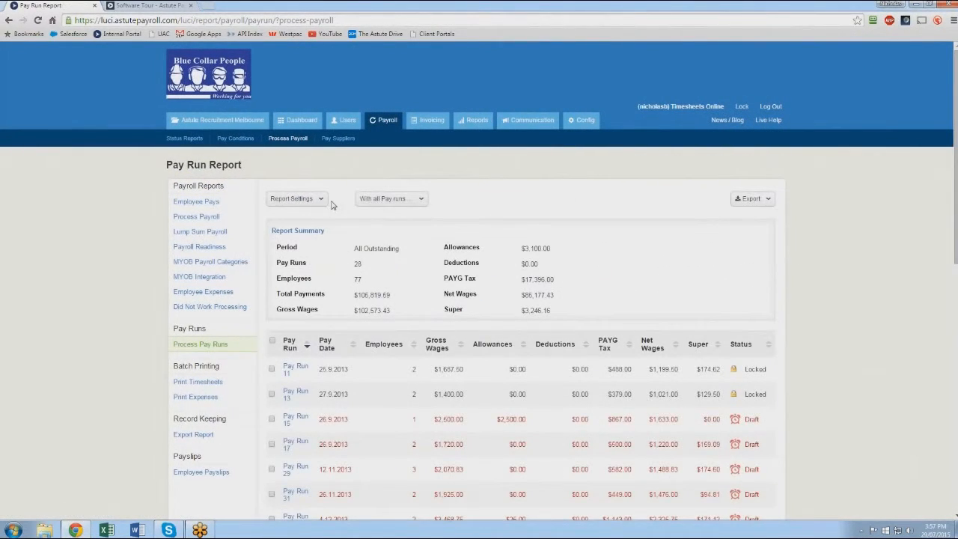
{"action": "mouse_move", "coordinate": [355, 245]}
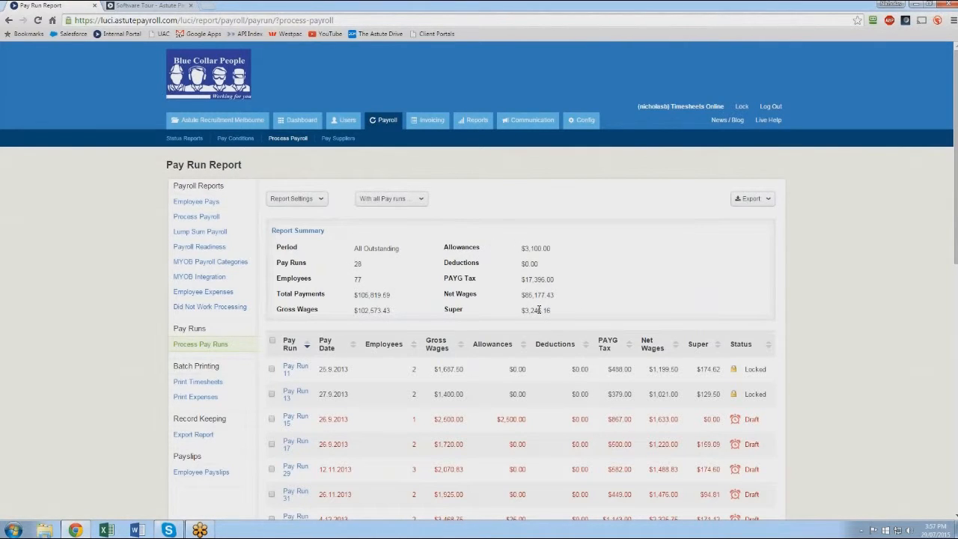
{"action": "scroll", "scroll_direction": "down", "scroll_amount": 3}
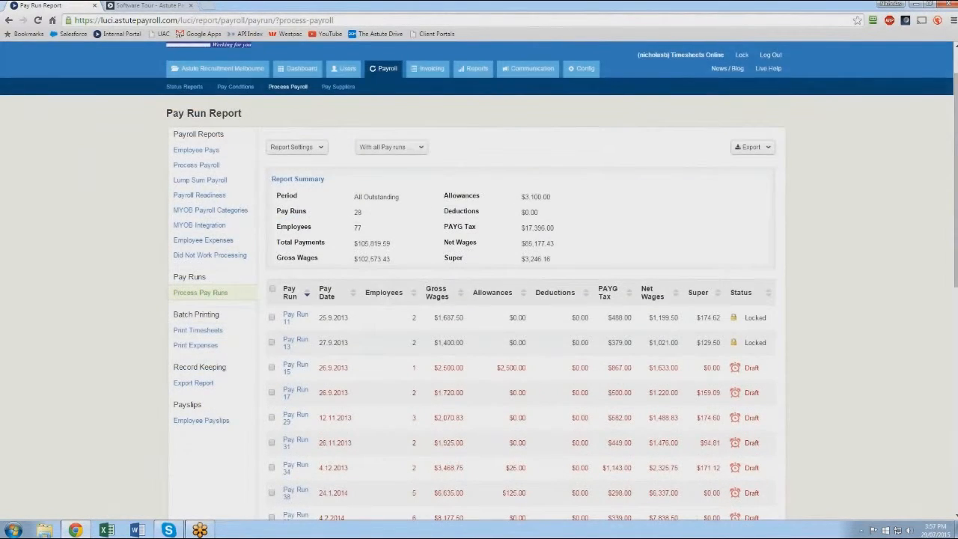
{"action": "left_click", "coordinate": [753, 120]}
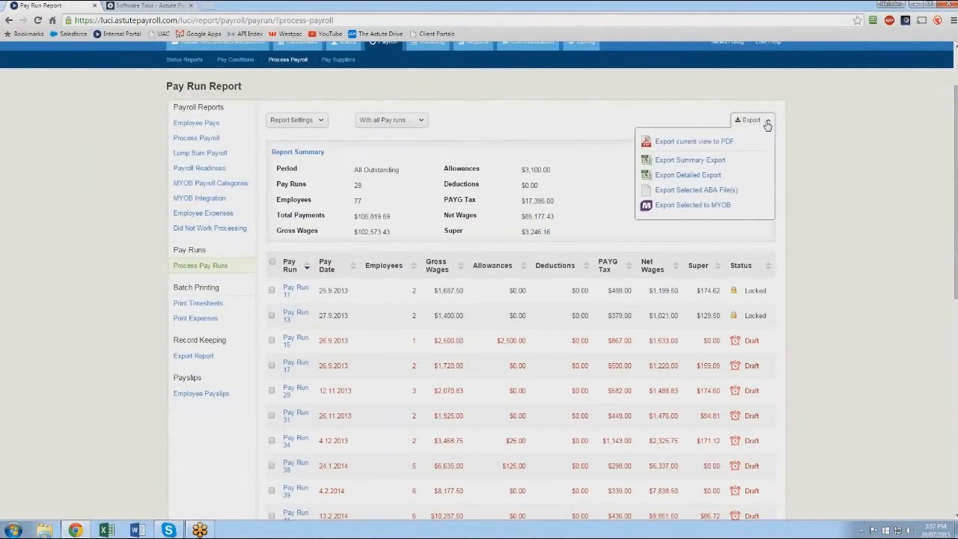
{"action": "mouse_move", "coordinate": [703, 192]}
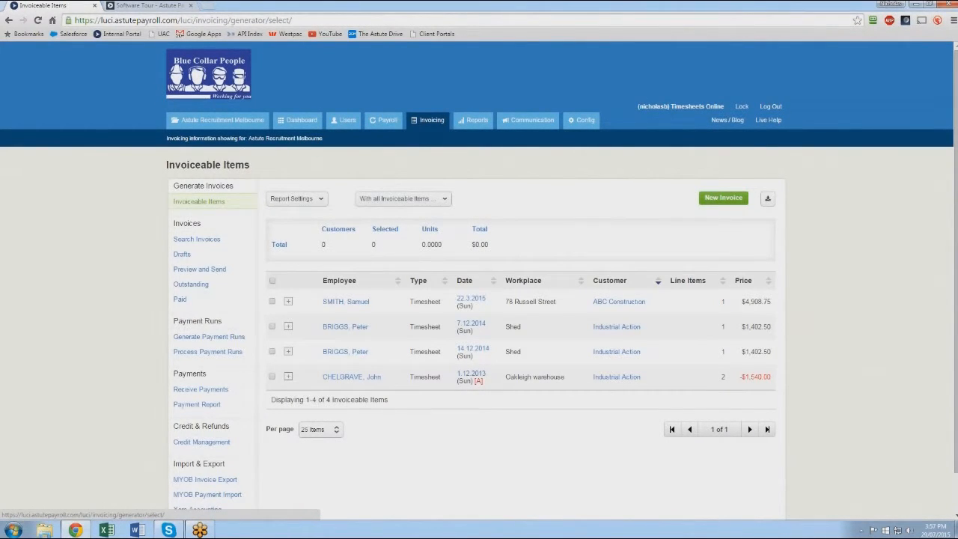
{"action": "mouse_move", "coordinate": [199, 291]}
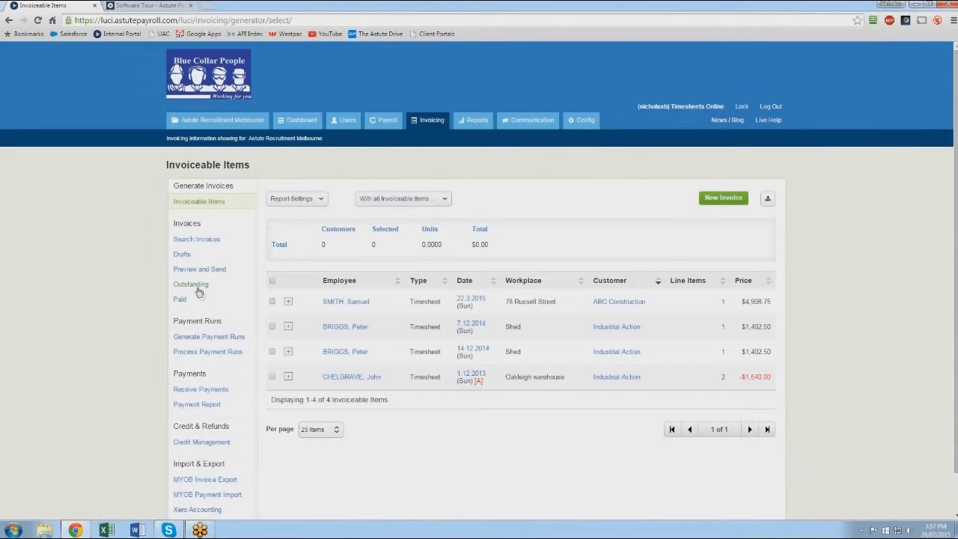
{"action": "mouse_move", "coordinate": [190, 284]}
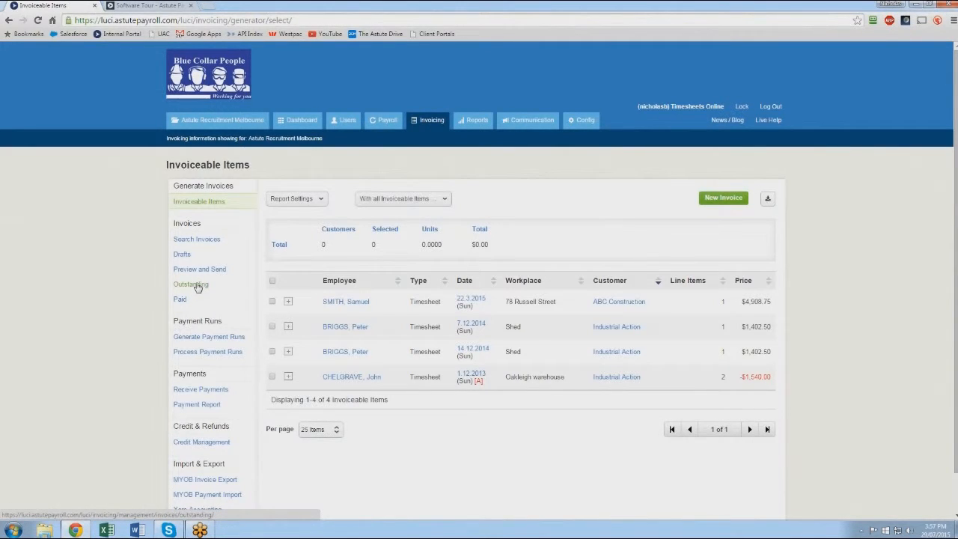
Open Preview and Send, then preview draft Tax Invoice 137 for Bondi Houses ($915.00)
{"action": "left_click", "coordinate": [199, 269]}
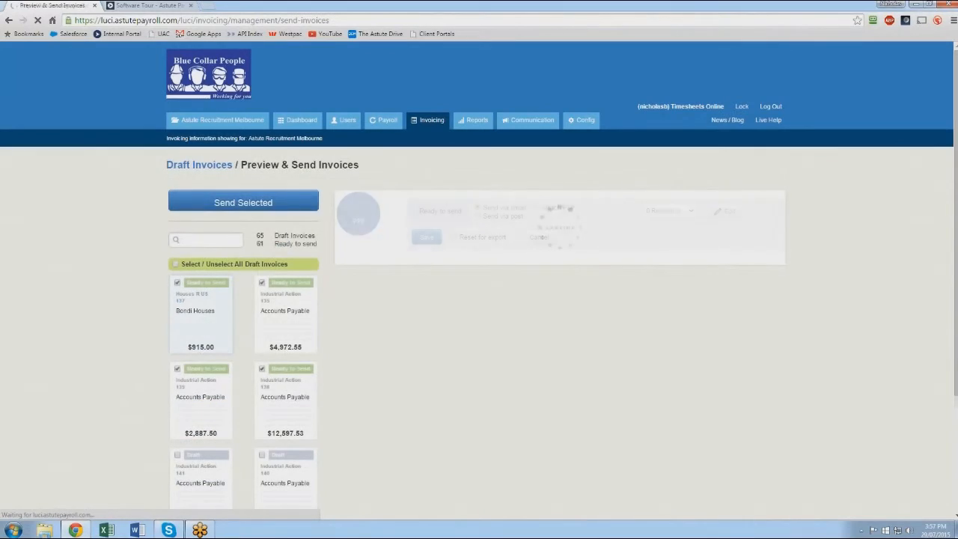
{"action": "left_click", "coordinate": [200, 310]}
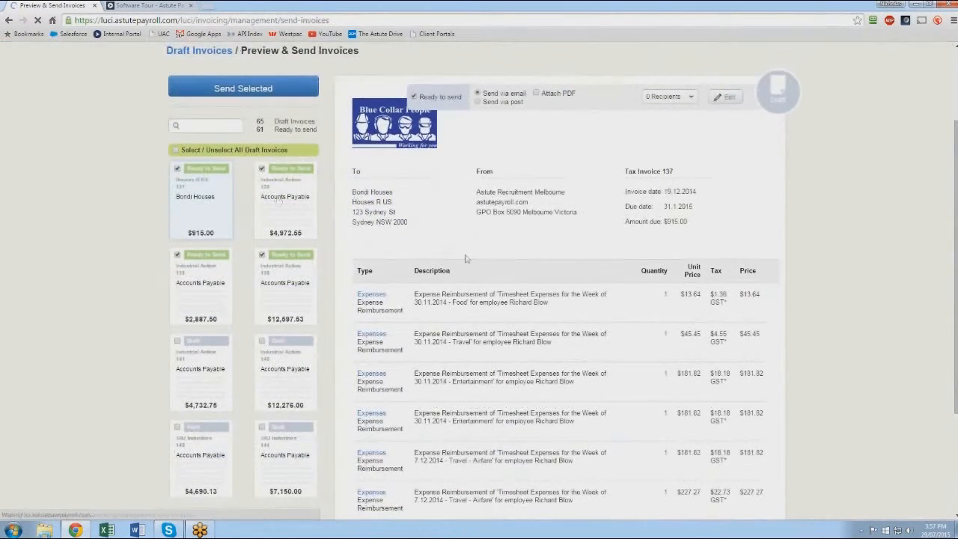
{"action": "scroll", "scroll_direction": "down", "scroll_amount": 3}
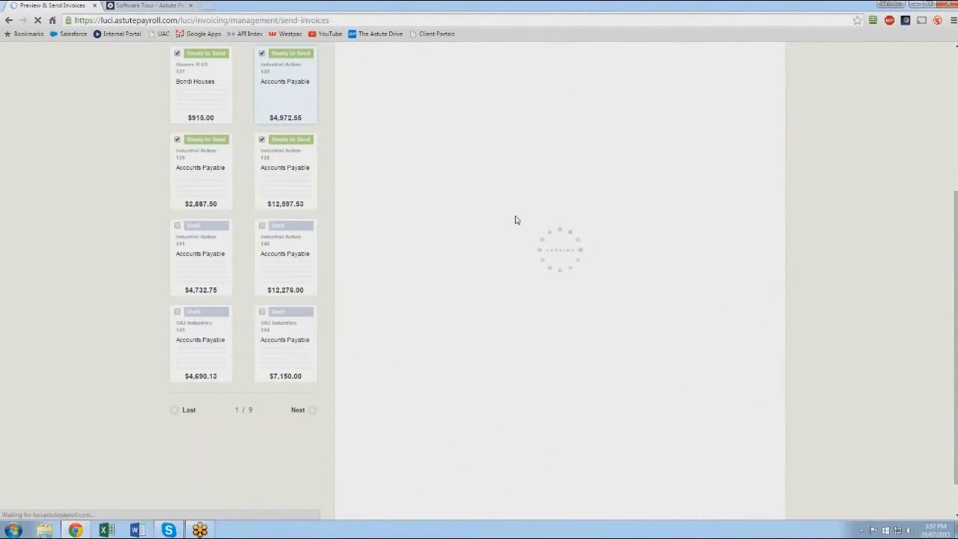
{"action": "mouse_move", "coordinate": [530, 273]}
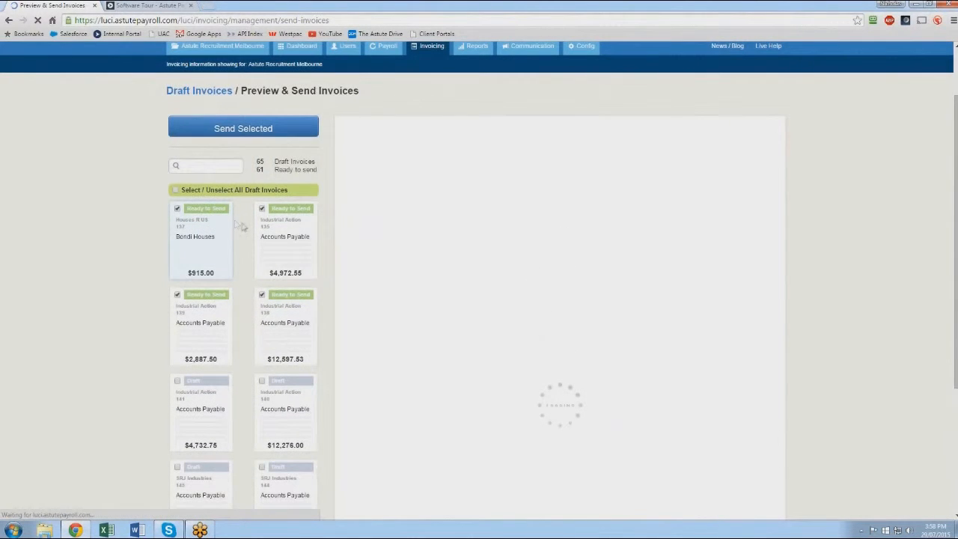
{"action": "left_click", "coordinate": [200, 240]}
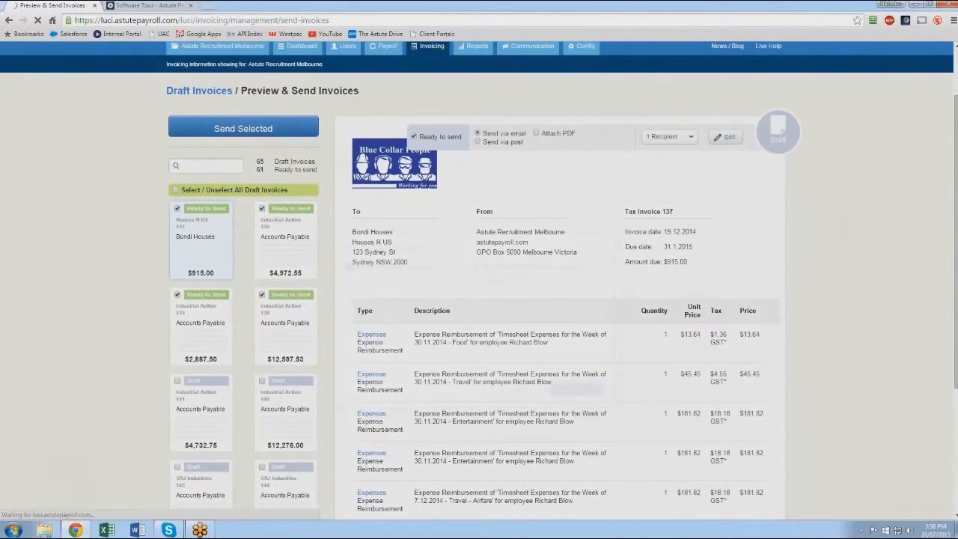
Review the Send 61 Invoice(s) dialog and cancel without sending
{"action": "left_click", "coordinate": [243, 128]}
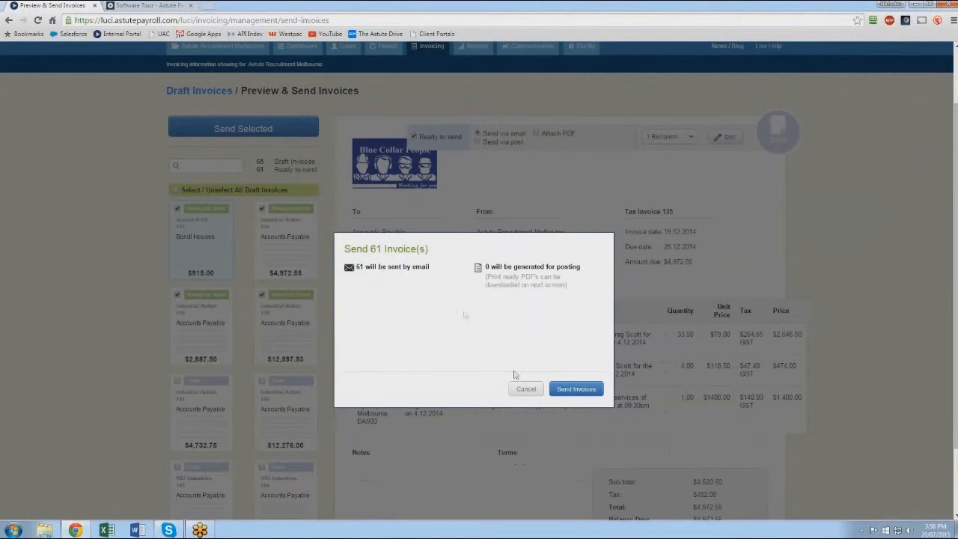
{"action": "left_click", "coordinate": [575, 389]}
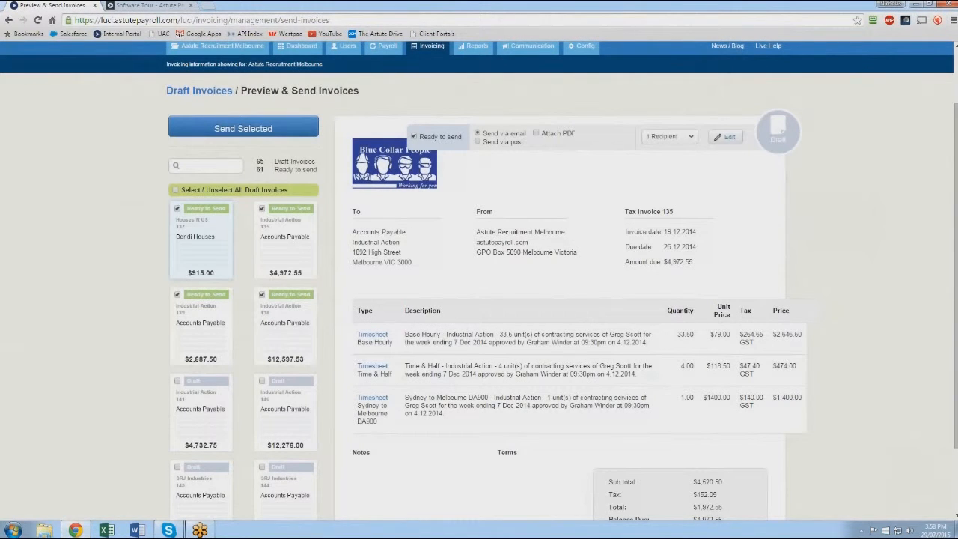
{"action": "mouse_move", "coordinate": [493, 297]}
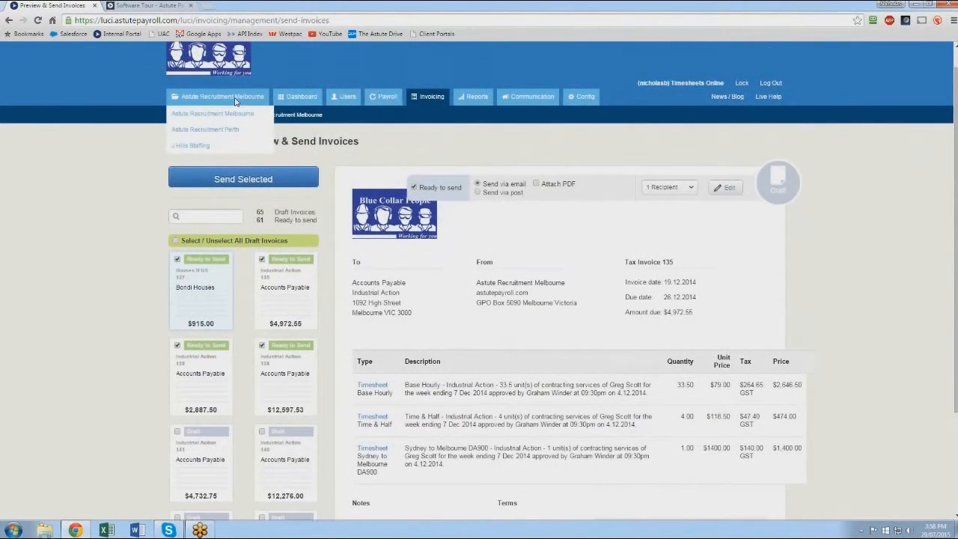
{"action": "mouse_move", "coordinate": [237, 107]}
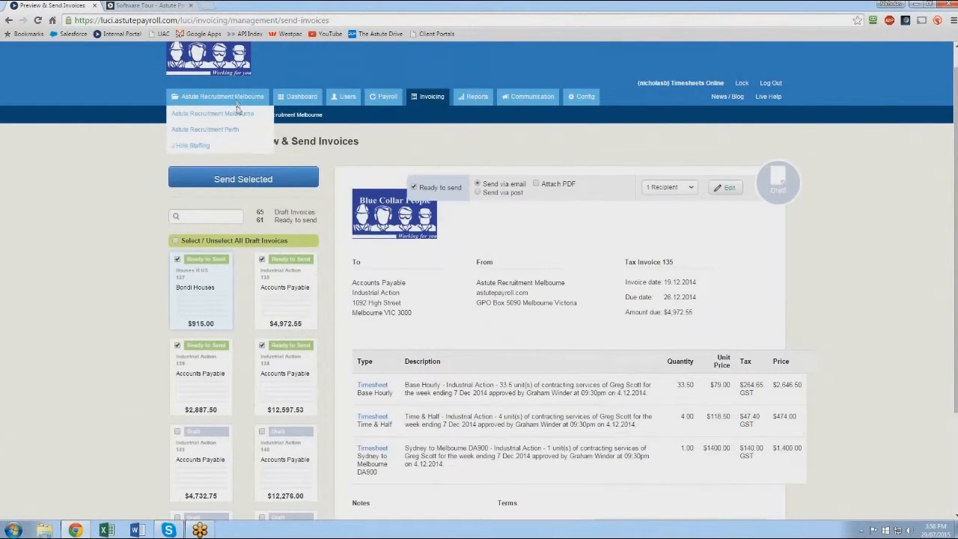
{"action": "mouse_move", "coordinate": [210, 145]}
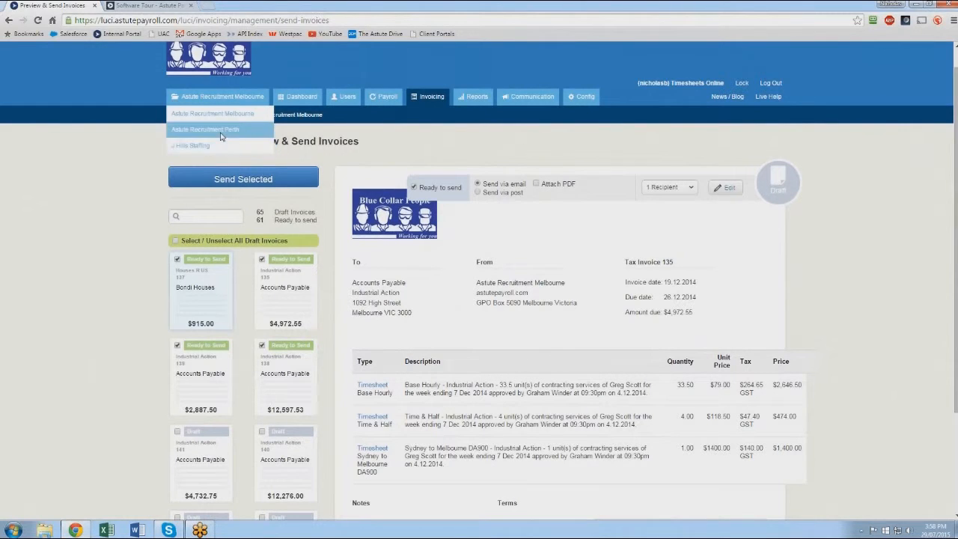
{"action": "mouse_move", "coordinate": [230, 118]}
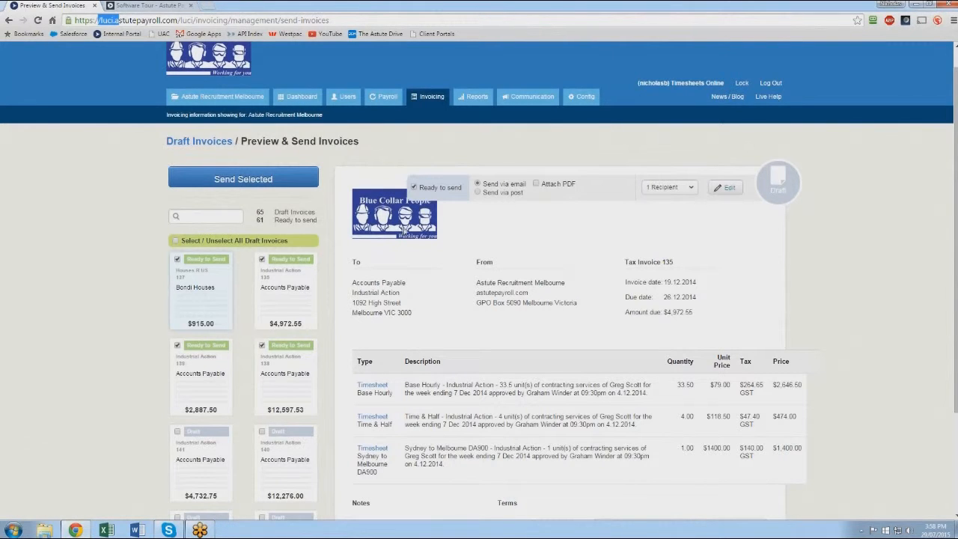
{"action": "mouse_move", "coordinate": [536, 222]}
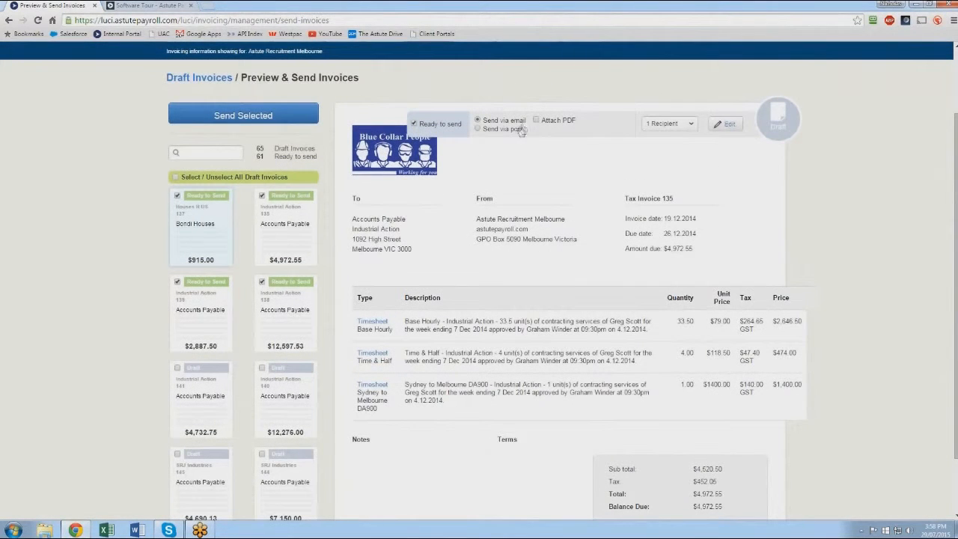
Switch to the Invoiceable Items list showing four uninvoiced timesheets
{"action": "left_click", "coordinate": [536, 121]}
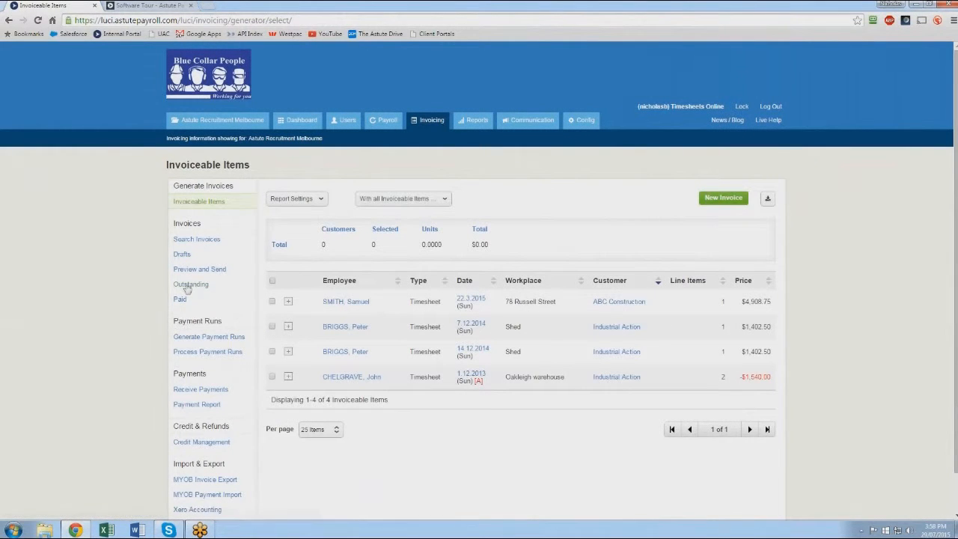
Open outstanding invoice 146 for Houses R US and download it as a PDF
{"action": "left_click", "coordinate": [190, 284]}
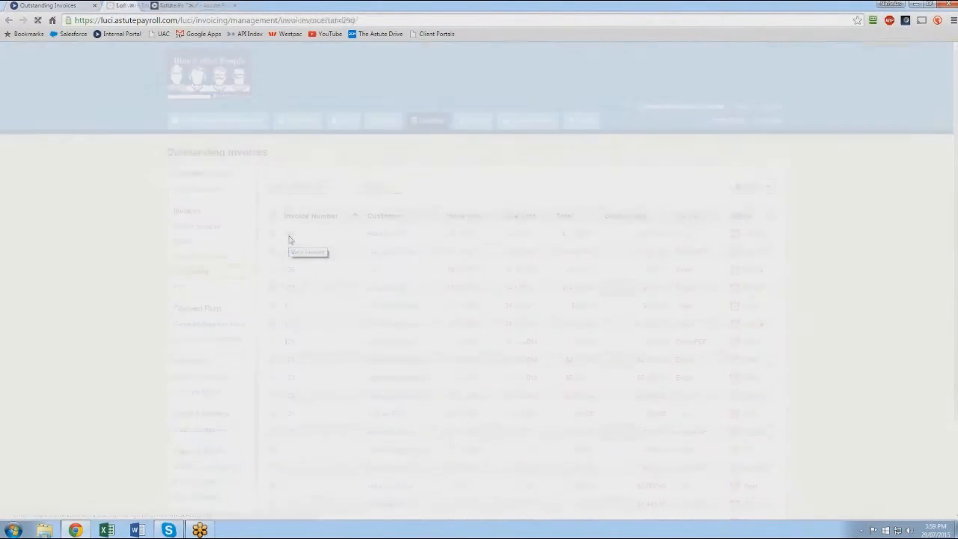
{"action": "left_click", "coordinate": [307, 252]}
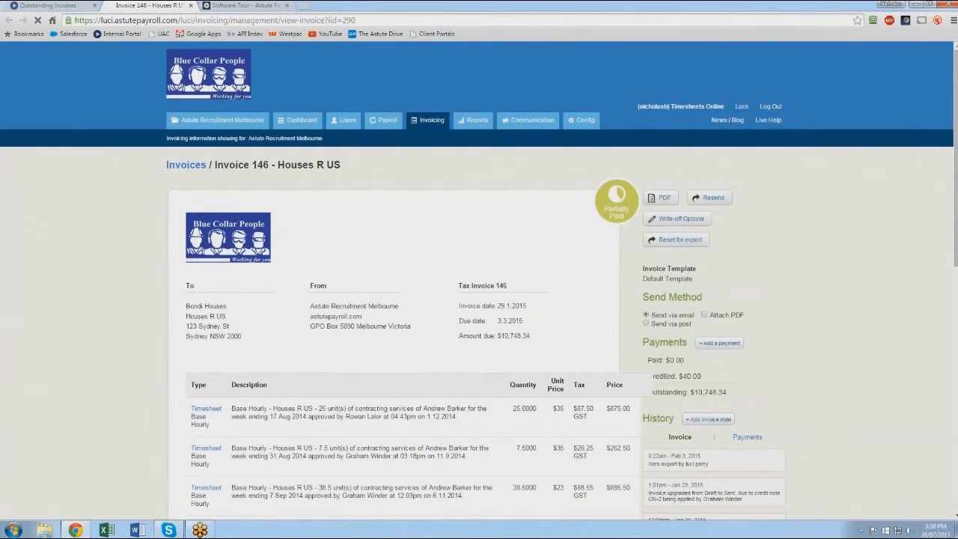
{"action": "left_click", "coordinate": [658, 197]}
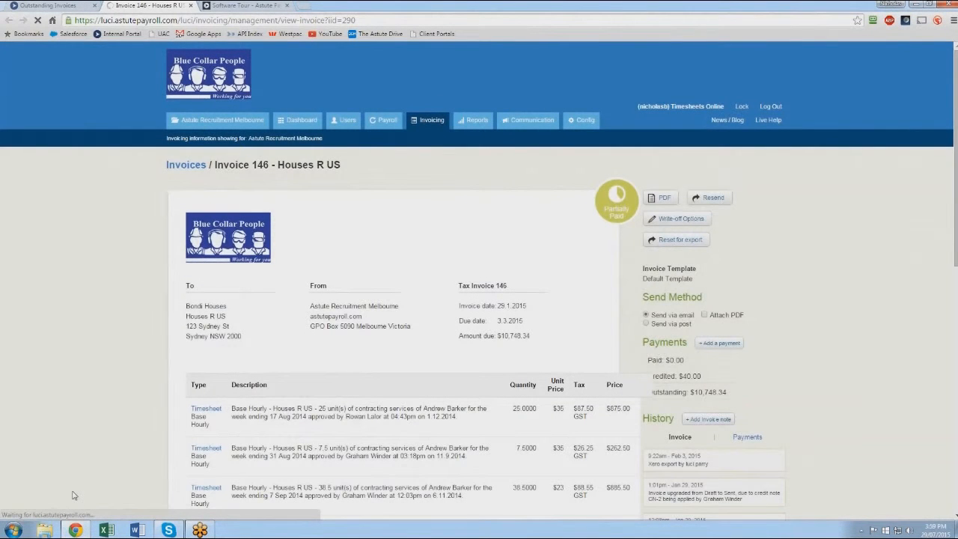
{"action": "left_click", "coordinate": [661, 196]}
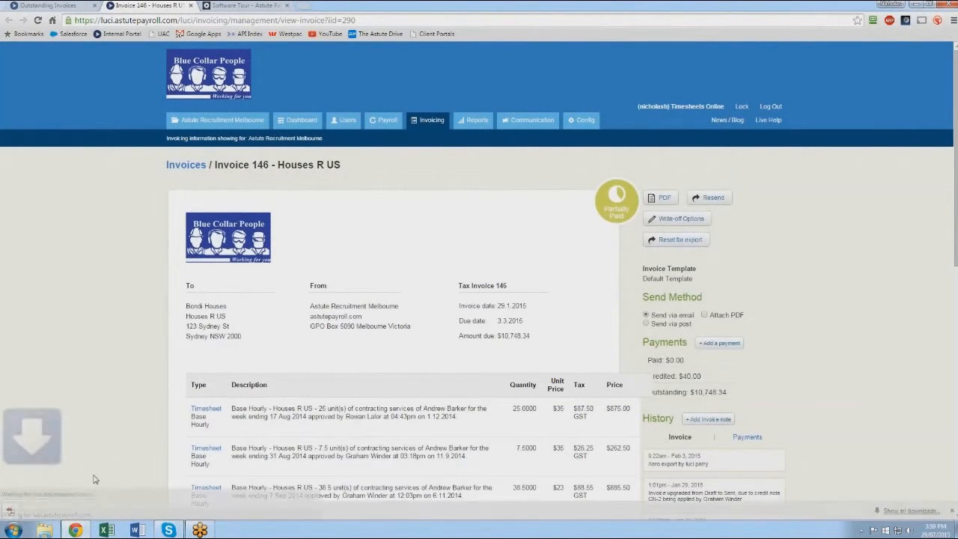
{"action": "left_click", "coordinate": [660, 198]}
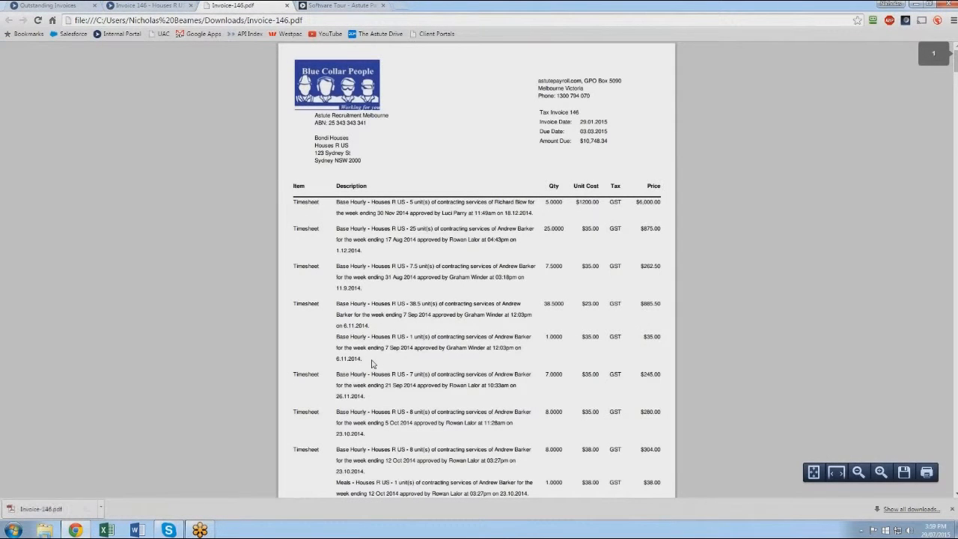
Scroll through invoice 146's PDF line items and finalised timesheets, then close it and return to the invoice
{"action": "scroll", "scroll_direction": "down", "scroll_amount": 3}
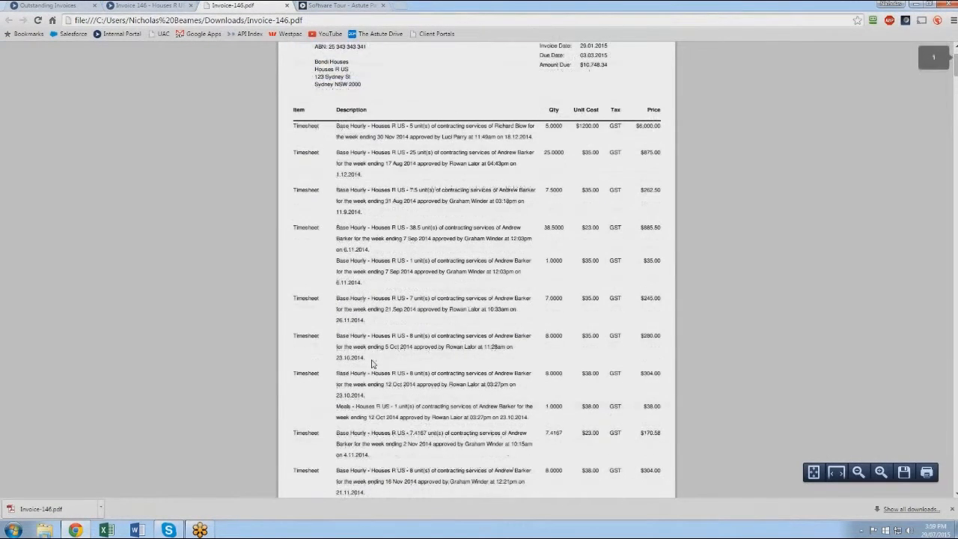
{"action": "scroll", "scroll_direction": "down", "scroll_amount": 3}
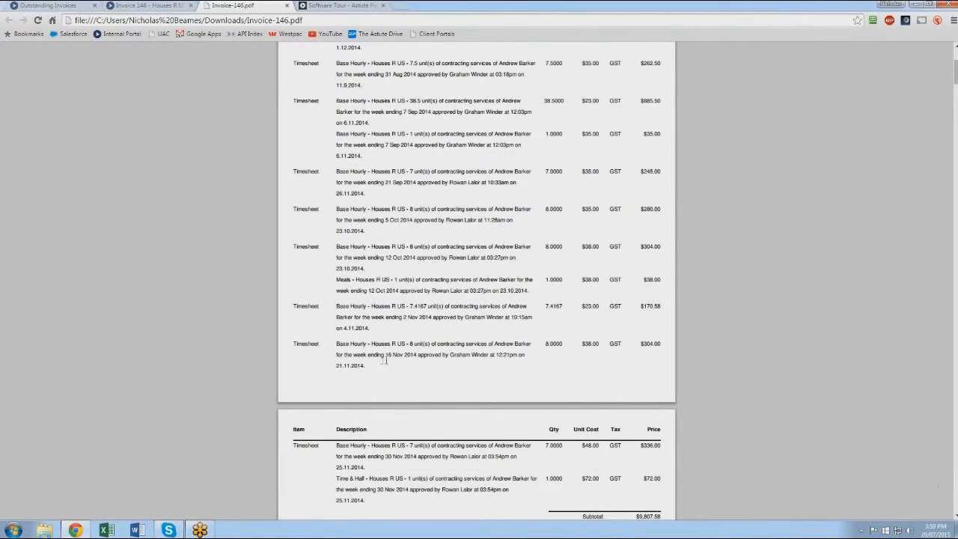
{"action": "scroll", "scroll_direction": "up", "scroll_amount": 3}
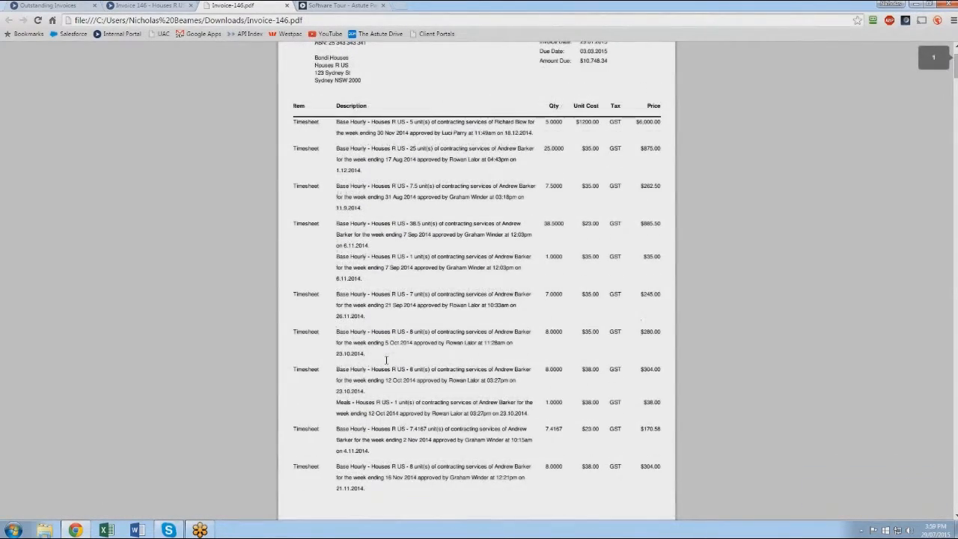
{"action": "scroll", "scroll_direction": "down", "scroll_amount": 3}
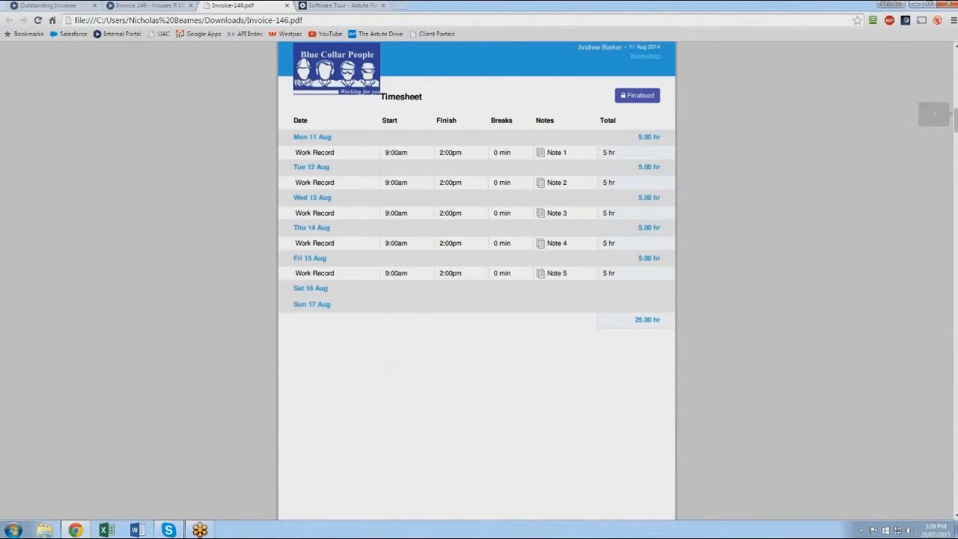
{"action": "scroll", "scroll_direction": "down", "scroll_amount": 3}
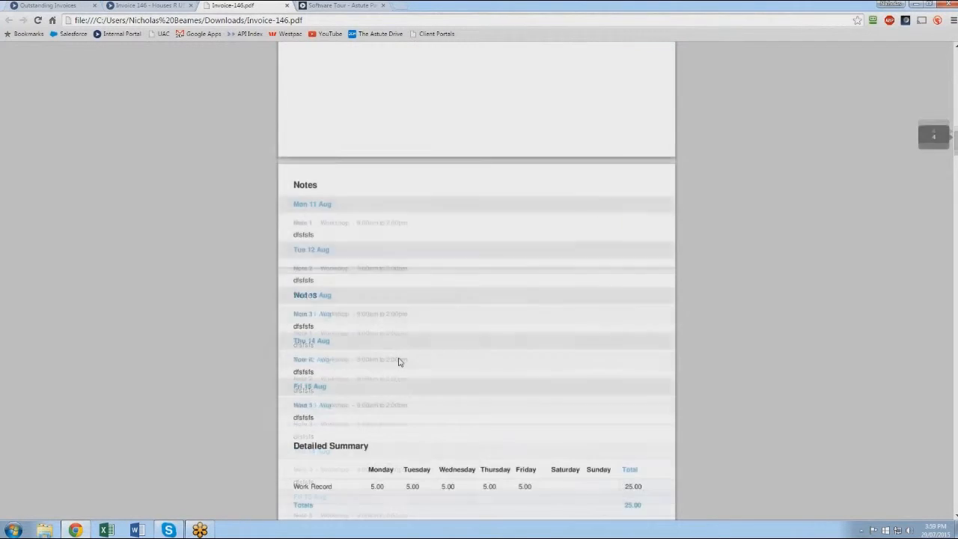
{"action": "scroll", "scroll_direction": "down", "scroll_amount": 3}
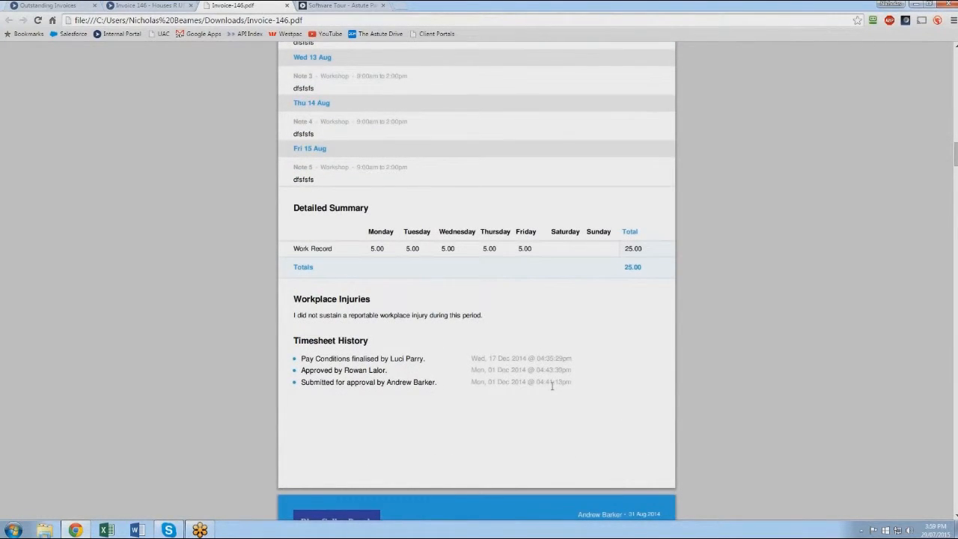
{"action": "scroll", "scroll_direction": "down", "scroll_amount": 3}
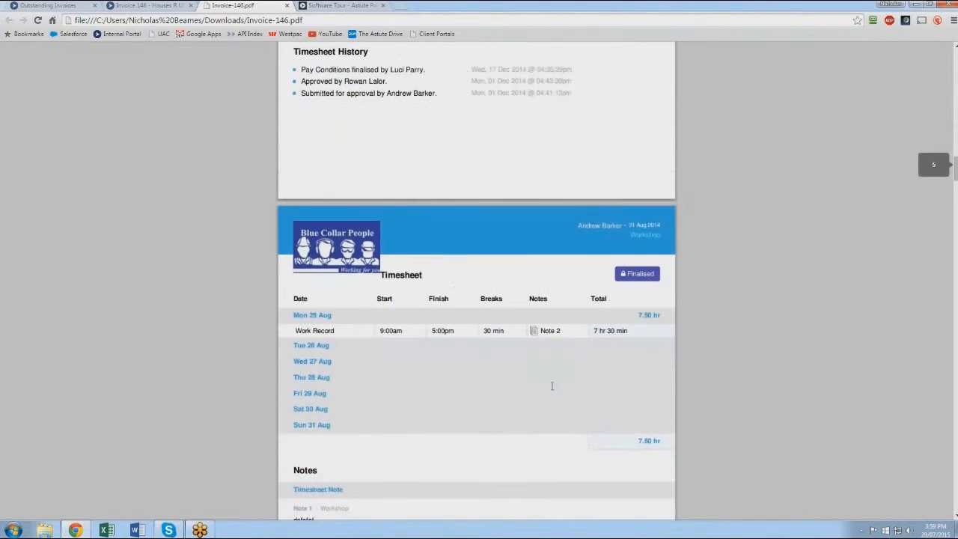
{"action": "left_click", "coordinate": [150, 5]}
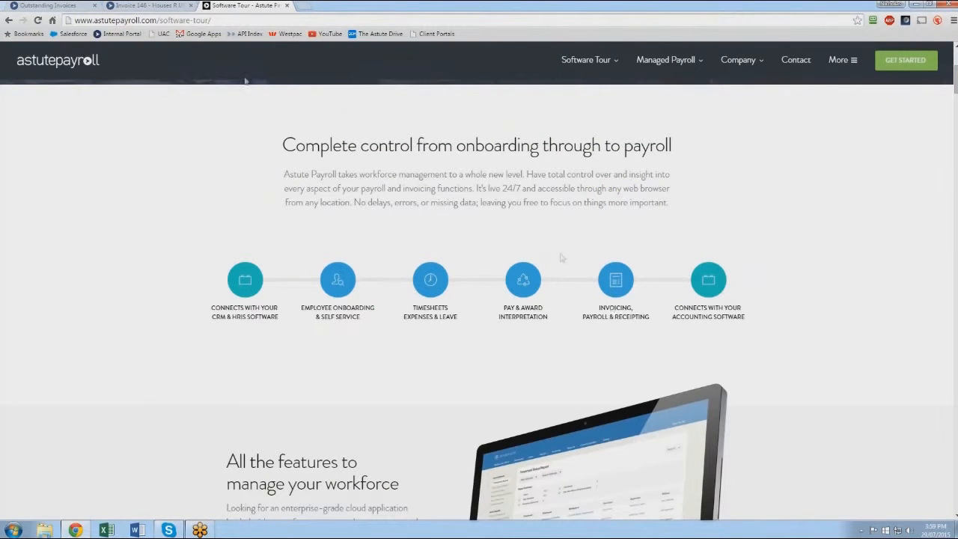
{"action": "left_click", "coordinate": [150, 5]}
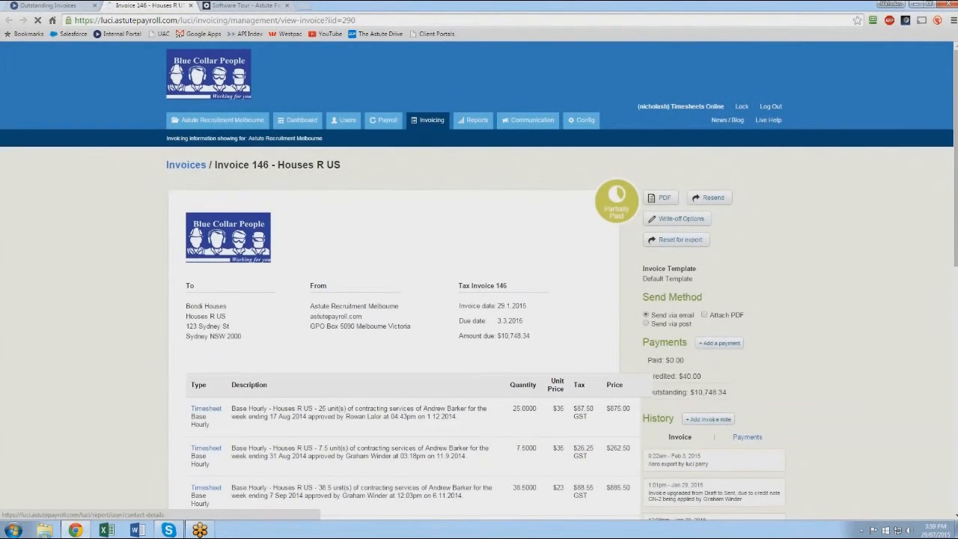
Open Reports > Management and show the Actual Margin Report's settings for subtotals and pay-run dates
{"action": "left_click", "coordinate": [473, 120]}
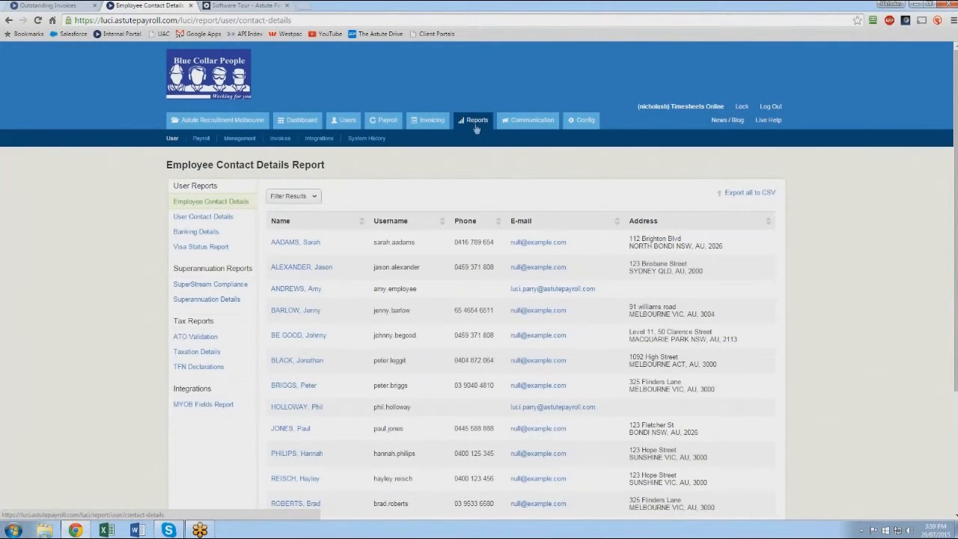
{"action": "left_click", "coordinate": [240, 138]}
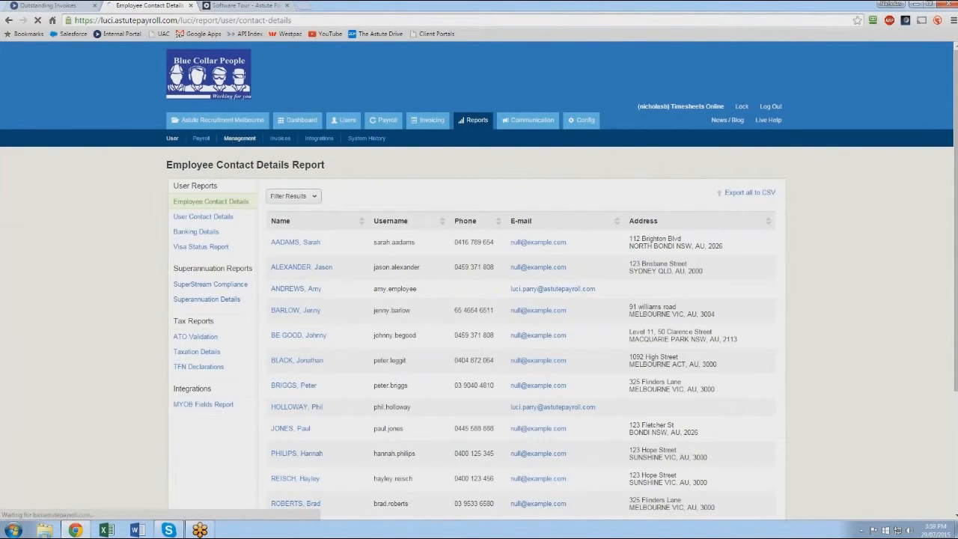
{"action": "left_click", "coordinate": [203, 186]}
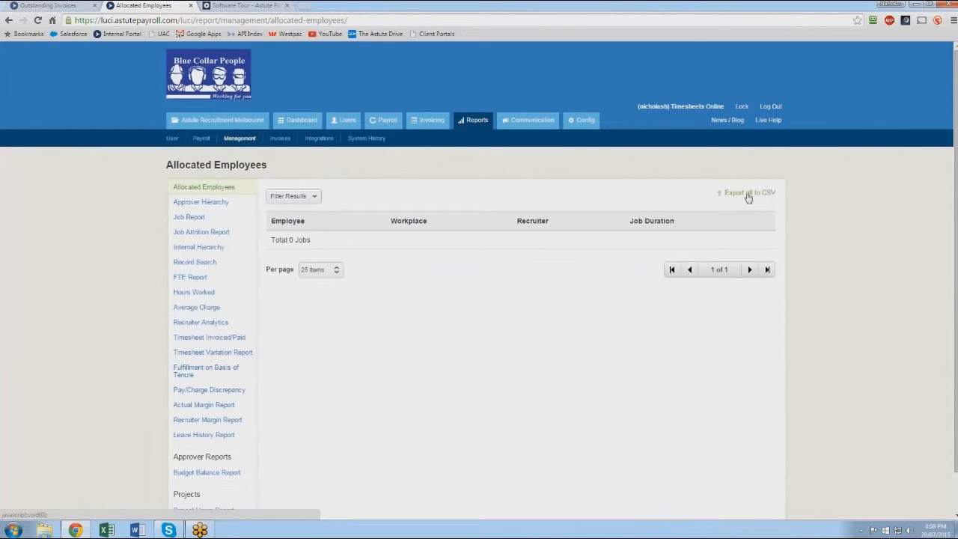
{"action": "left_click", "coordinate": [750, 193]}
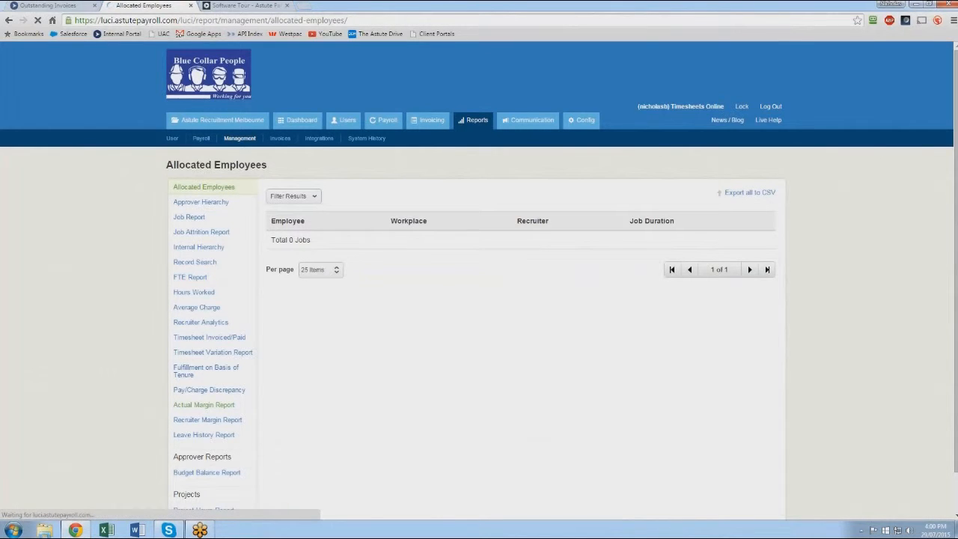
{"action": "left_click", "coordinate": [203, 405]}
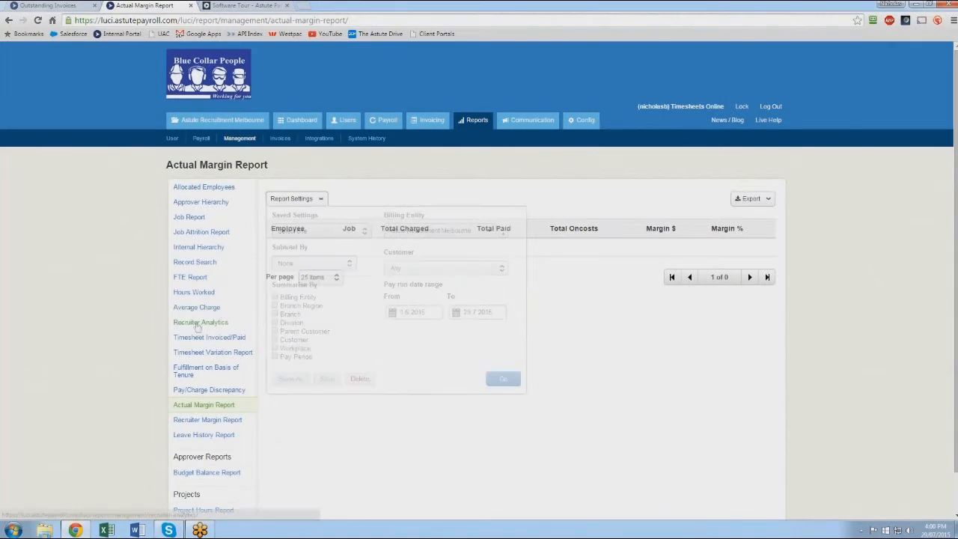
Open Recruiter Analytics, keep the filter on All Divisions and list the permission groups
{"action": "left_click", "coordinate": [200, 322]}
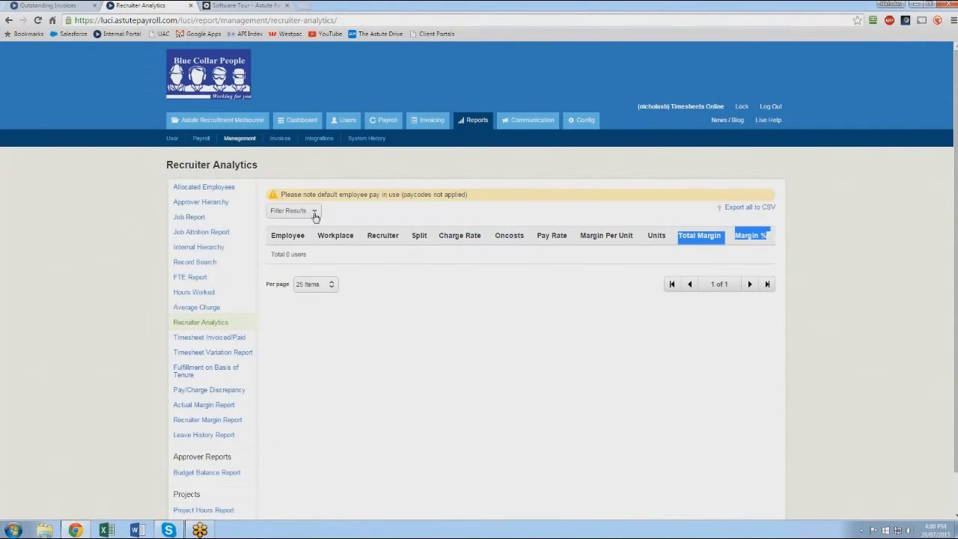
{"action": "left_click", "coordinate": [292, 210]}
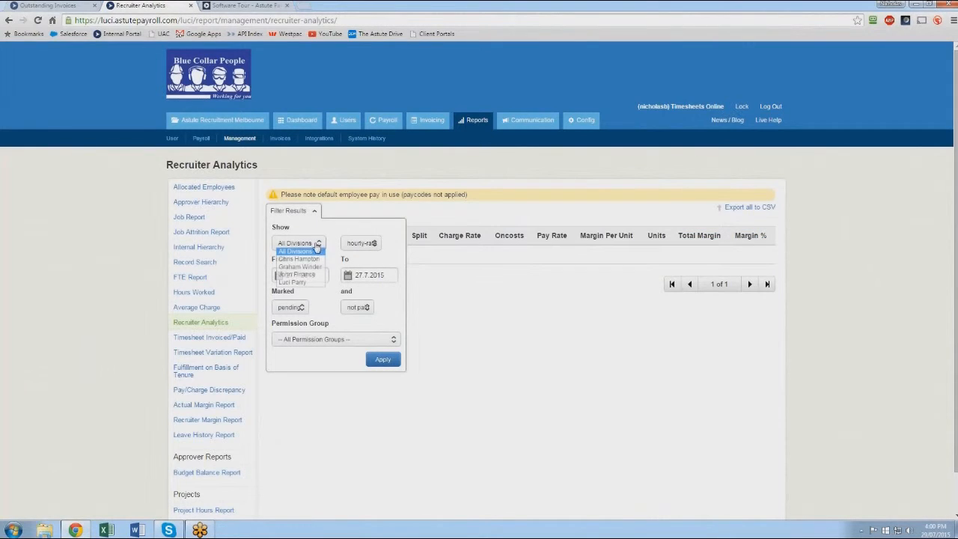
{"action": "left_click", "coordinate": [298, 242]}
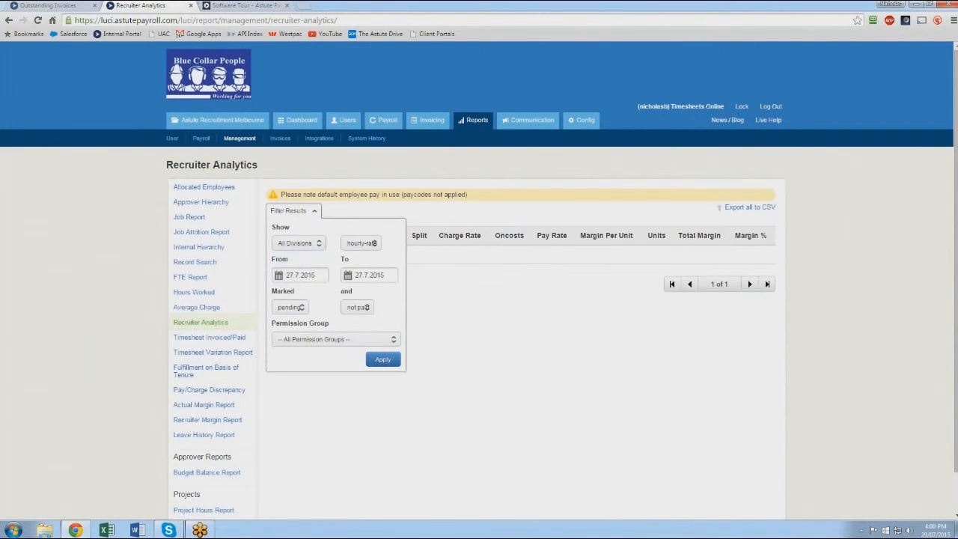
{"action": "left_click", "coordinate": [334, 339]}
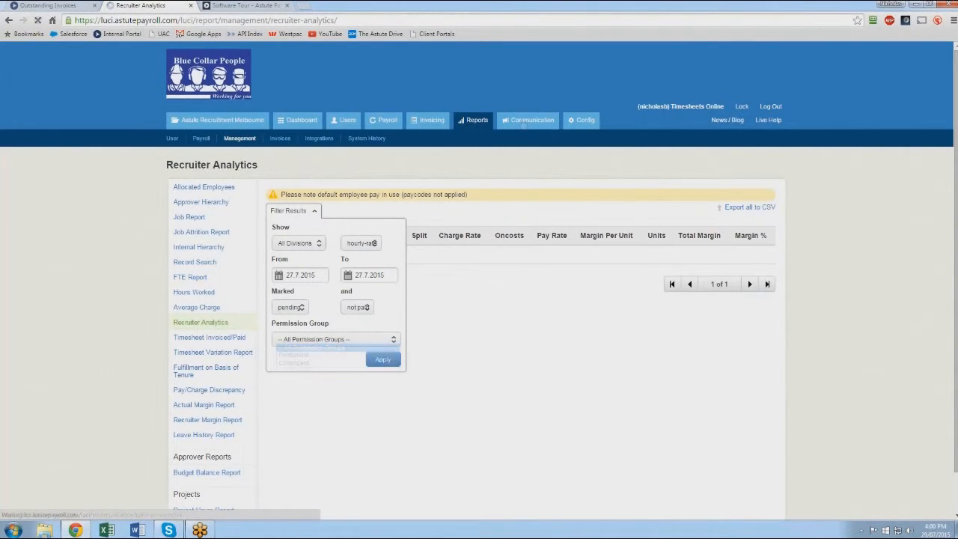
Open the Communication tab's Send Notification list of users, emails and mobile numbers
{"action": "left_click", "coordinate": [528, 120]}
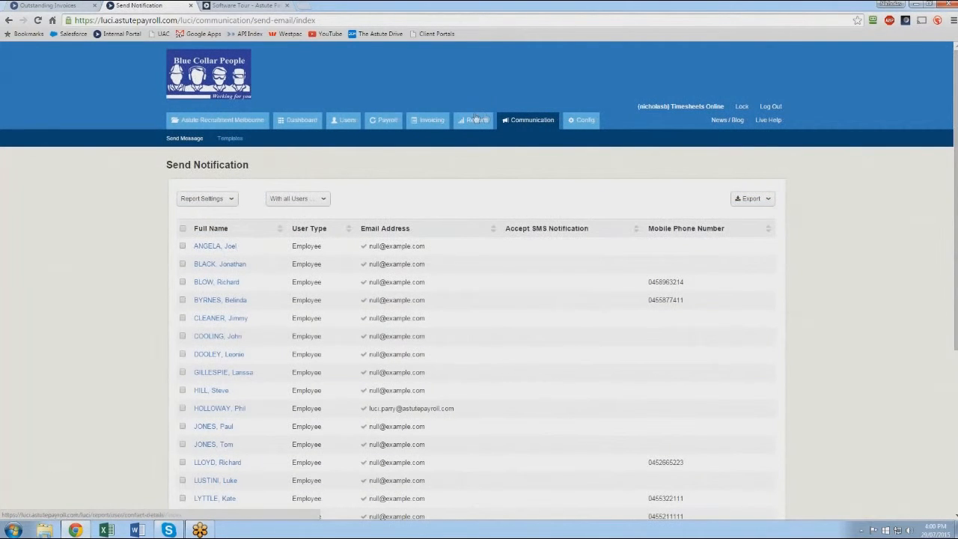
{"action": "mouse_move", "coordinate": [474, 136]}
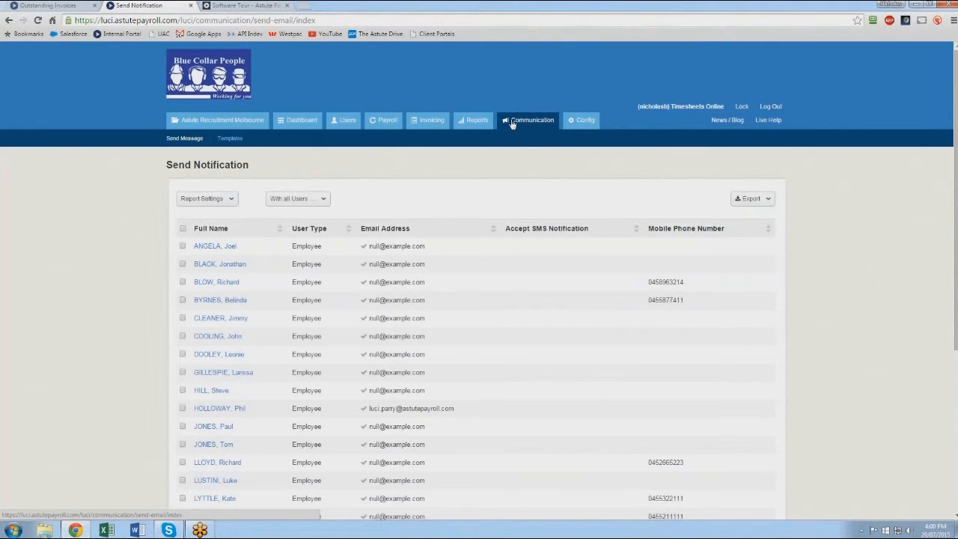
{"action": "mouse_move", "coordinate": [555, 230]}
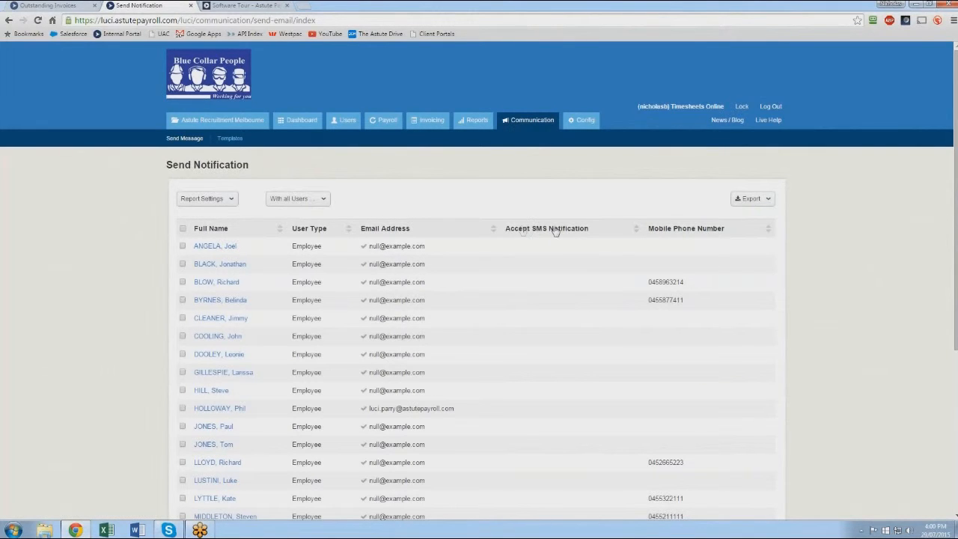